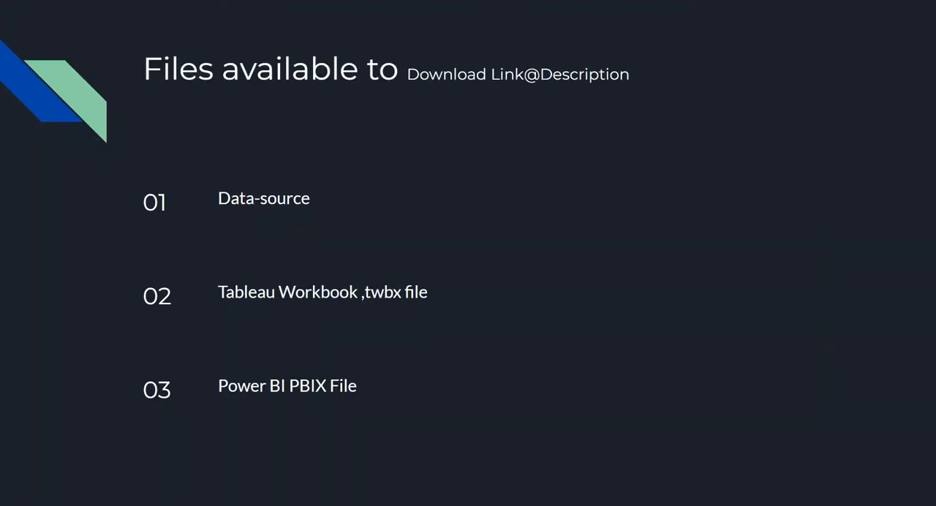
mouse_move(659, 468)
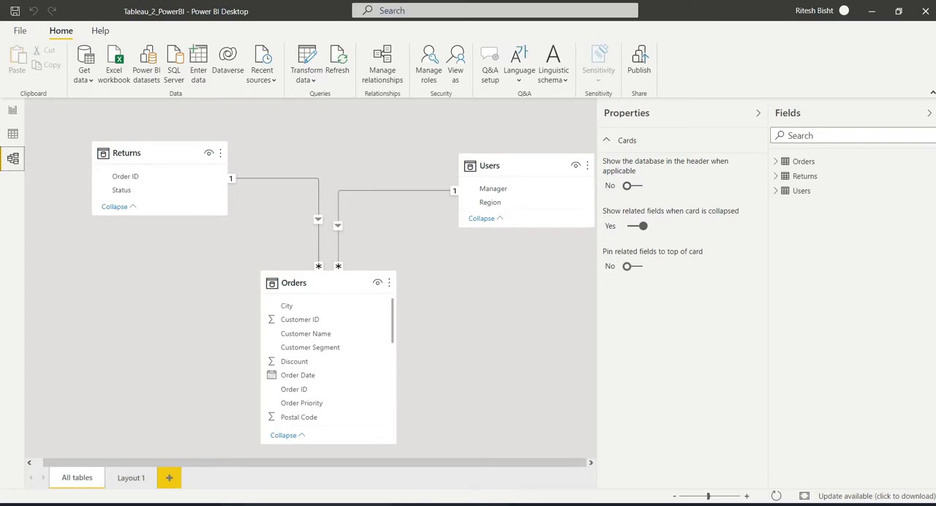
Step: Switch to the Tableau workbook showing the yearly sales bars split by return status
key(alt+tab)
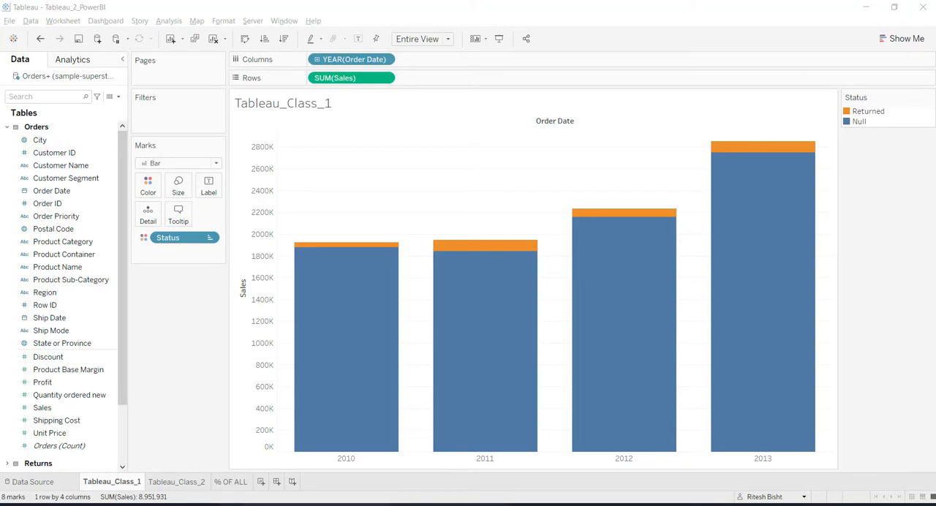
mouse_move(354, 329)
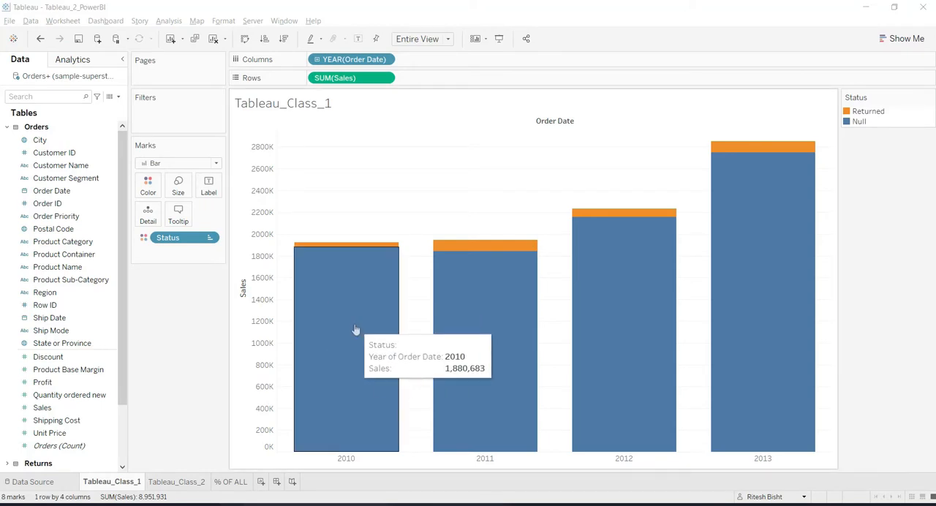
mouse_move(307, 316)
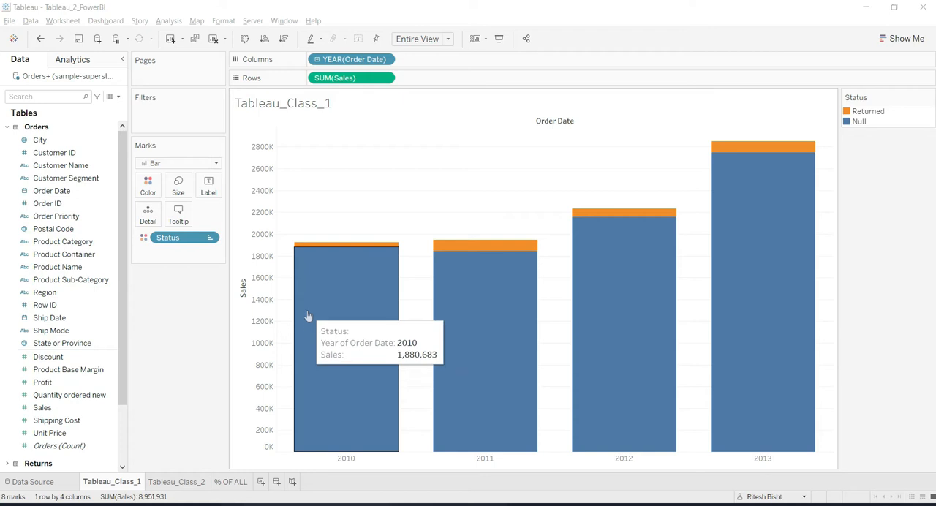
mouse_move(316, 259)
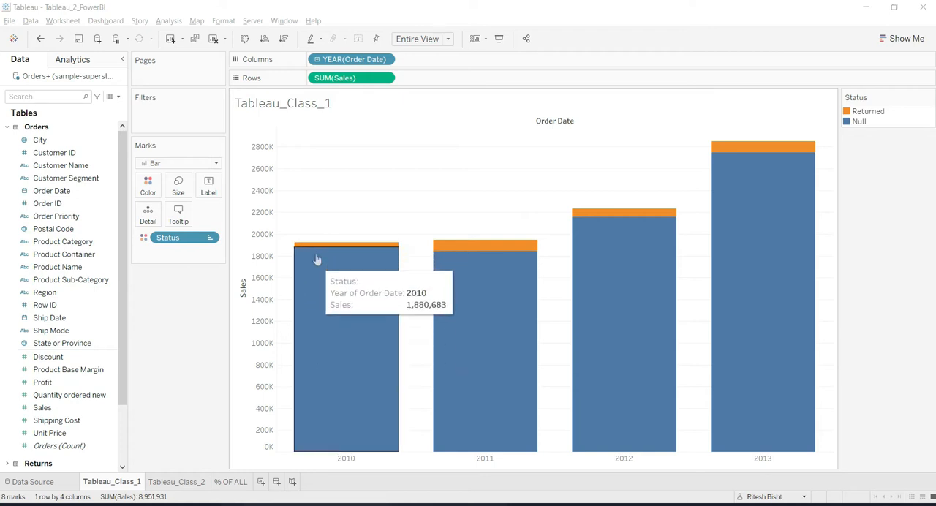
mouse_move(357, 248)
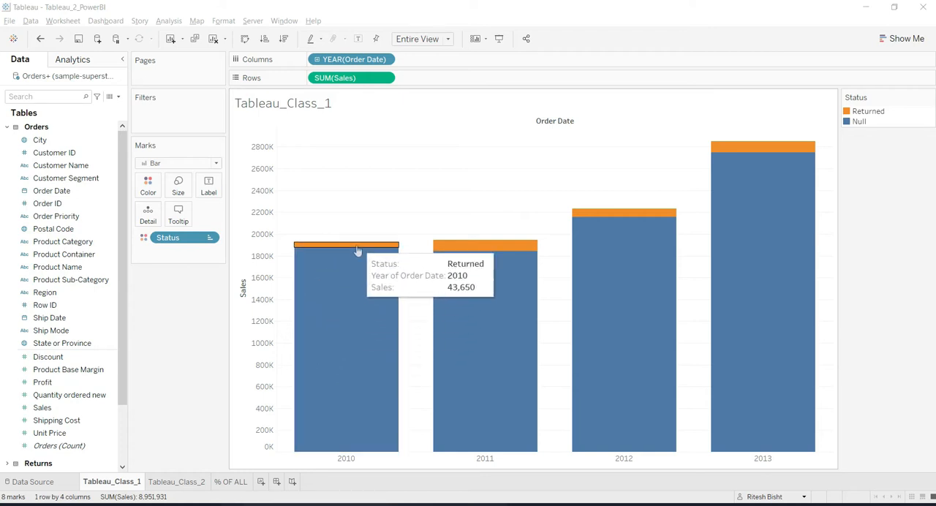
mouse_move(351, 278)
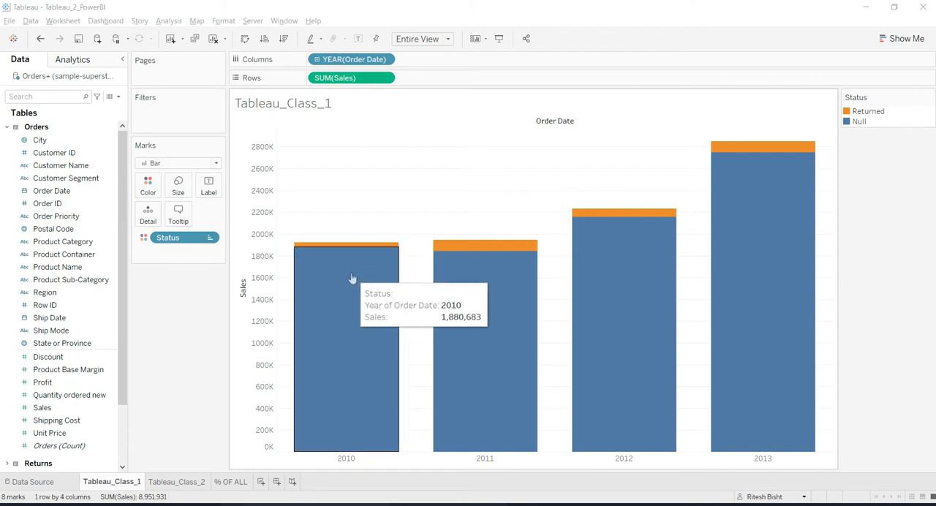
mouse_move(749, 146)
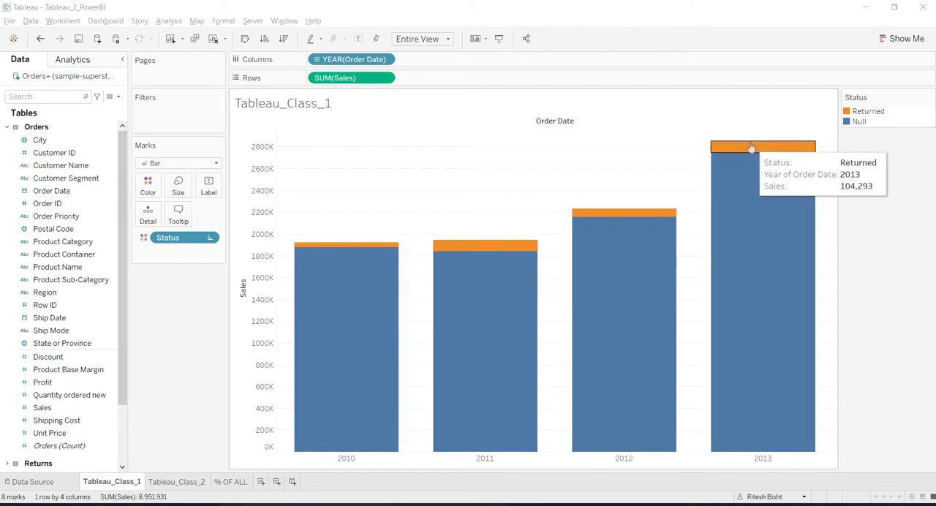
mouse_move(481, 484)
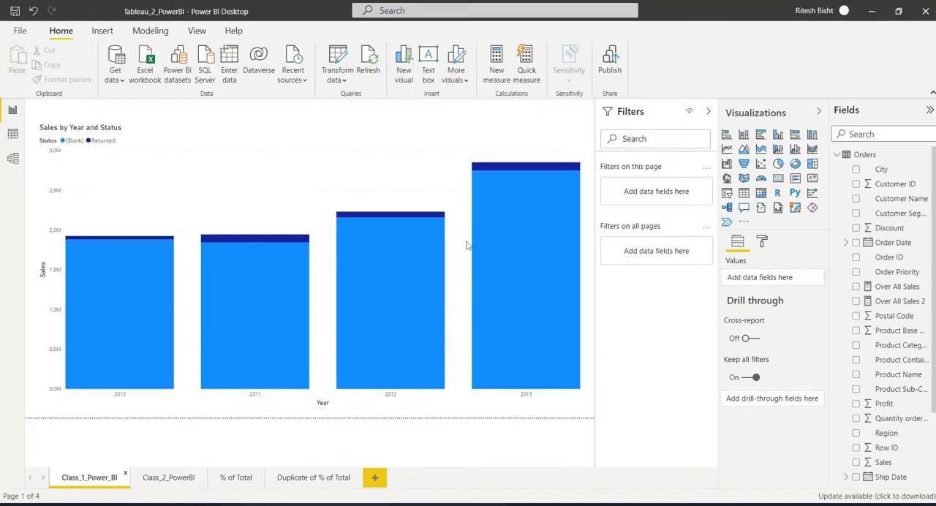
mouse_move(509, 170)
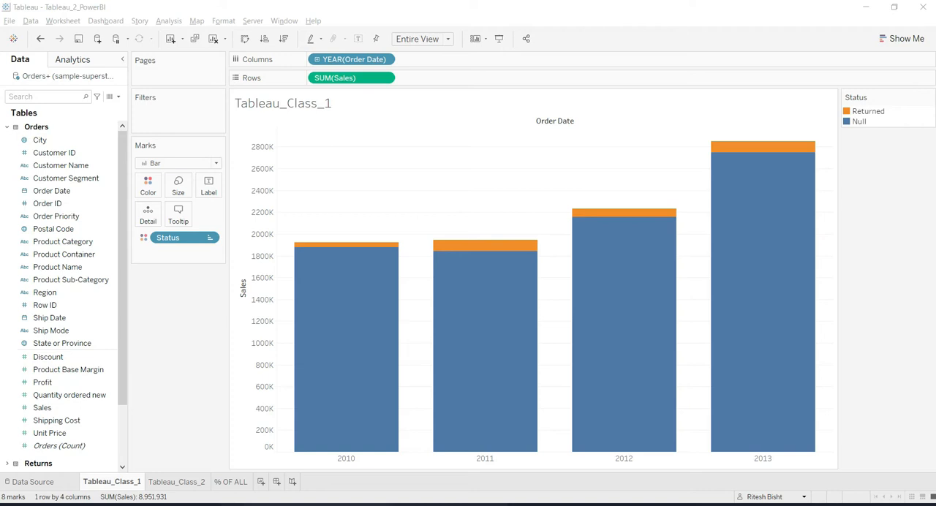
mouse_move(11, 177)
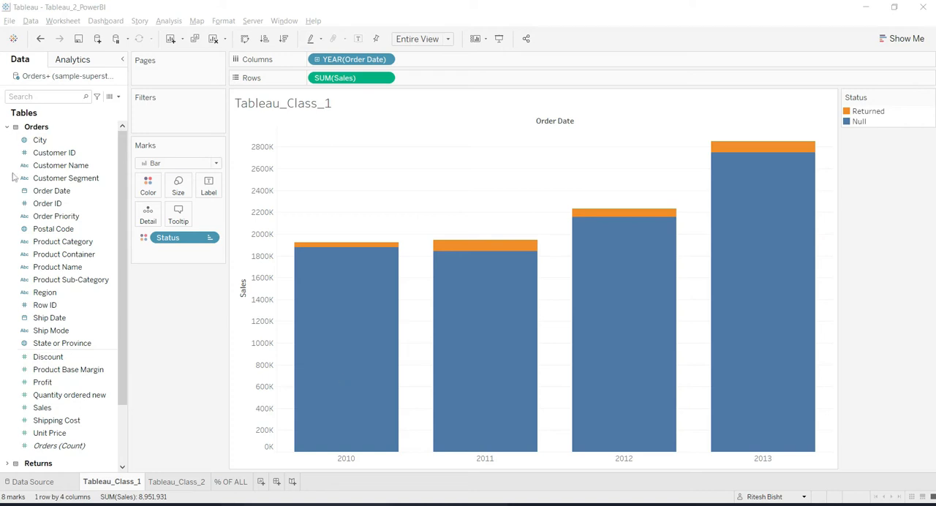
Step: Collapse the Orders field list so only Orders, Returns and Users tables show
click(8, 126)
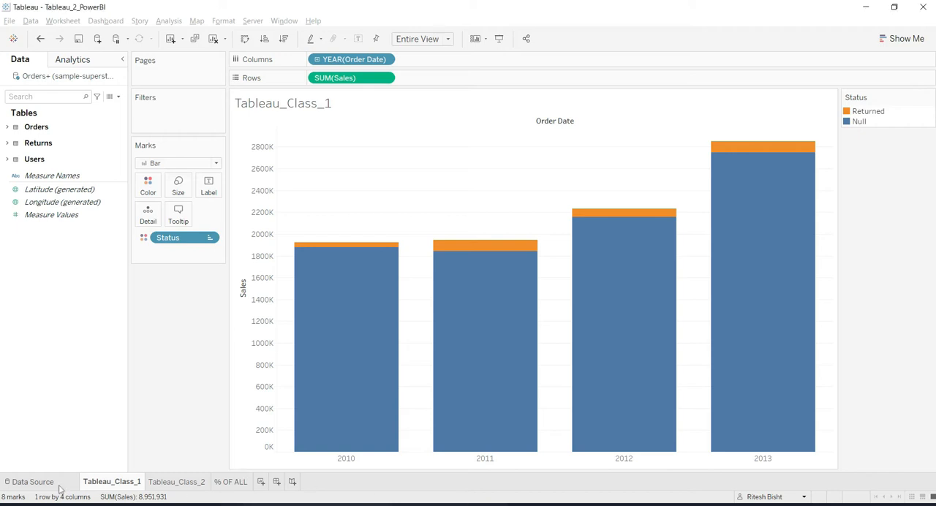
Step: Compare the Tableau data source joins with the Power BI model diagram, then return to Tableau_Class_1
click(29, 481)
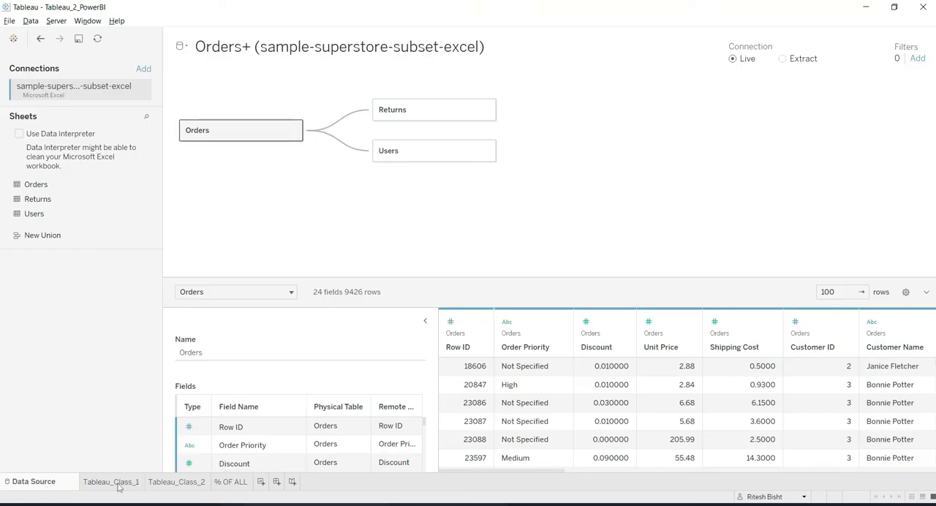
mouse_move(111, 482)
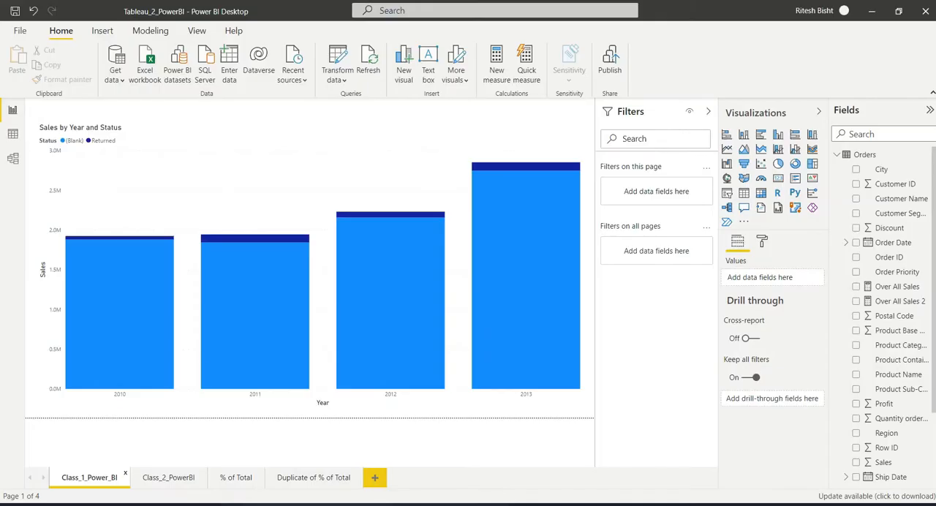
click(12, 160)
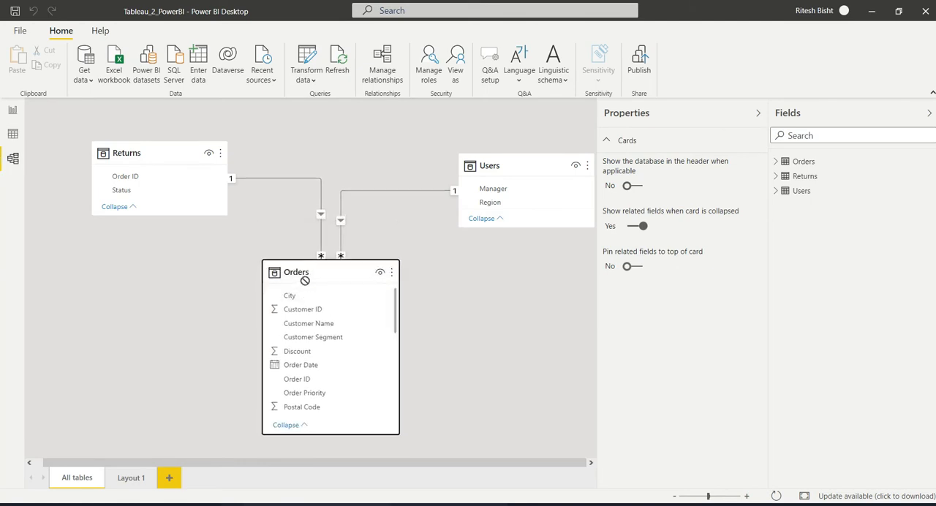
drag(125, 153, 95, 176)
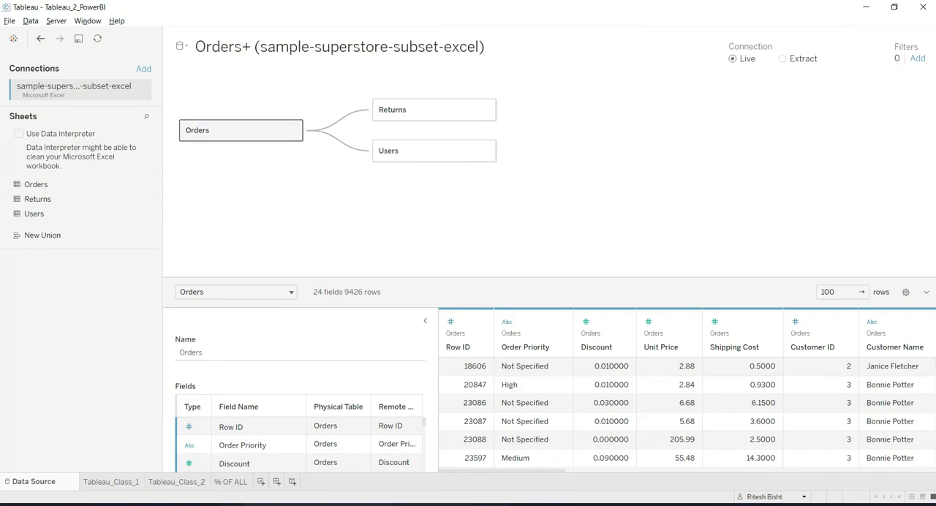
mouse_move(123, 486)
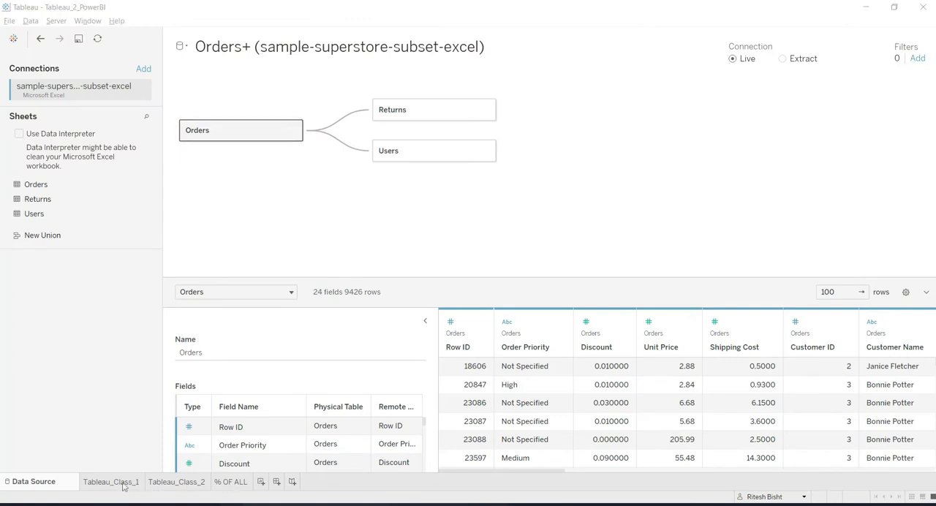
click(111, 482)
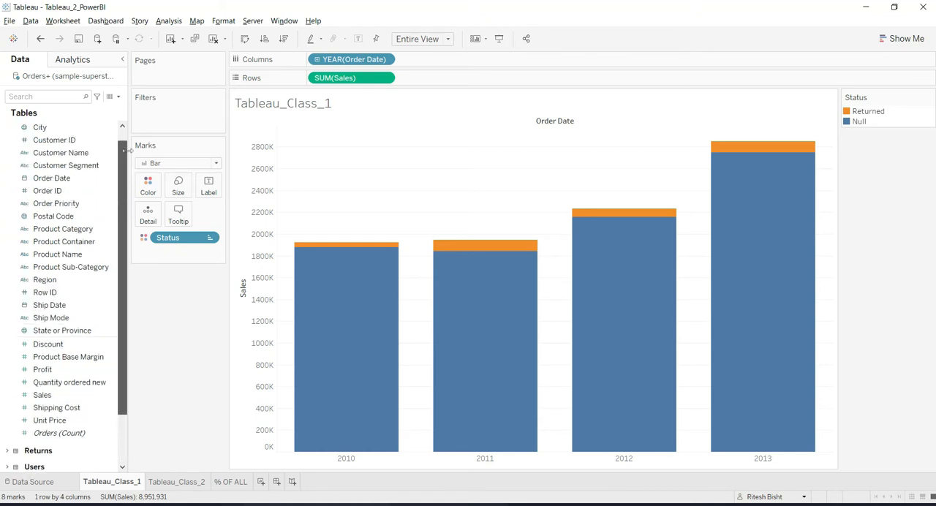
Step: Select the Customer ID field in the Data pane and scroll through the fields
click(54, 140)
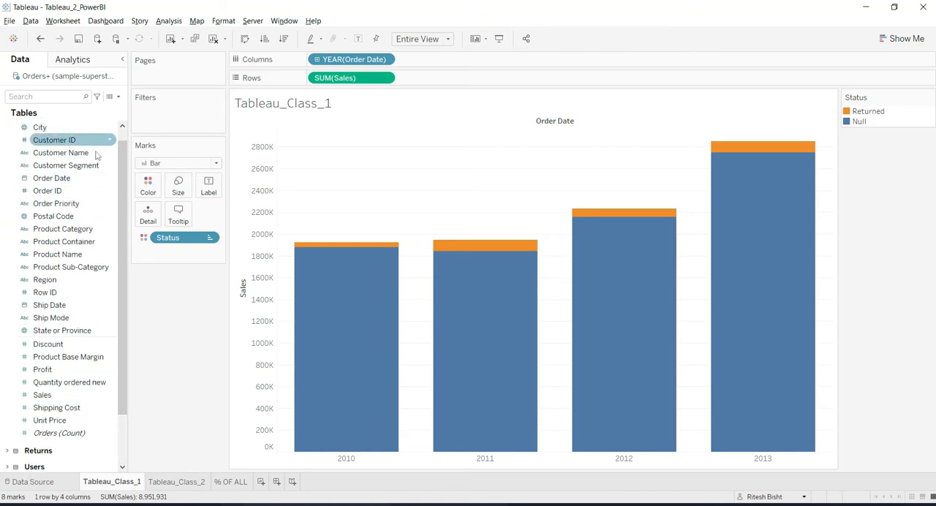
scroll(down, 3)
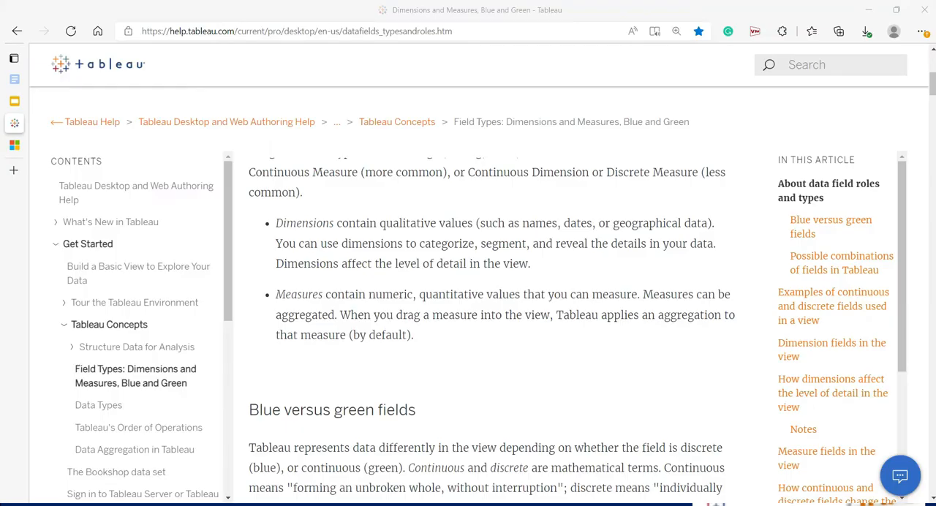
scroll(up, 3)
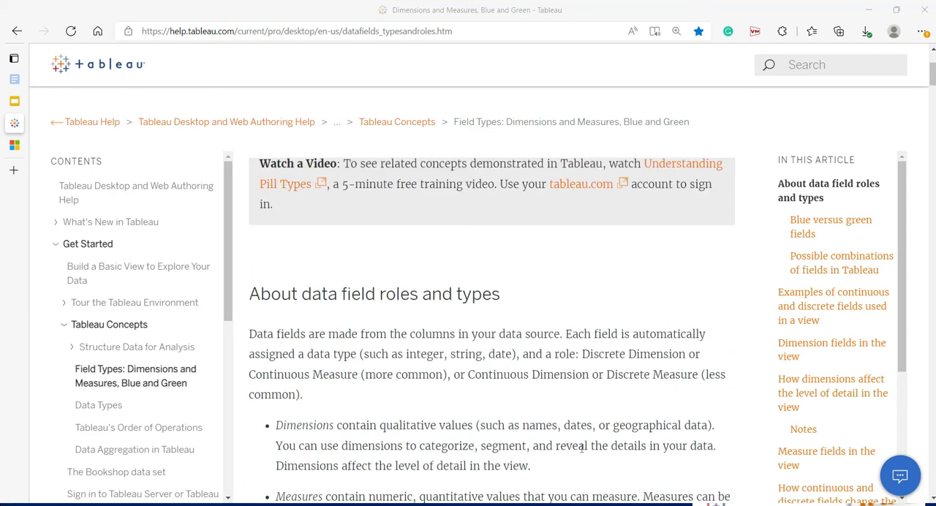
scroll(up, 3)
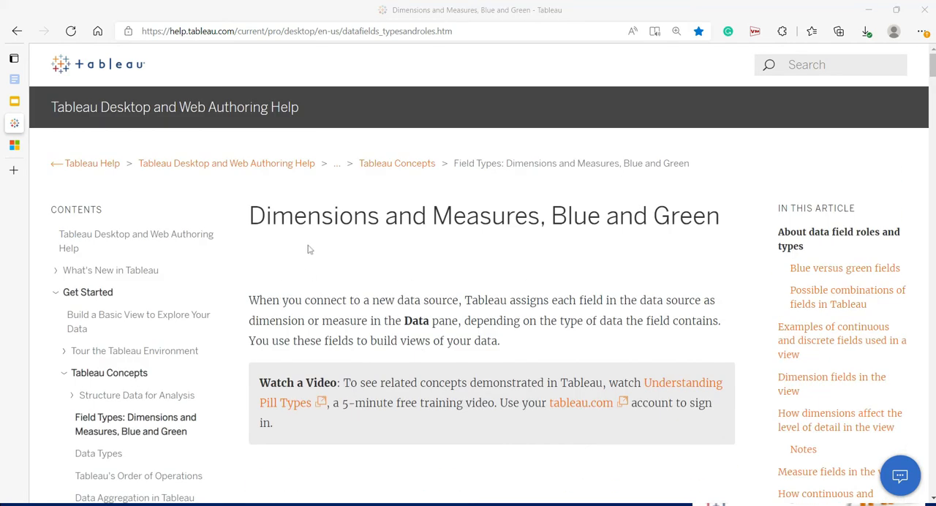
mouse_move(594, 266)
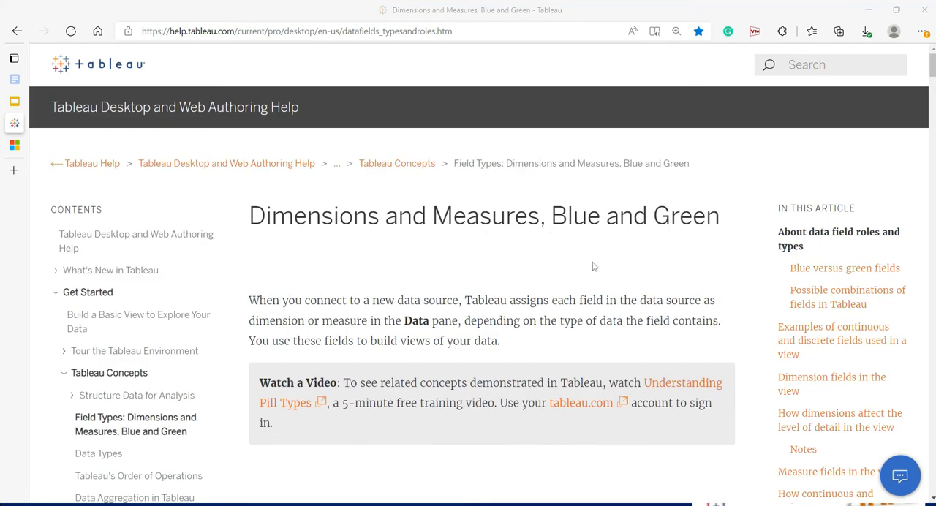
scroll(down, 3)
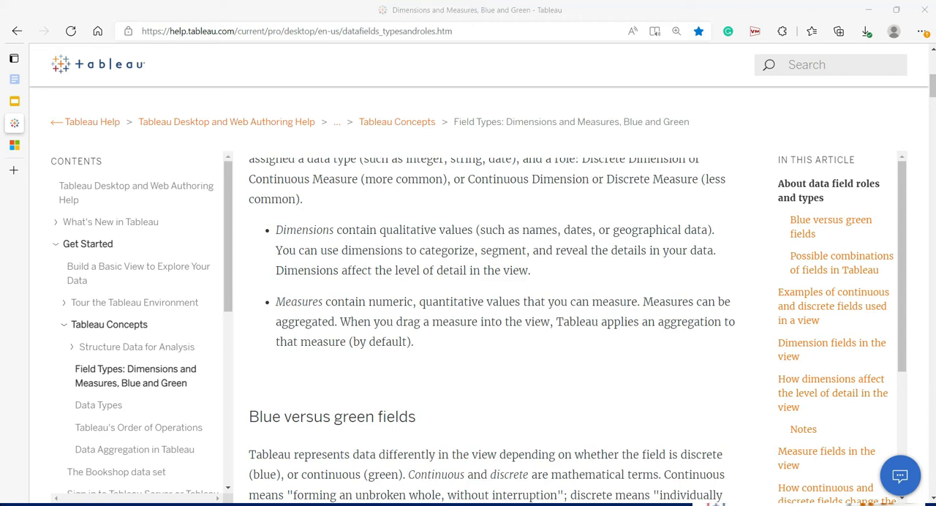
mouse_move(359, 241)
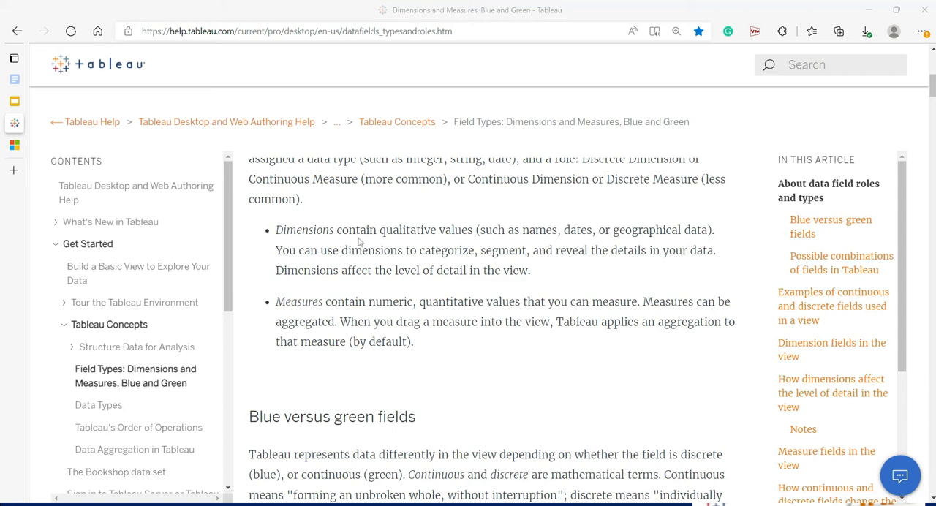
key(Alt+Tab)
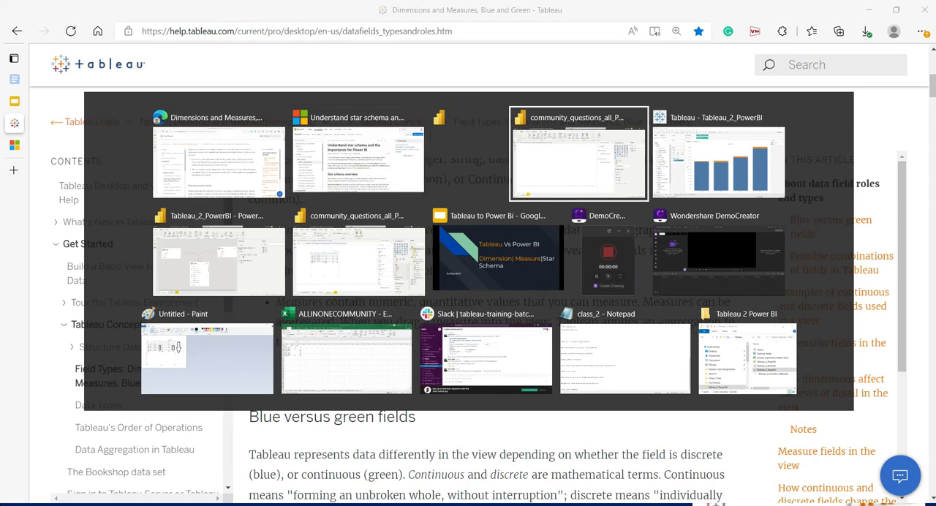
Step: View the underlying 9,426 Orders rows in Tableau and scan across their columns
click(717, 153)
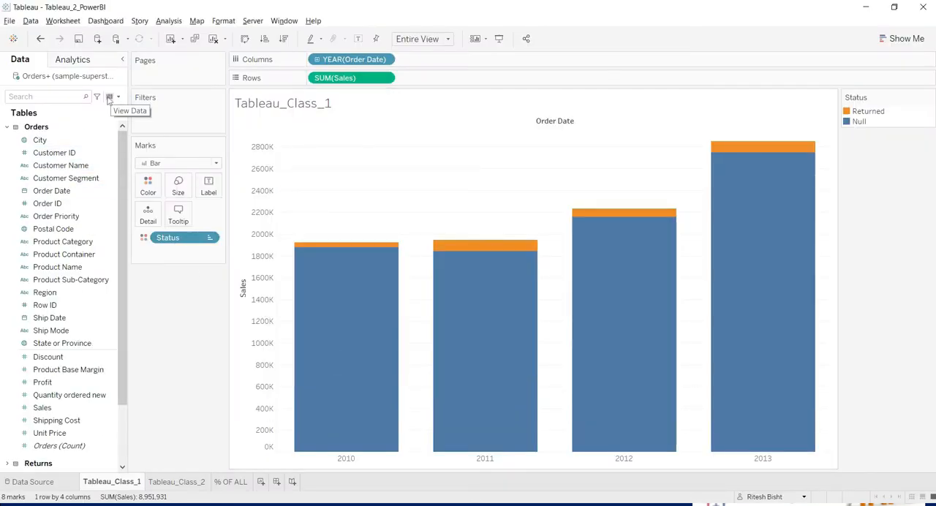
click(108, 96)
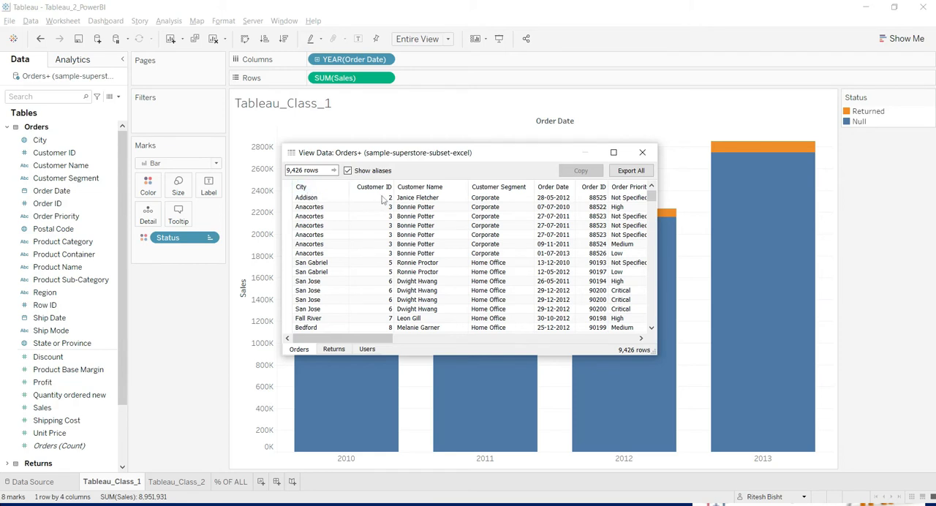
mouse_move(437, 200)
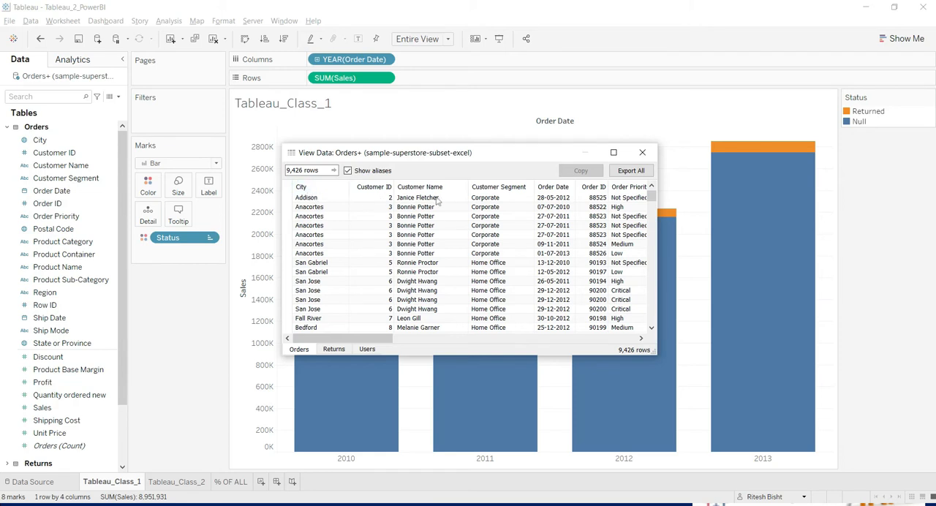
mouse_move(379, 337)
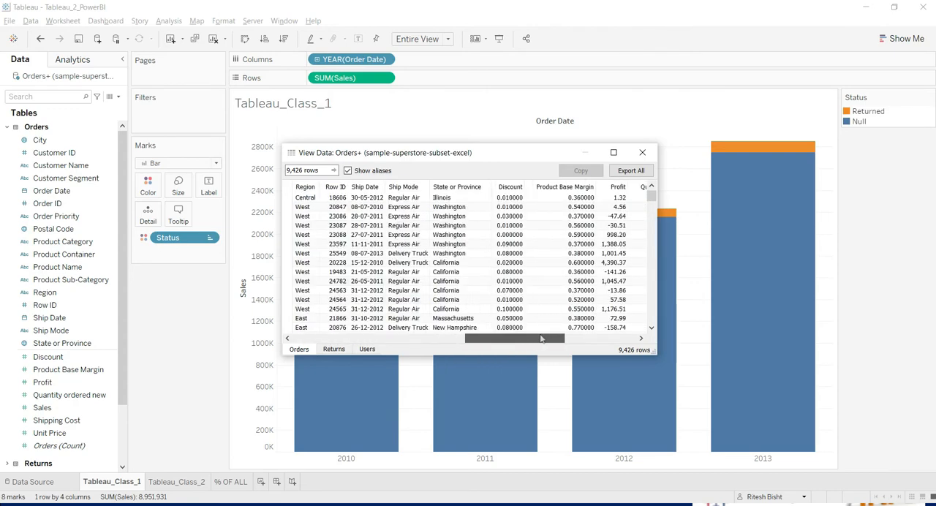
scroll(right, 3)
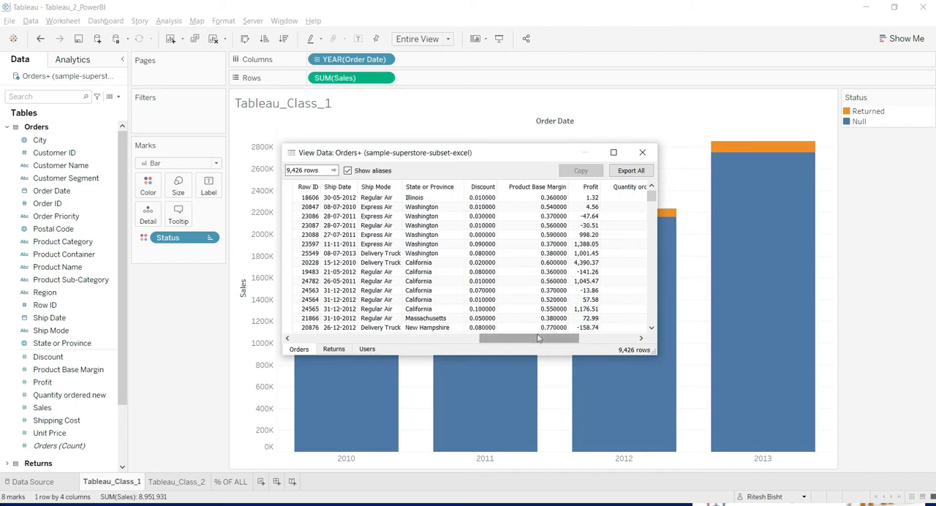
key(alt+tab)
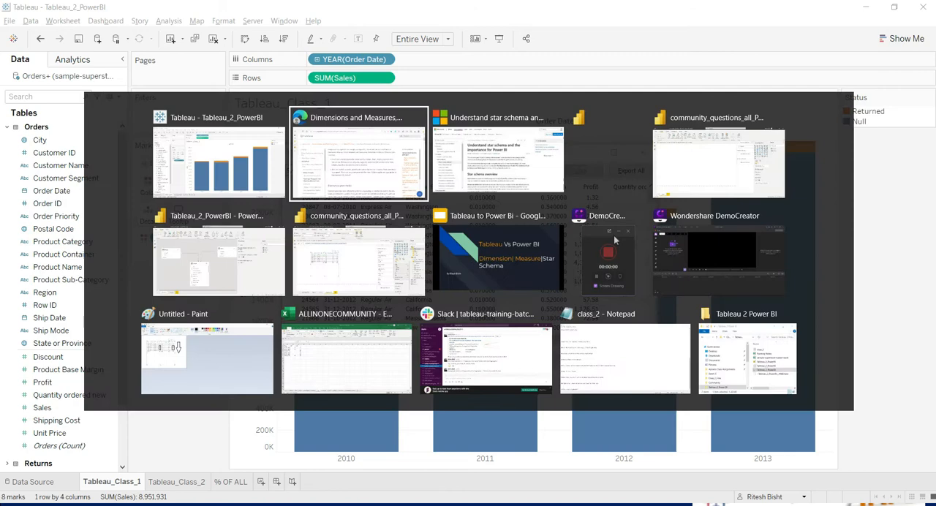
Step: Read the help article's 'Blue versus green fields' section on continuous and discrete fields
click(357, 154)
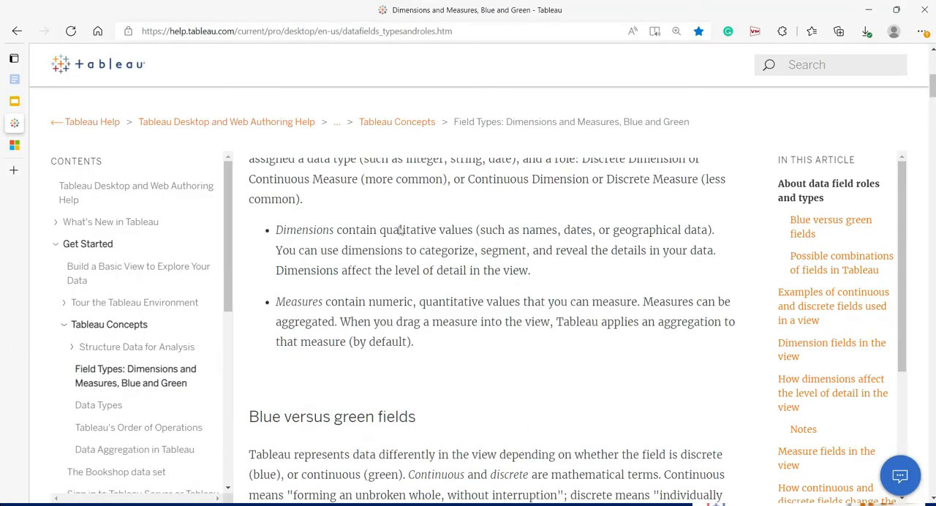
mouse_move(534, 310)
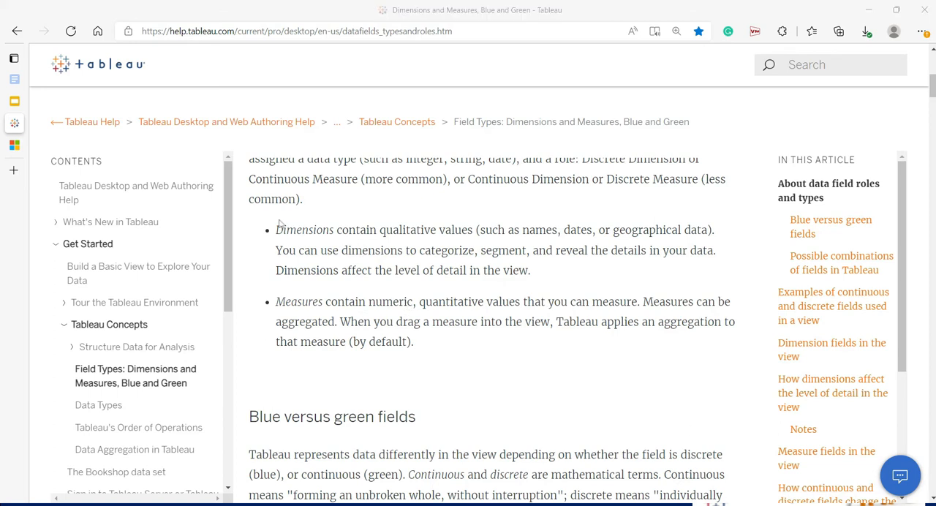
mouse_move(571, 418)
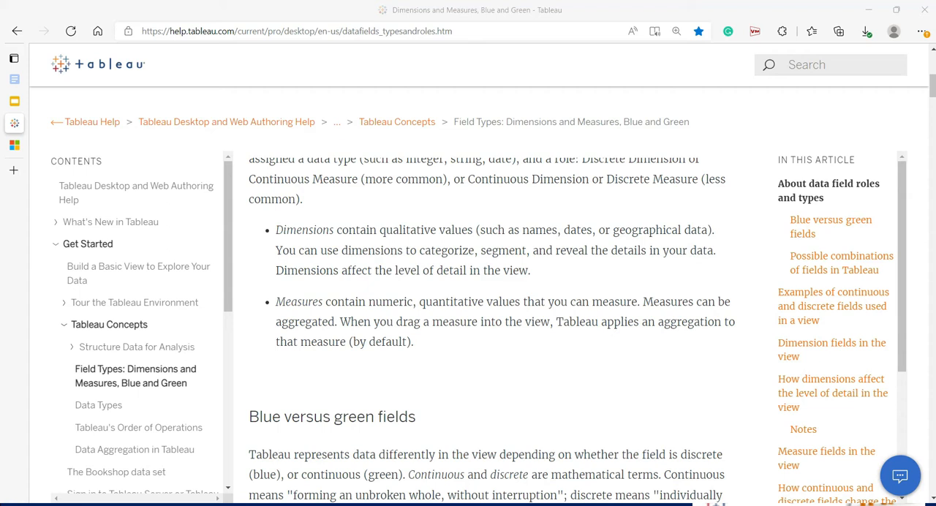
scroll(down, 3)
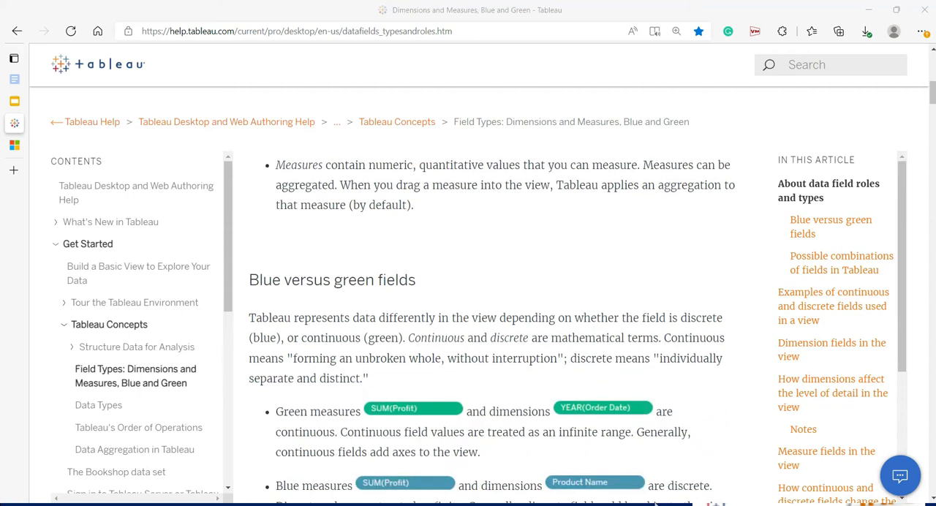
scroll(down, 3)
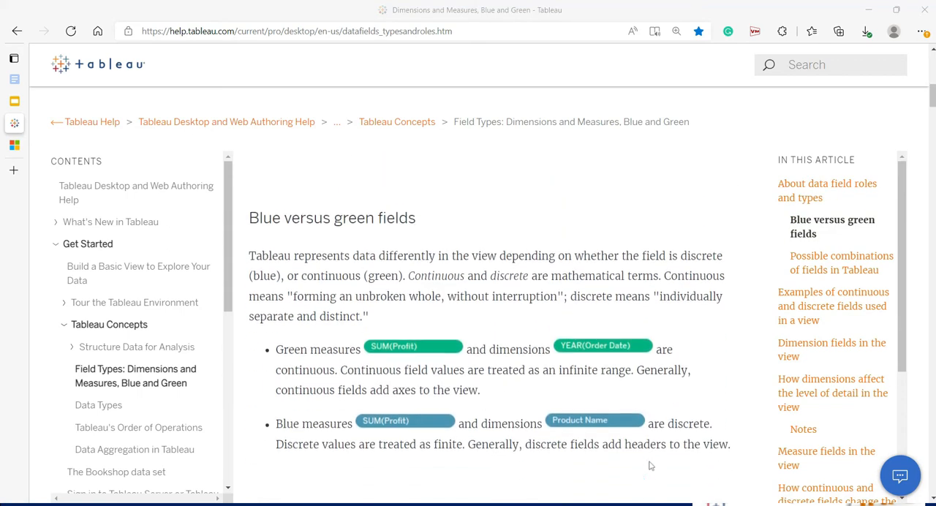
scroll(up, 3)
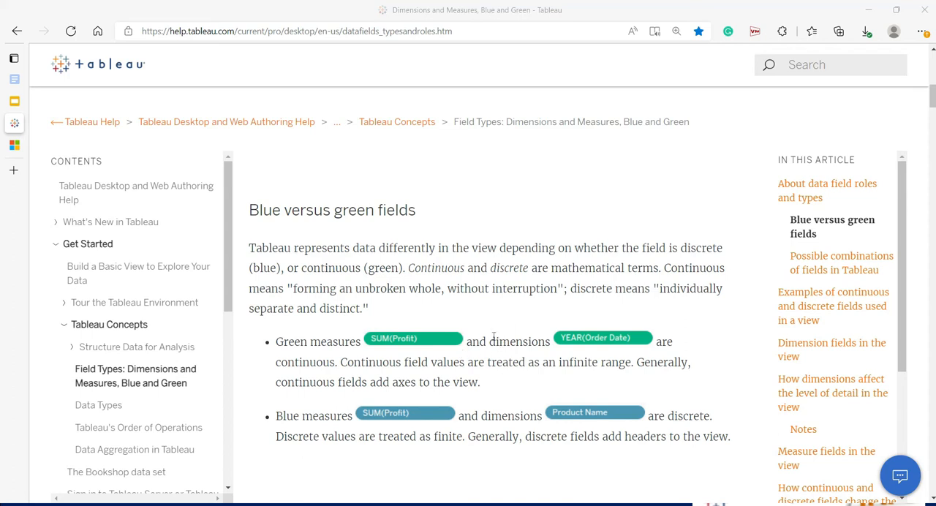
Step: Return to Tableau and close the View Data window to show the yearly sales chart again
scroll(down, 3)
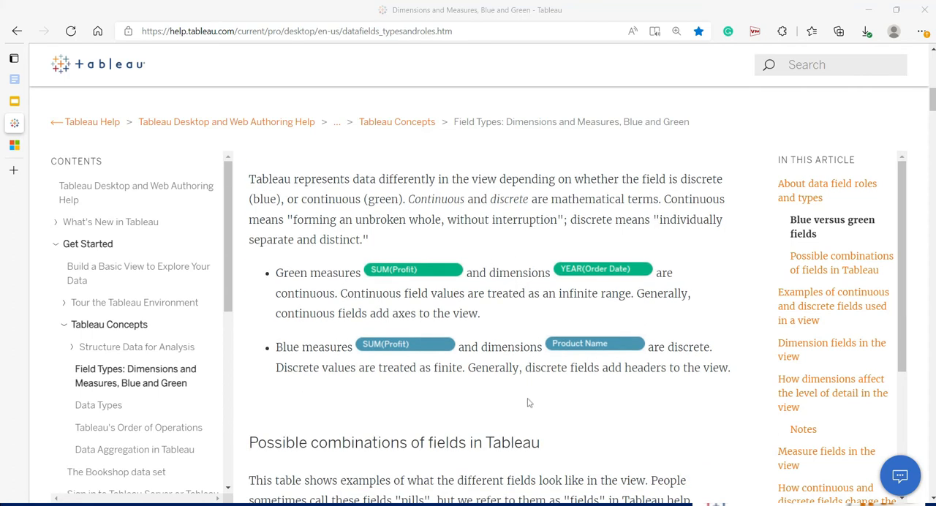
key(alt+tab)
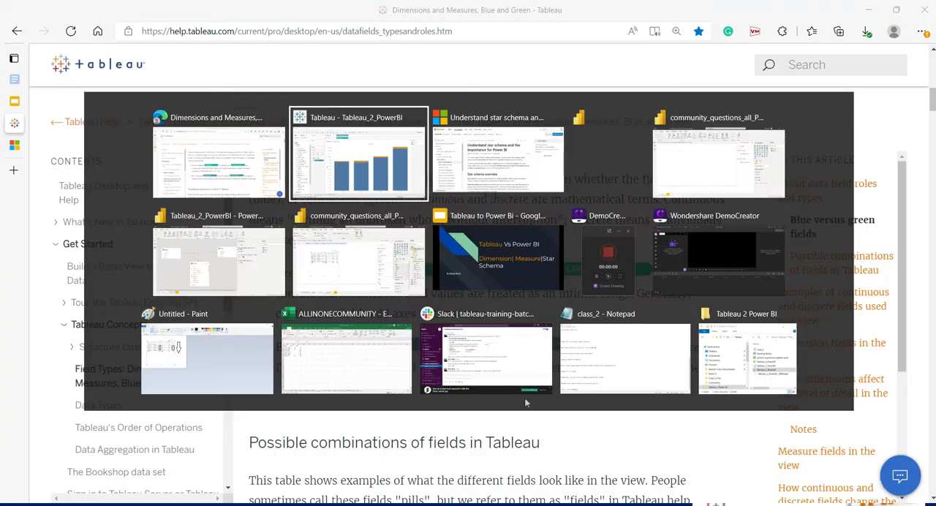
click(357, 153)
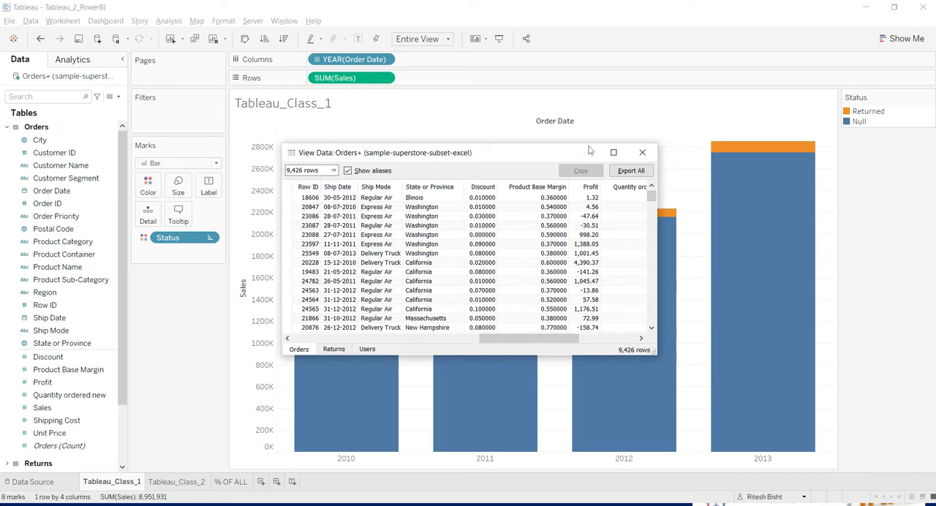
click(642, 152)
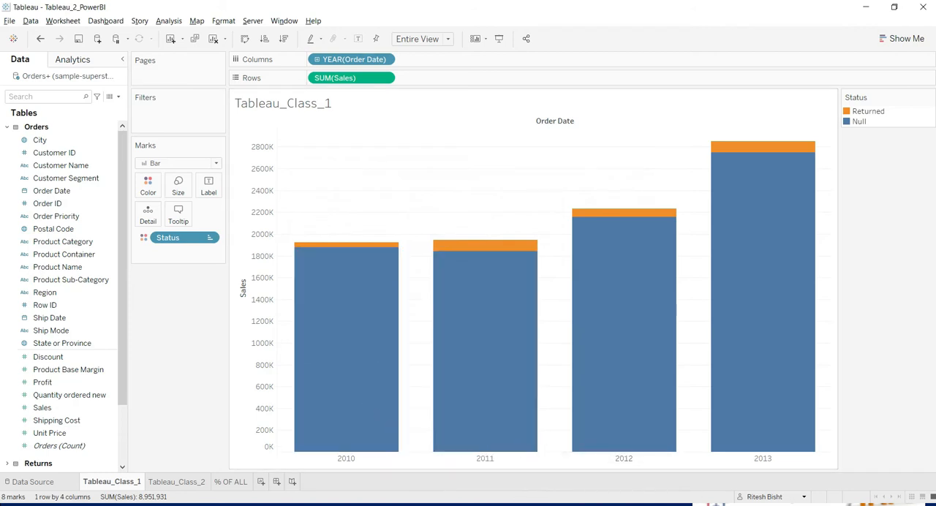
mouse_move(518, 310)
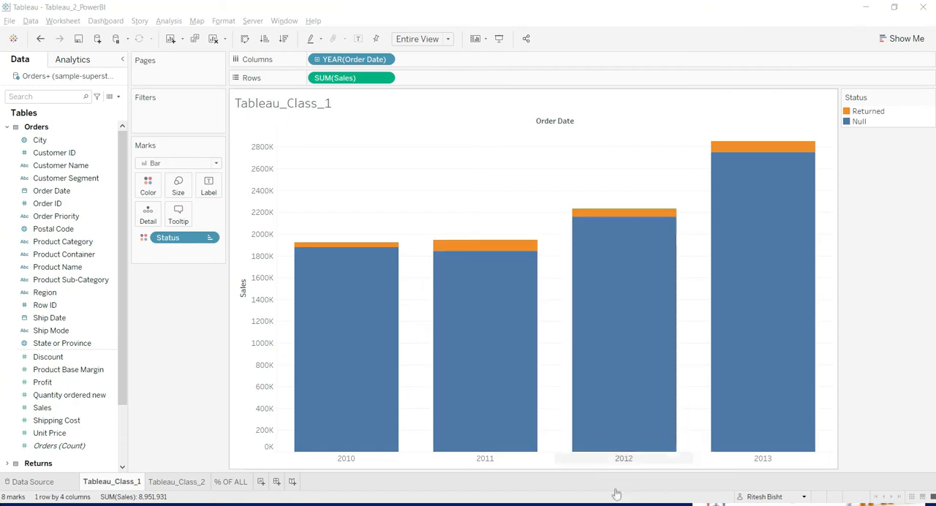
mouse_move(337, 485)
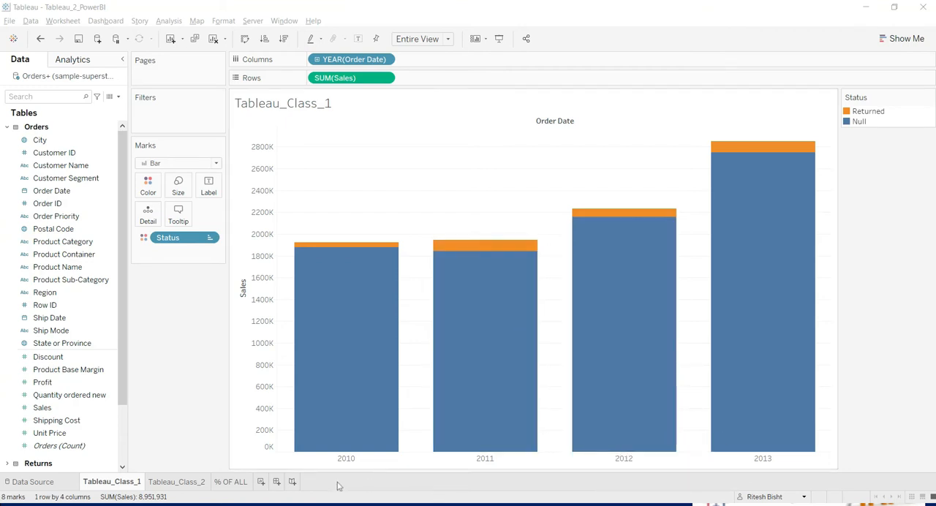
Step: On a new sheet, plot Profit as a line over Order Date years 2010–2013
click(295, 482)
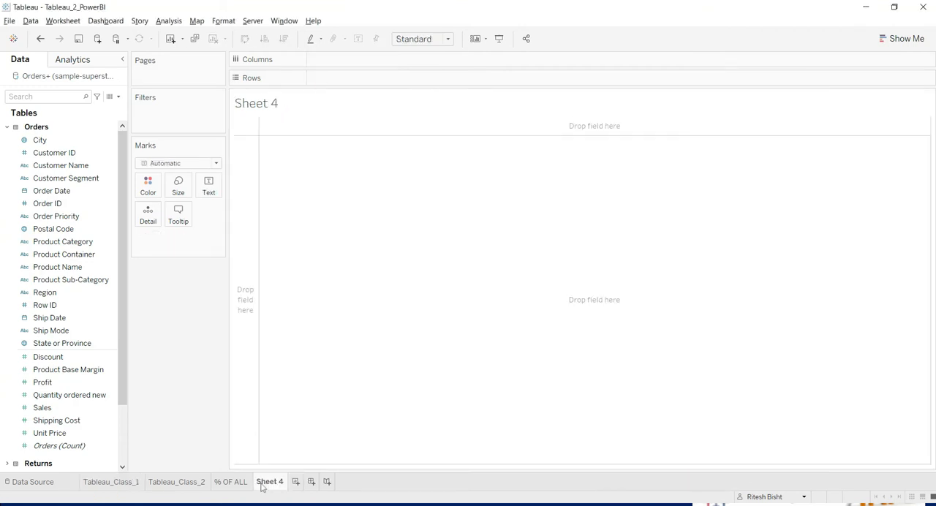
click(53, 190)
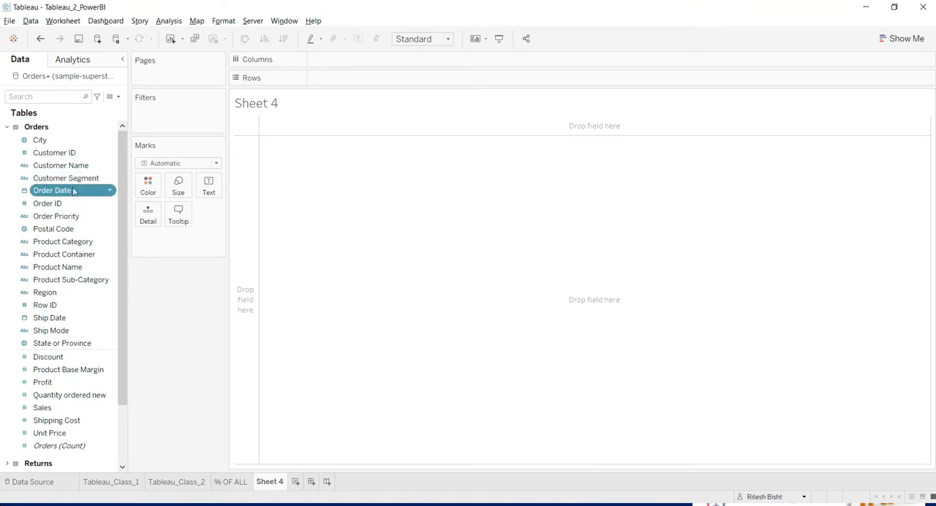
drag(52, 190, 351, 58)
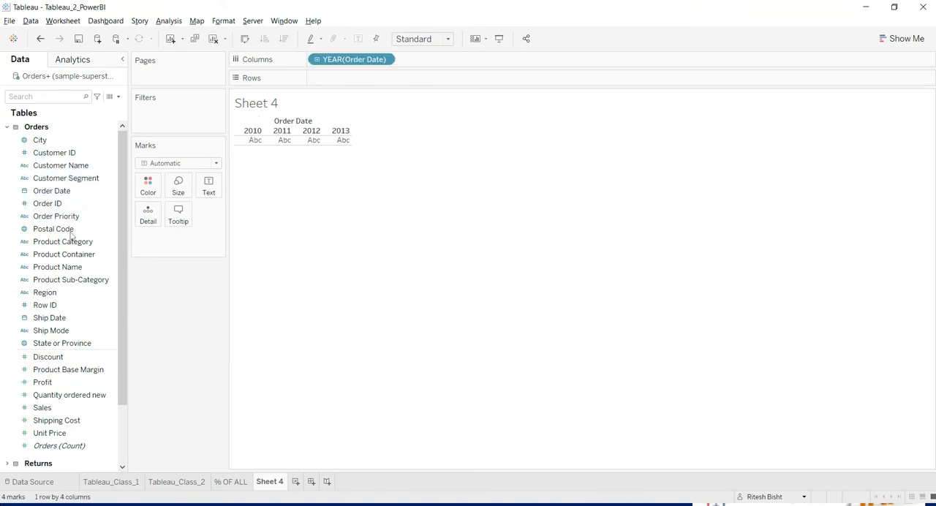
click(42, 382)
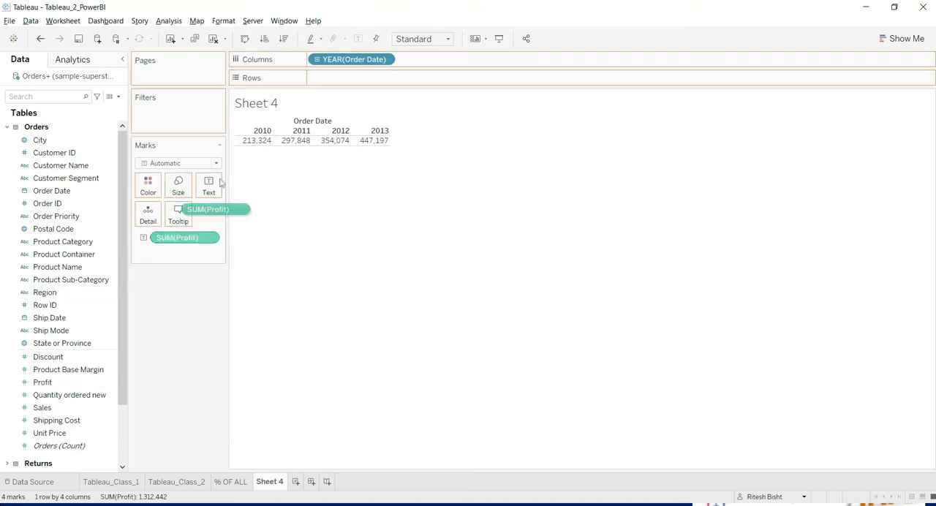
drag(176, 237, 351, 77)
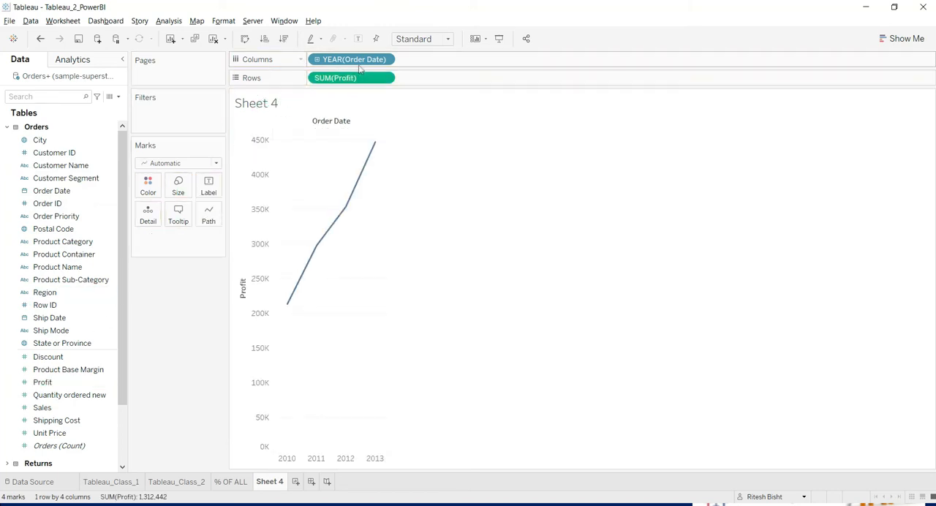
click(383, 58)
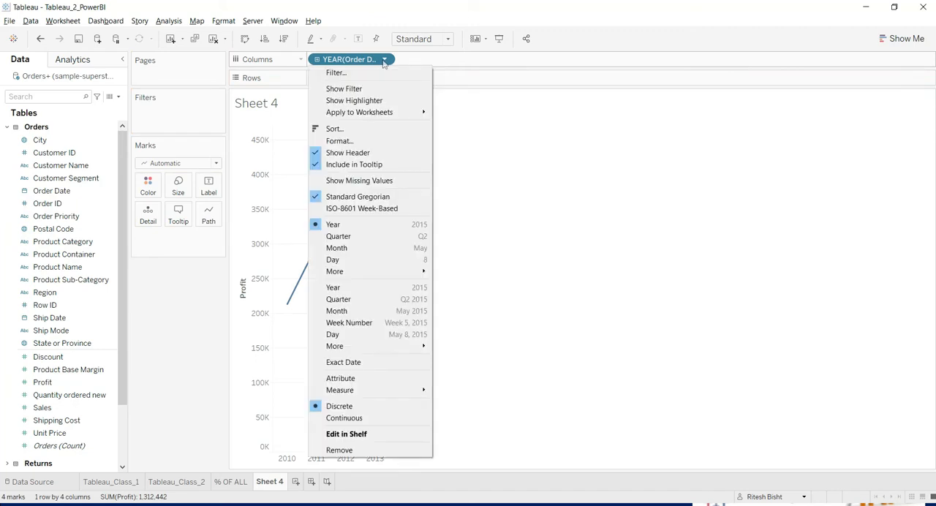
mouse_move(375, 287)
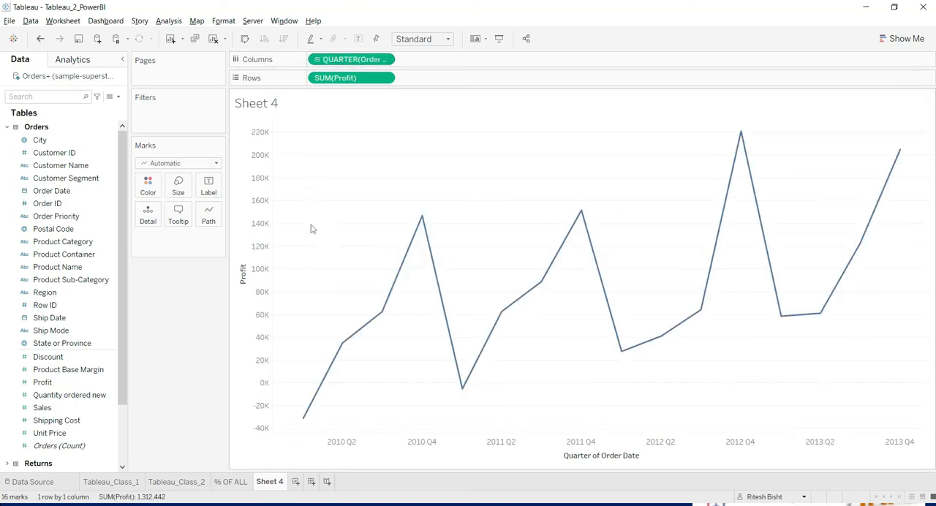
mouse_move(529, 268)
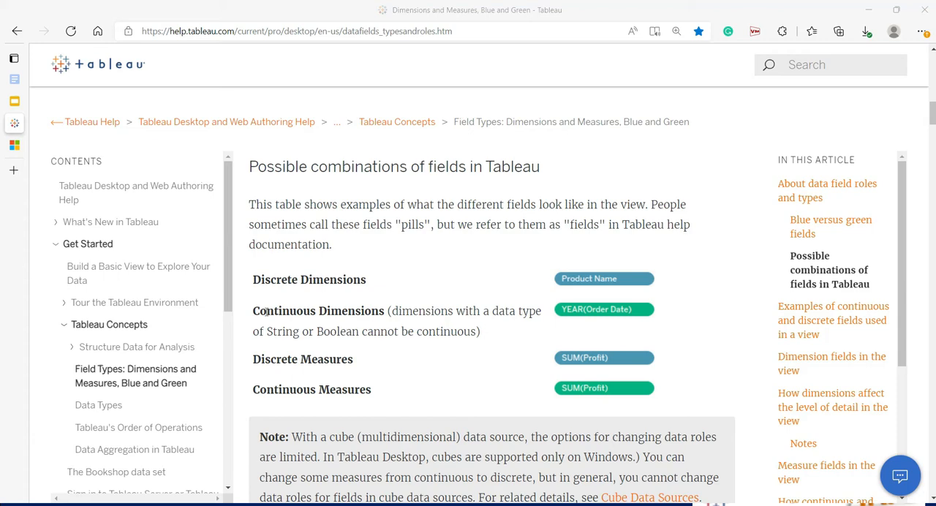
Step: Flip between the help article's field combinations and Sheet 4's monthly profit line
key(alt+tab)
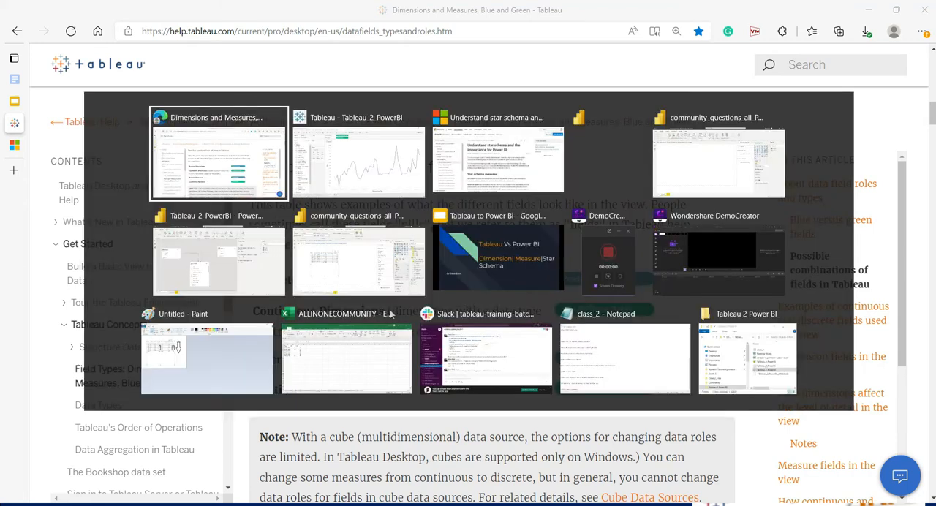
click(357, 154)
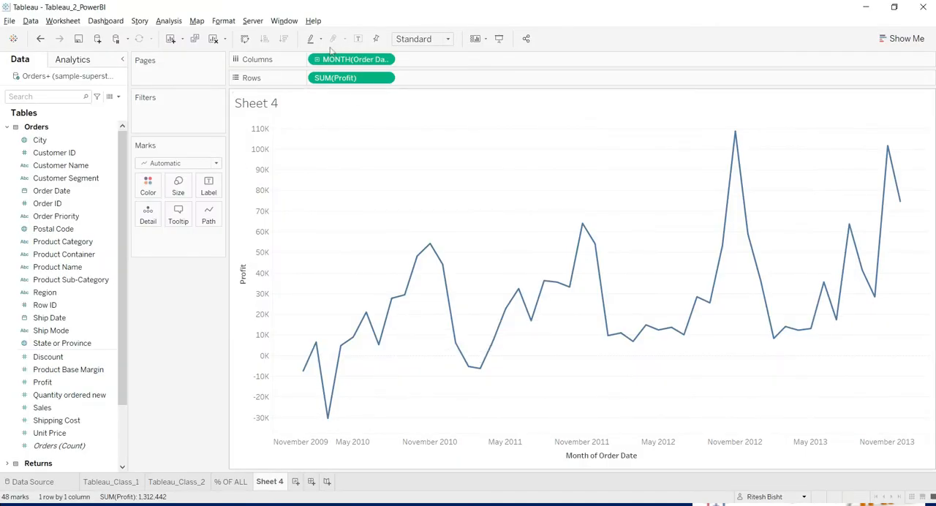
key(alt+tab)
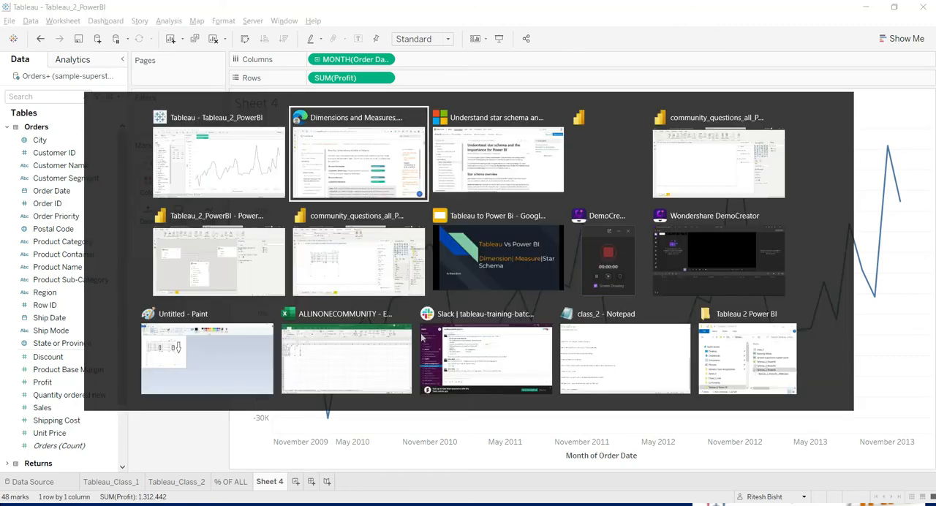
click(357, 154)
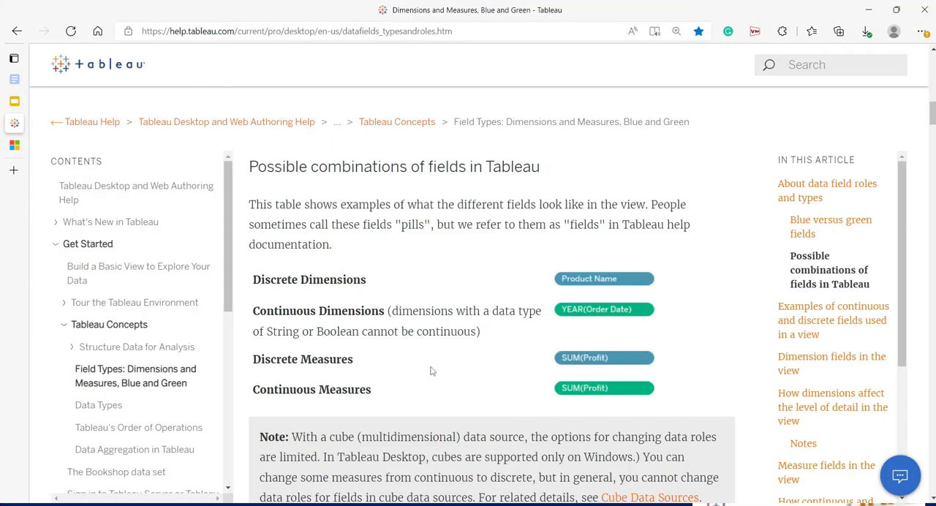
mouse_move(268, 407)
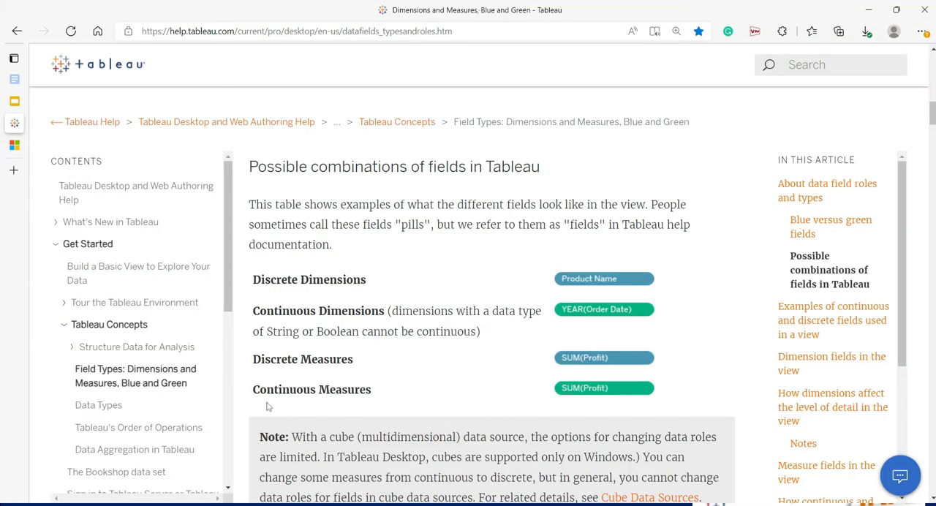
key(alt+tab)
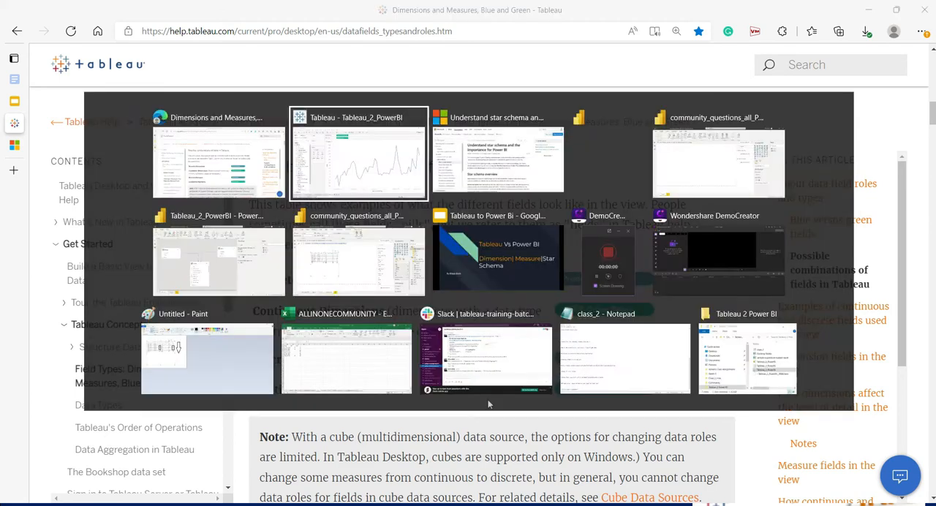
click(357, 154)
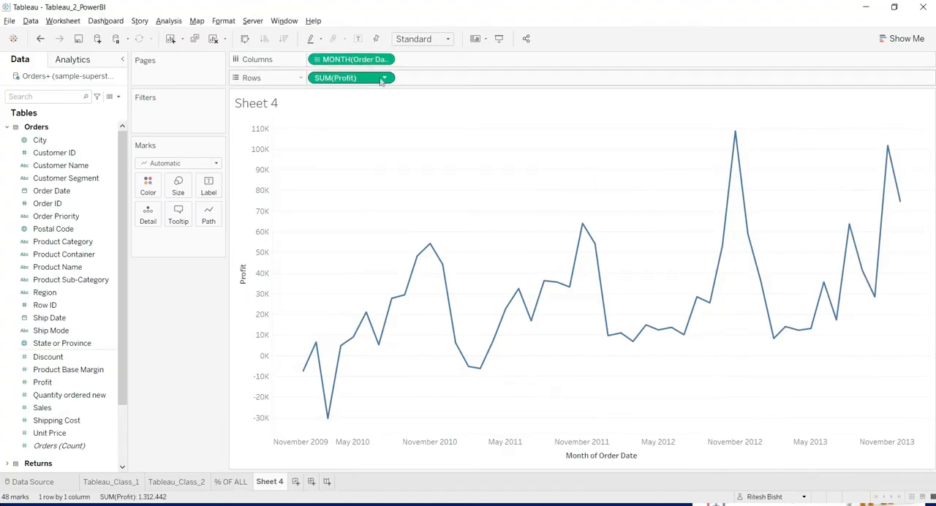
Step: Make MONTH(Order Date) discrete so profit lists per month as a text table, then start renaming the sheet
click(383, 78)
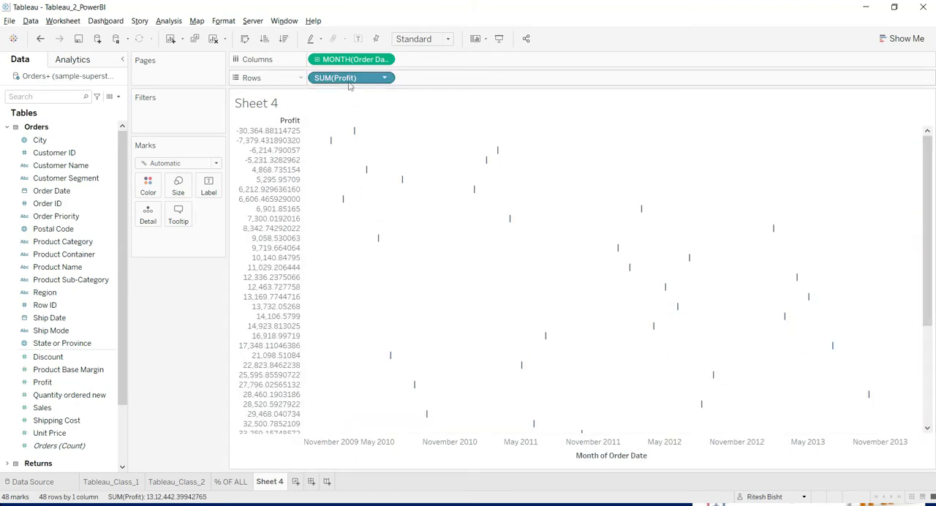
mouse_move(351, 77)
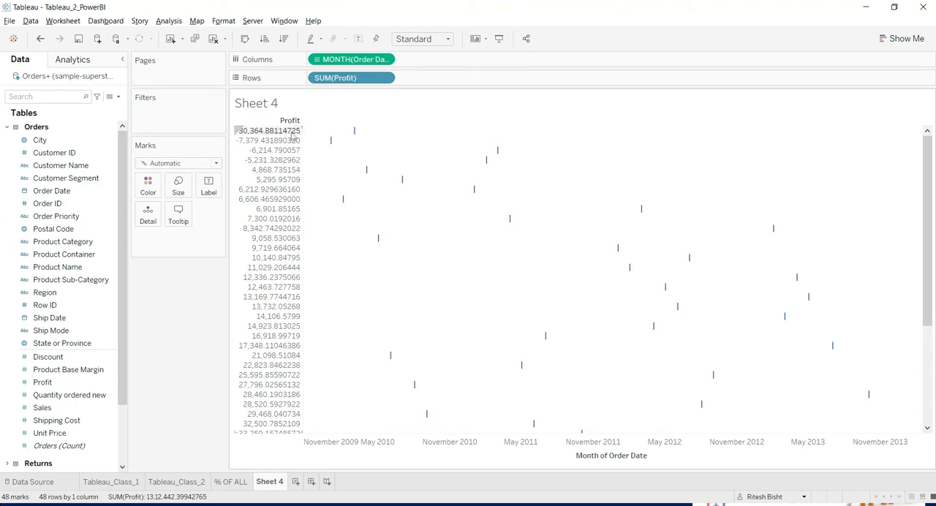
mouse_move(532, 344)
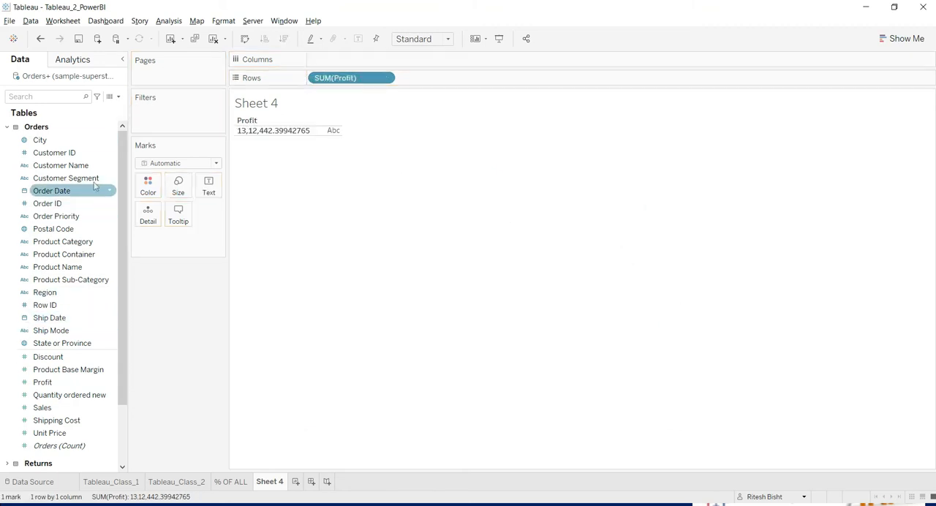
drag(52, 191, 351, 59)
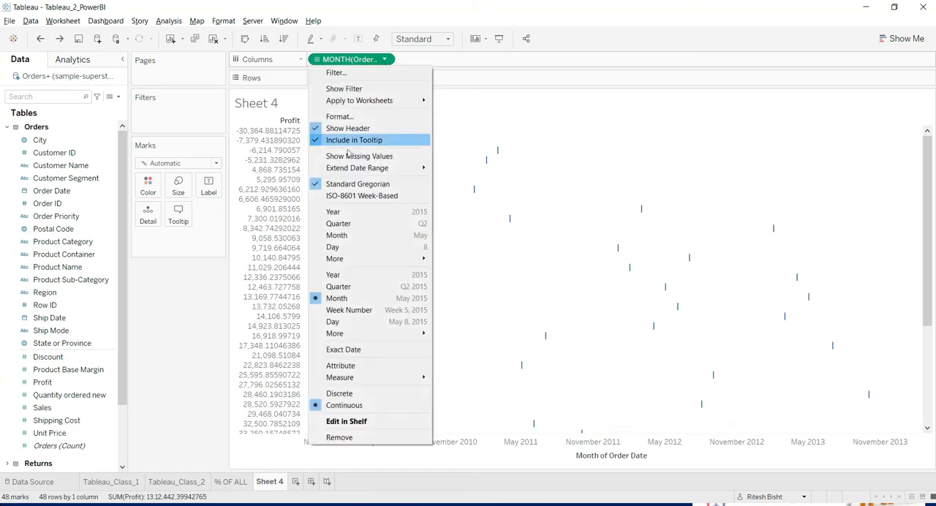
mouse_move(357, 392)
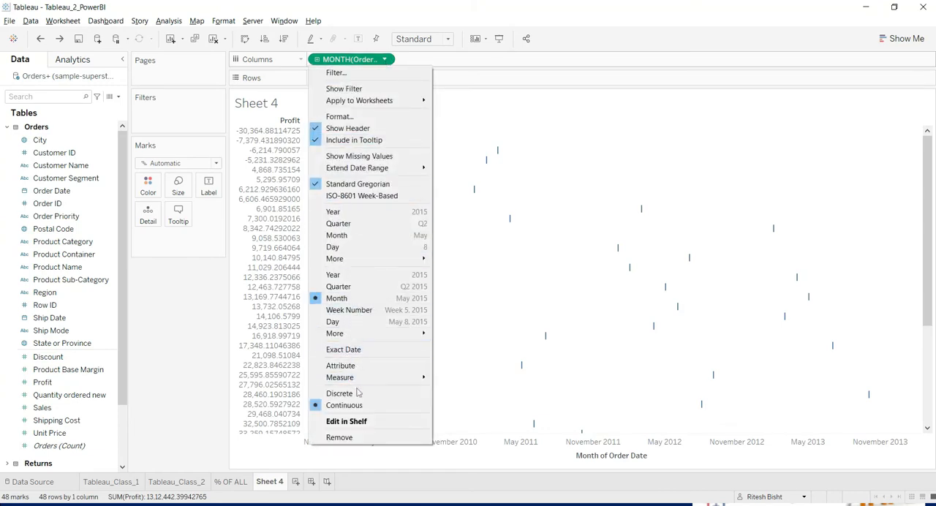
click(339, 392)
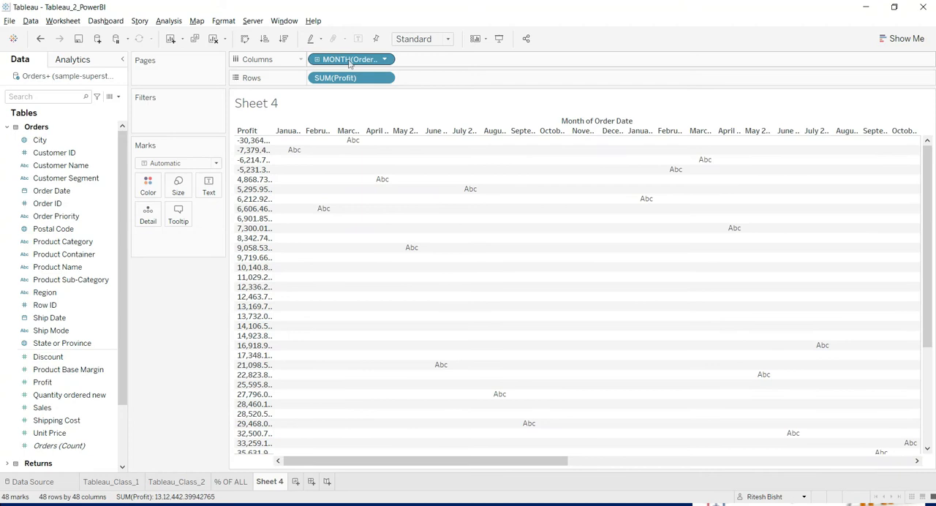
click(351, 78)
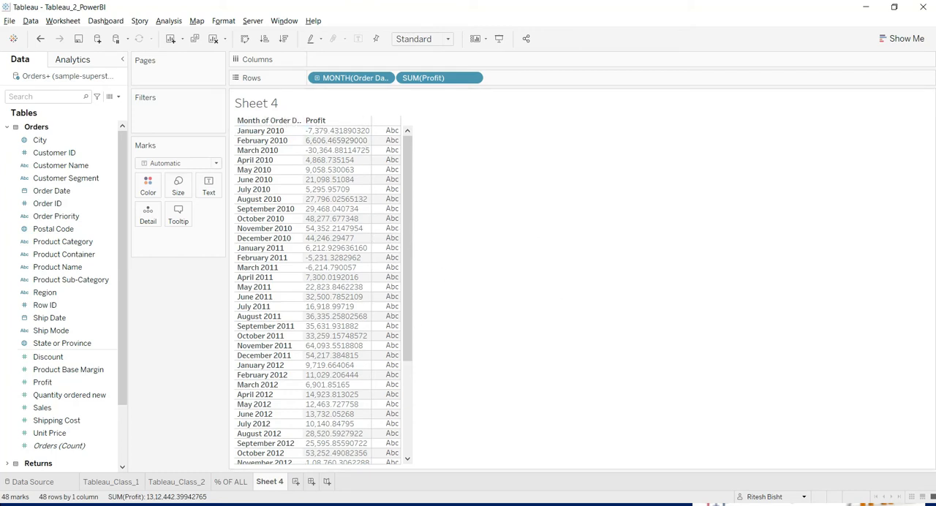
double_click(269, 481)
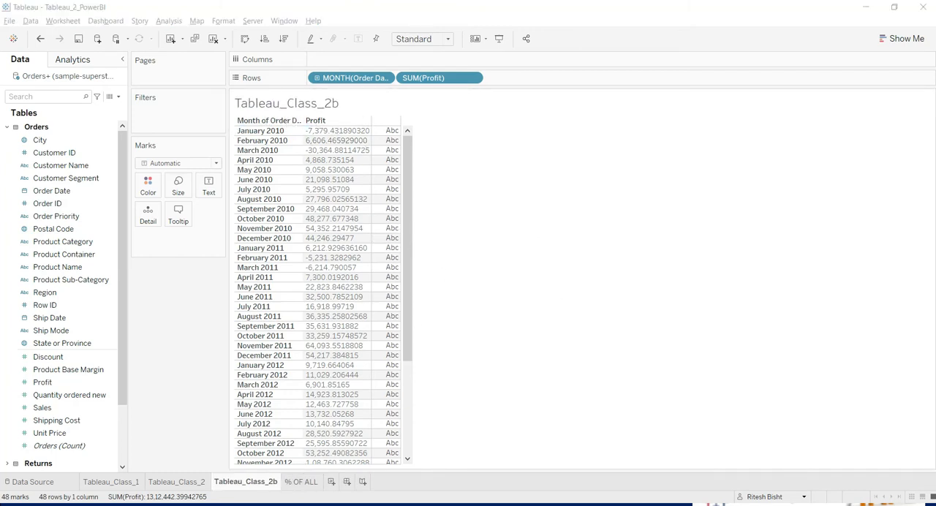
Step: Confirm the sheet name Tableau_Class_2b and add a new blank worksheet, Sheet 5
click(41, 140)
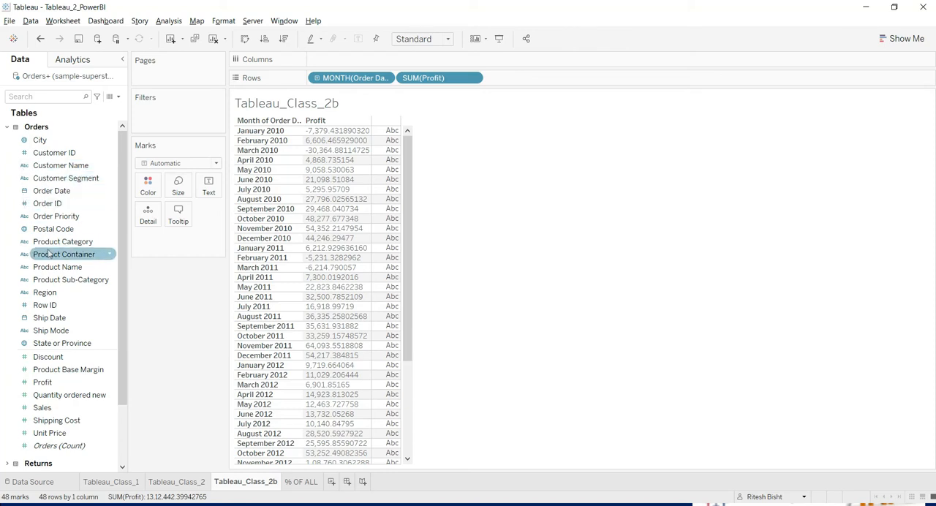
scroll(down, 3)
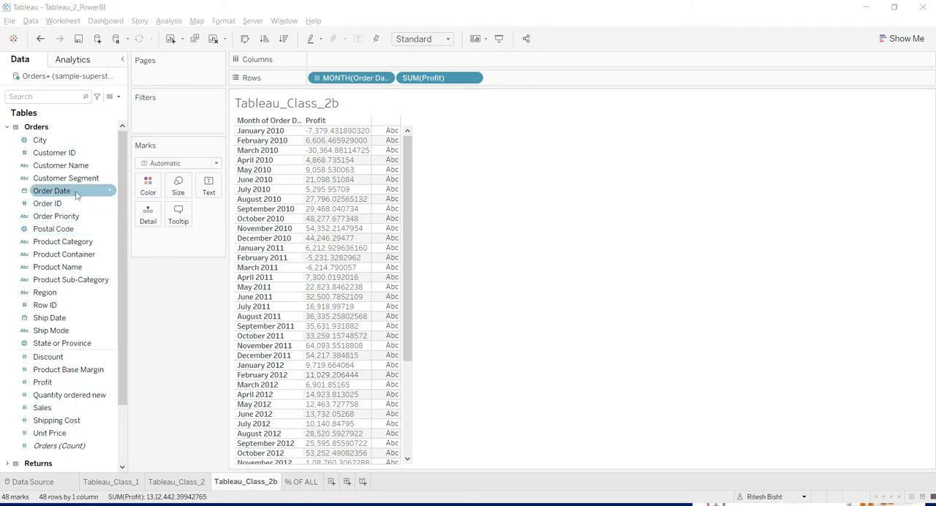
click(54, 152)
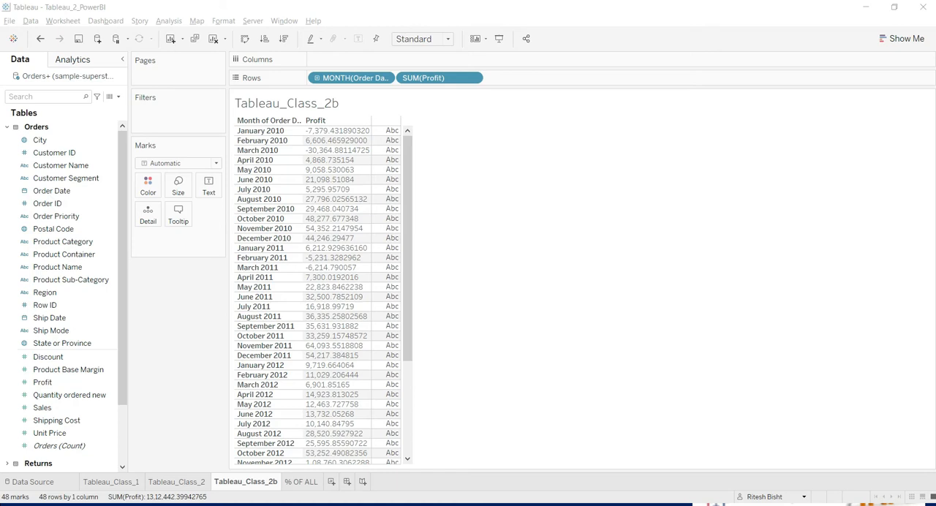
click(366, 481)
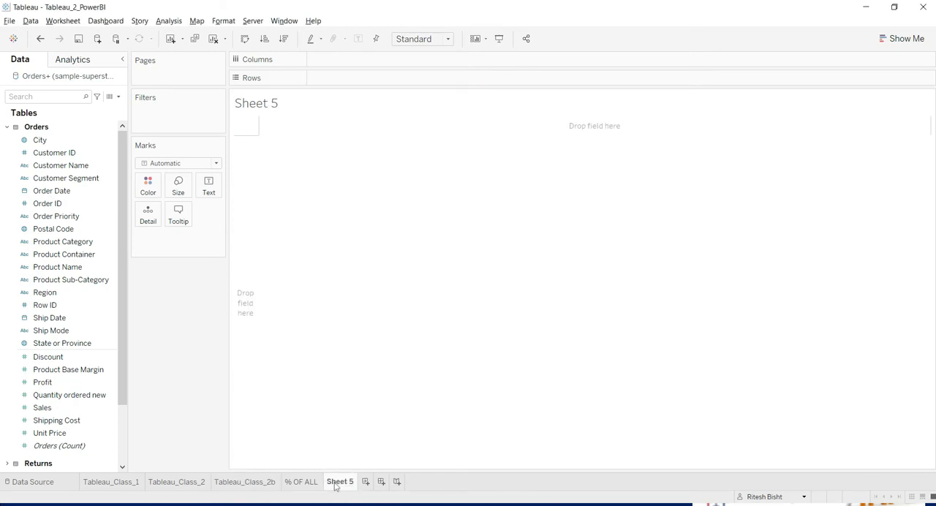
Step: Map Postal Code as points with the location Country/Region set to None instead of India
click(53, 228)
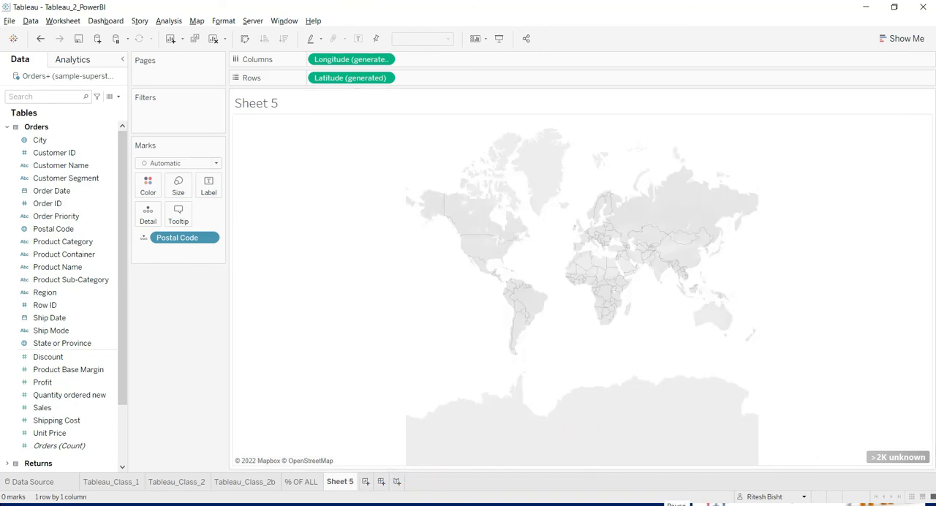
click(196, 21)
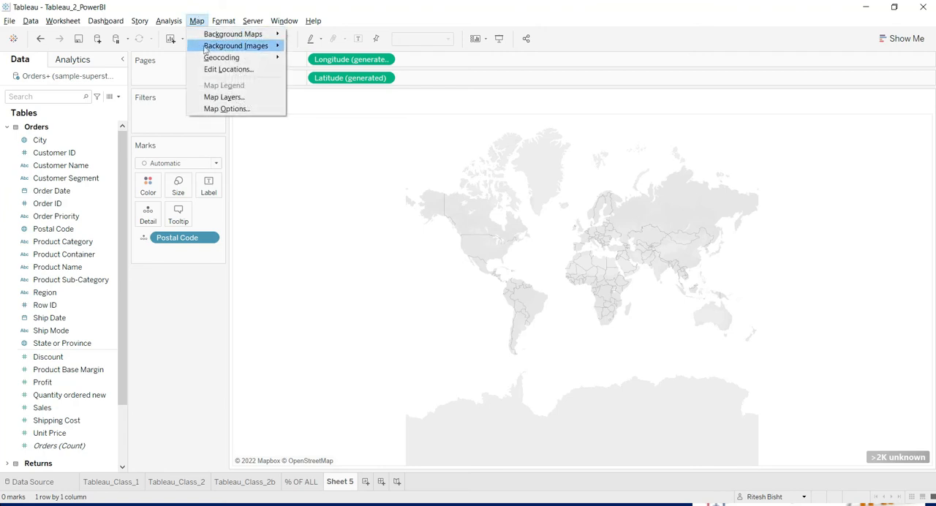
click(228, 68)
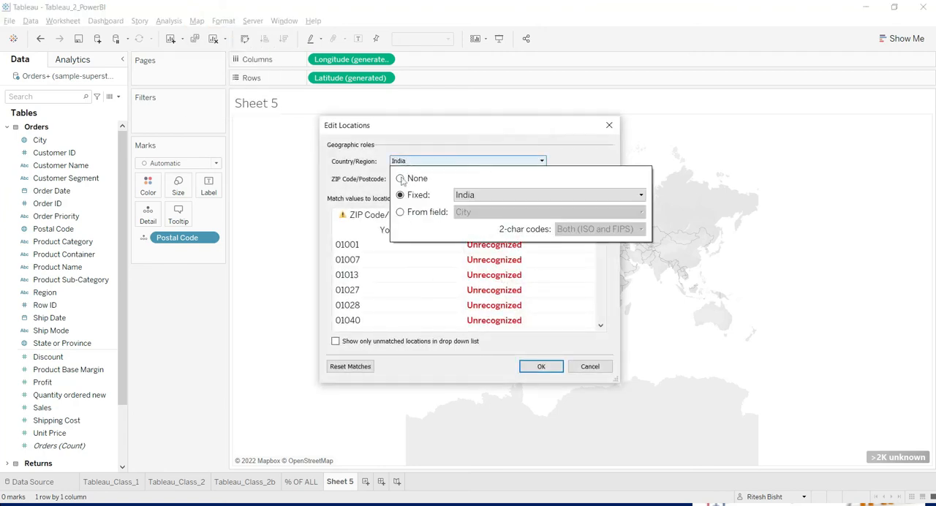
click(400, 177)
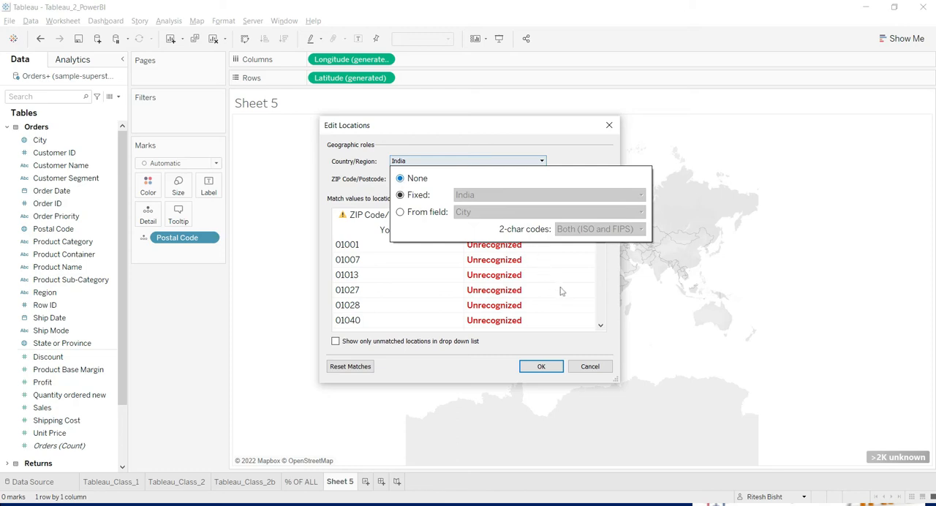
mouse_move(555, 311)
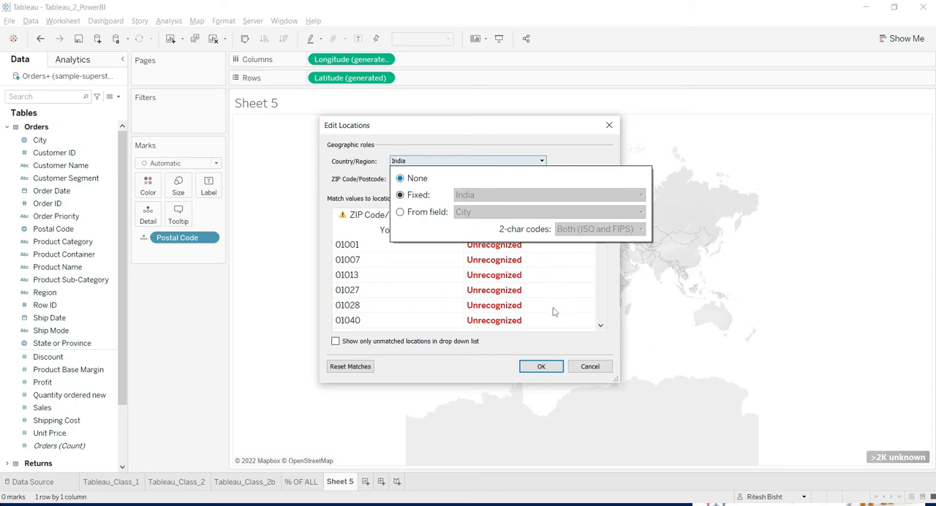
mouse_move(717, 285)
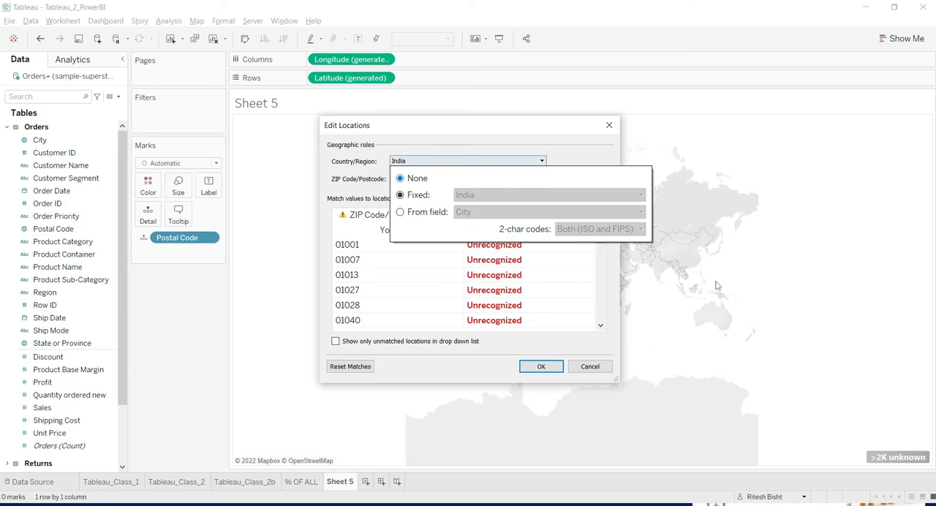
click(400, 178)
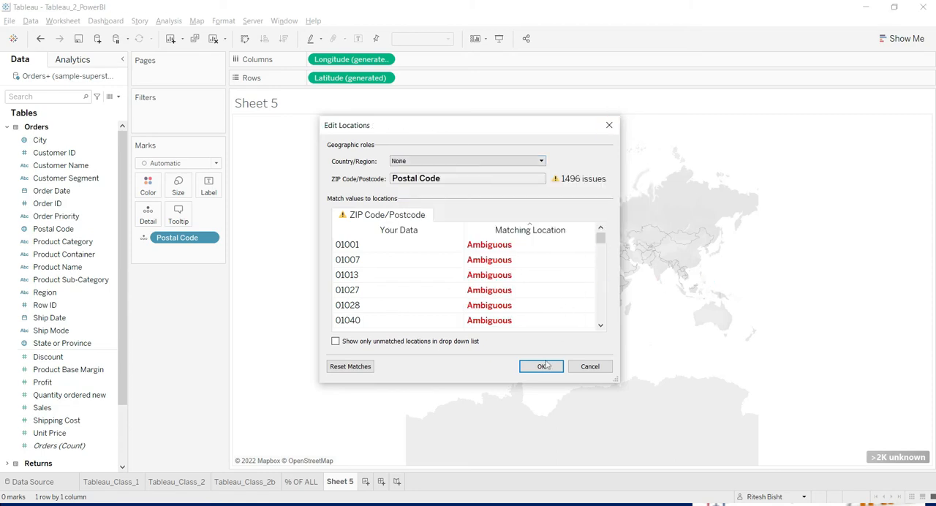
click(541, 365)
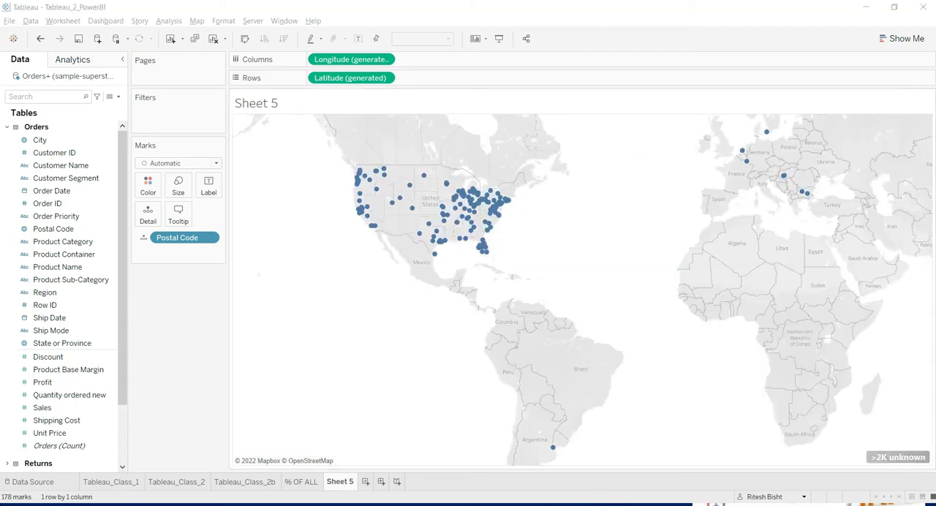
Step: Add another blank worksheet, Sheet 6
click(400, 481)
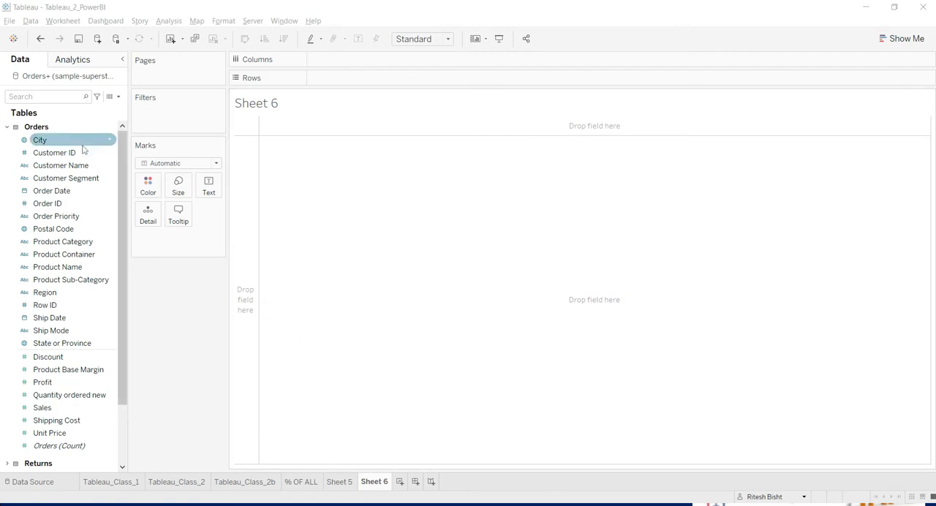
Step: Put Customer ID on Rows with all members and Profit on Columns as bars
drag(54, 152, 350, 74)
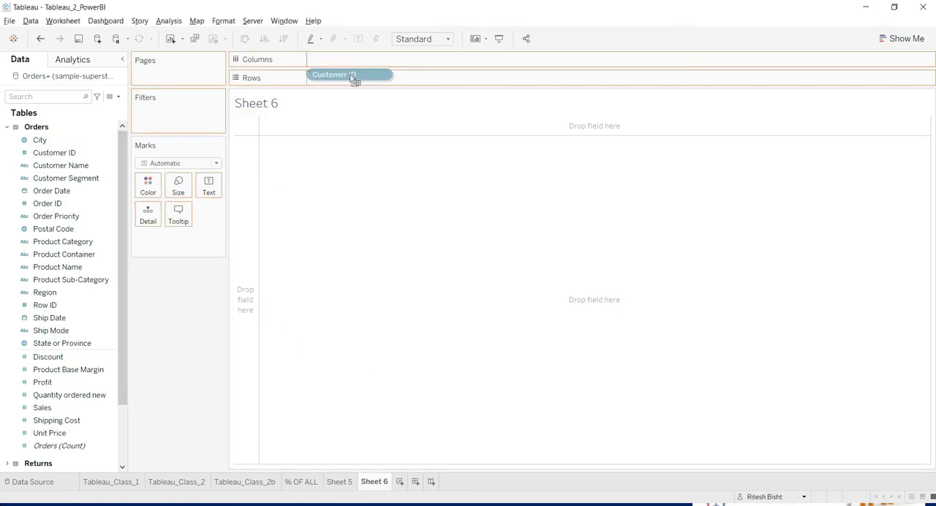
click(350, 73)
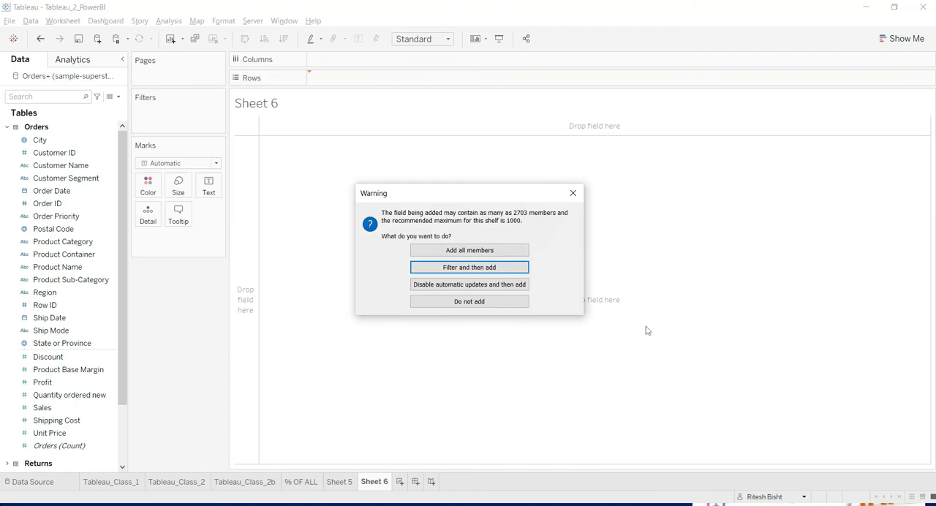
click(469, 250)
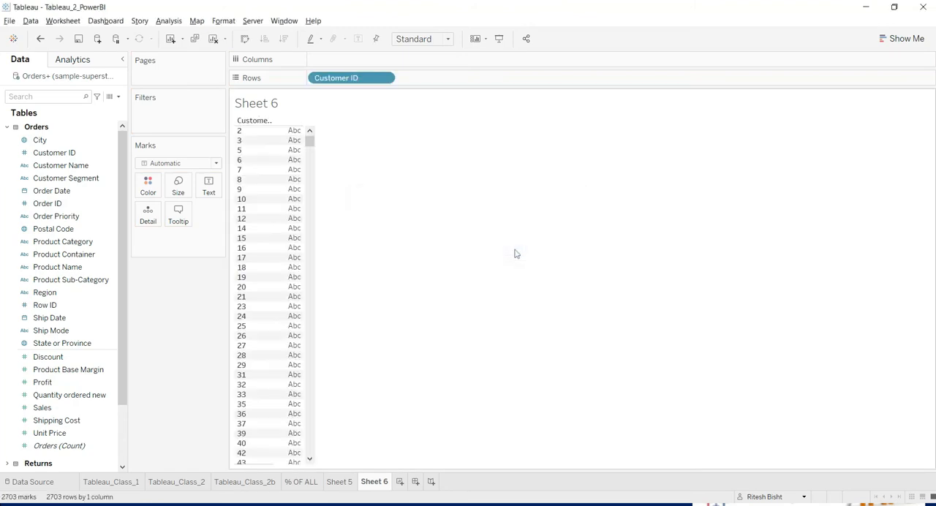
click(43, 382)
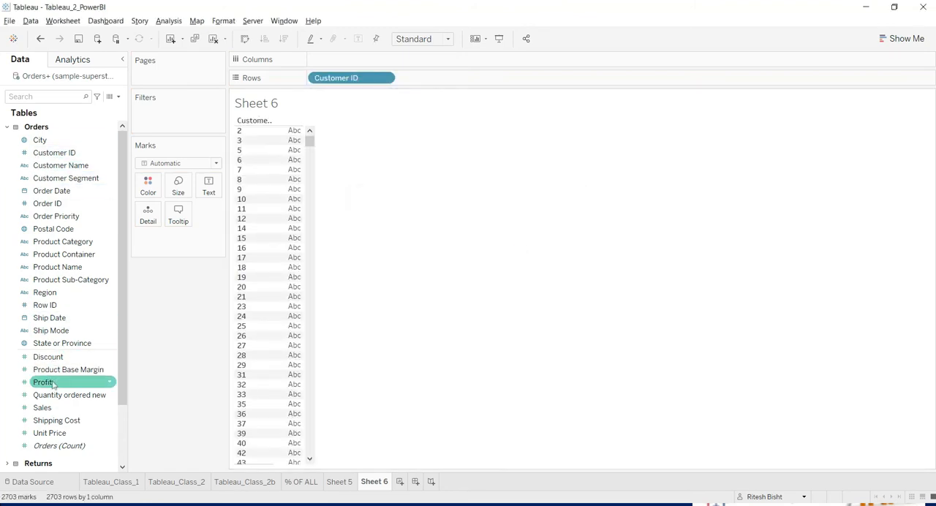
drag(42, 382, 351, 59)
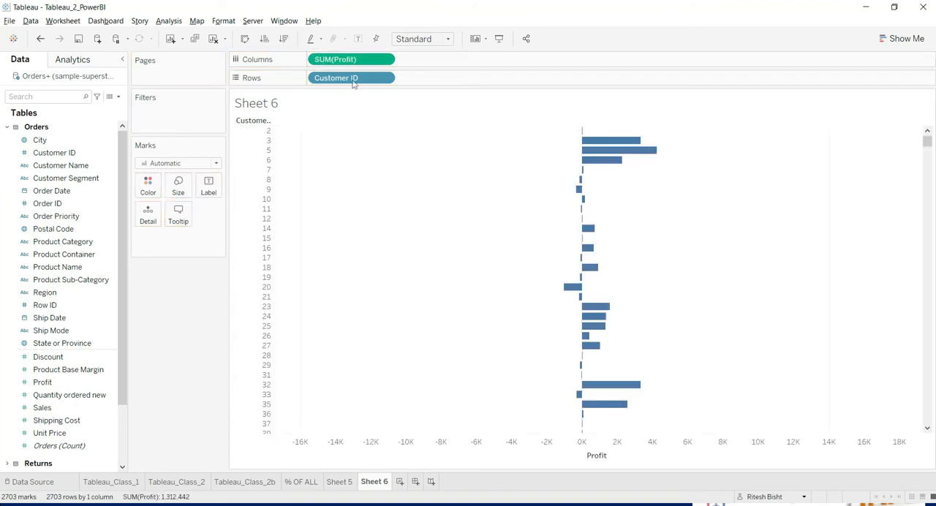
mouse_move(645, 113)
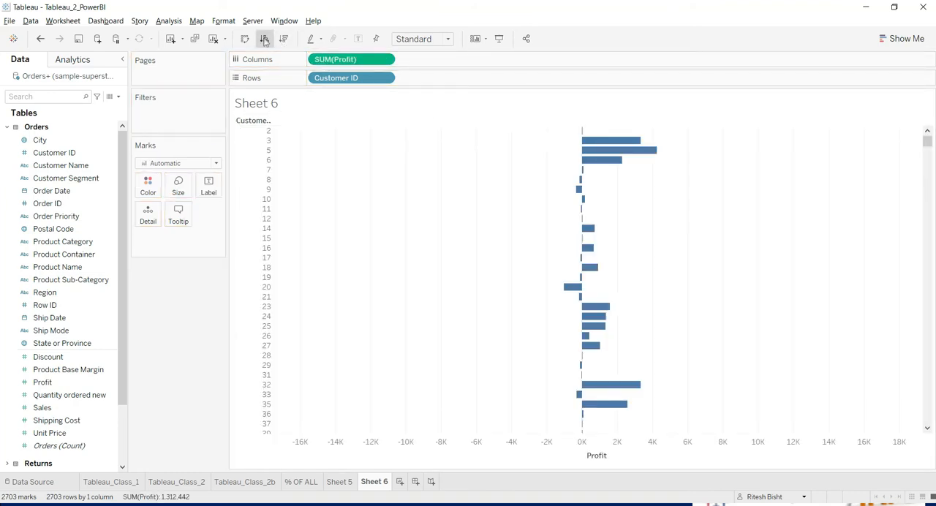
Step: Sort the customer bars from highest to lowest profit, then bring up the star schema docs
click(263, 38)
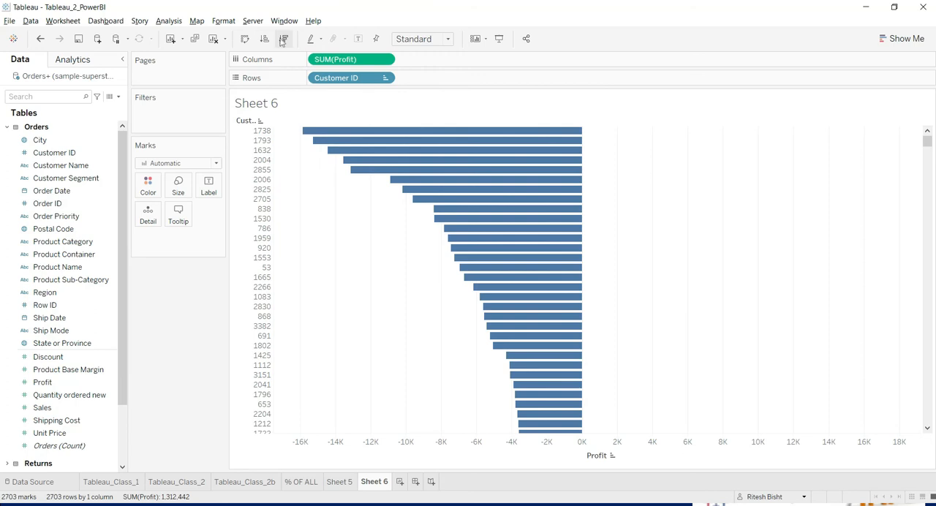
click(284, 38)
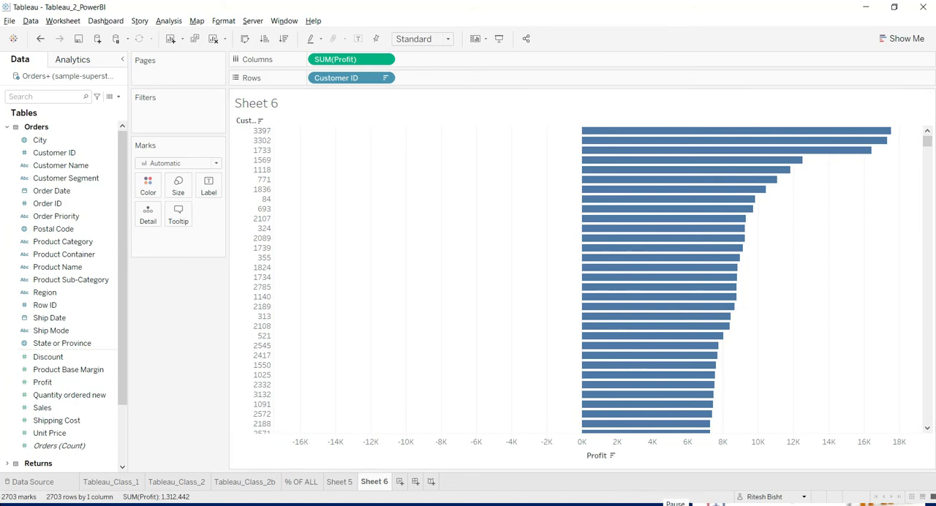
click(176, 481)
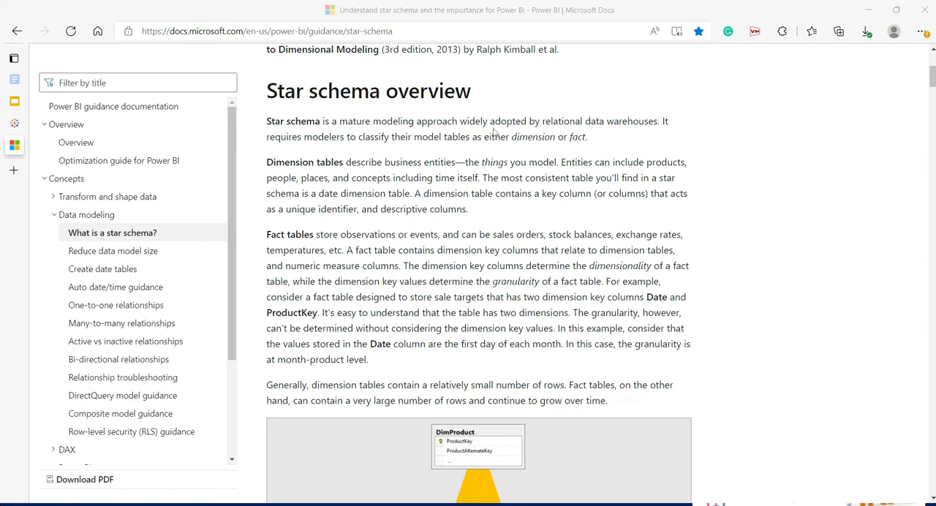
mouse_move(504, 190)
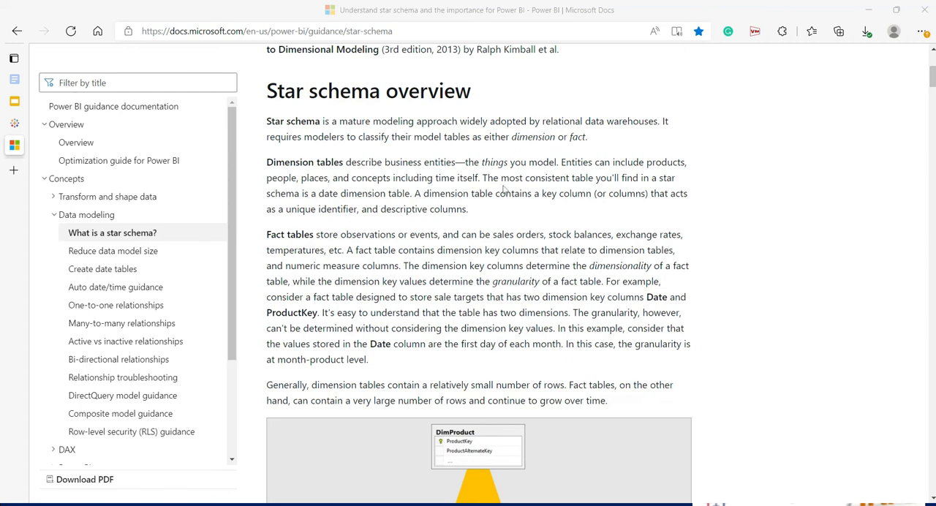
Step: Show the Power BI star schema overview and select the sentence on fact tables' dimension key columns
click(676, 30)
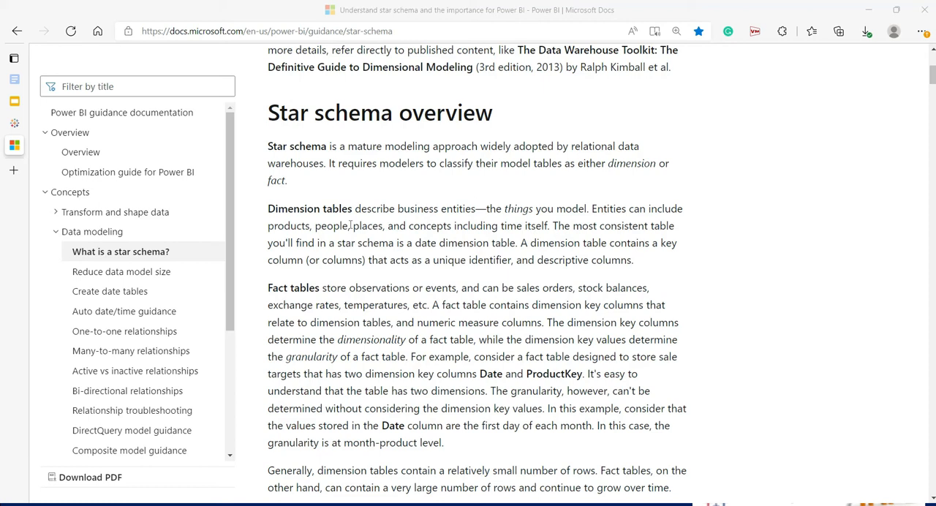
mouse_move(573, 460)
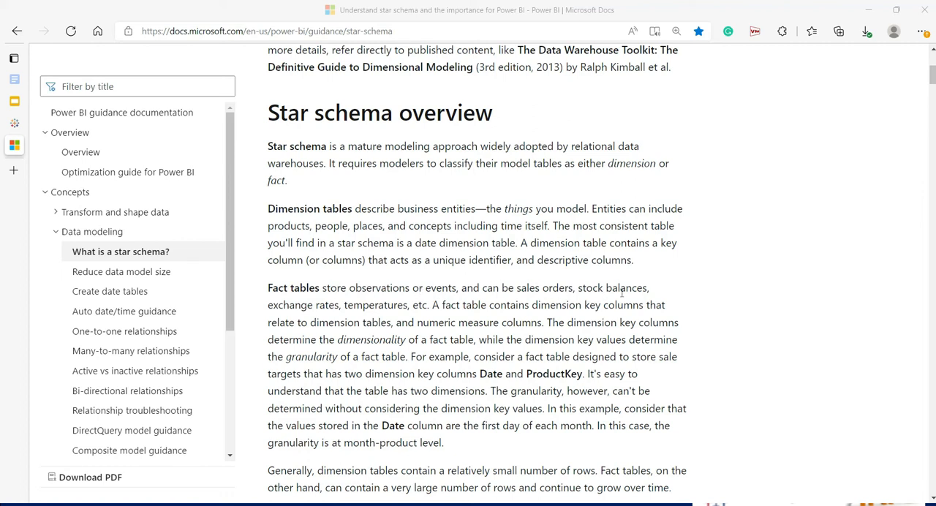
scroll(down, 3)
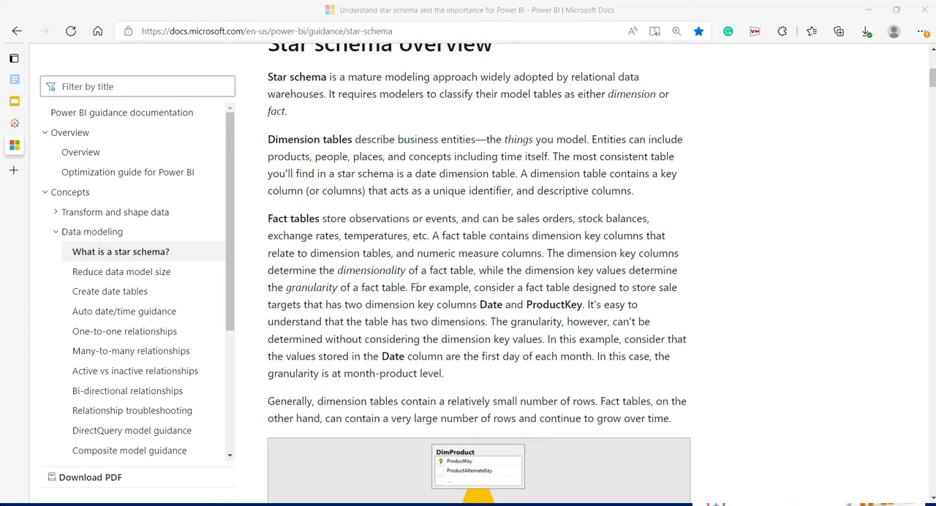
drag(433, 235, 642, 235)
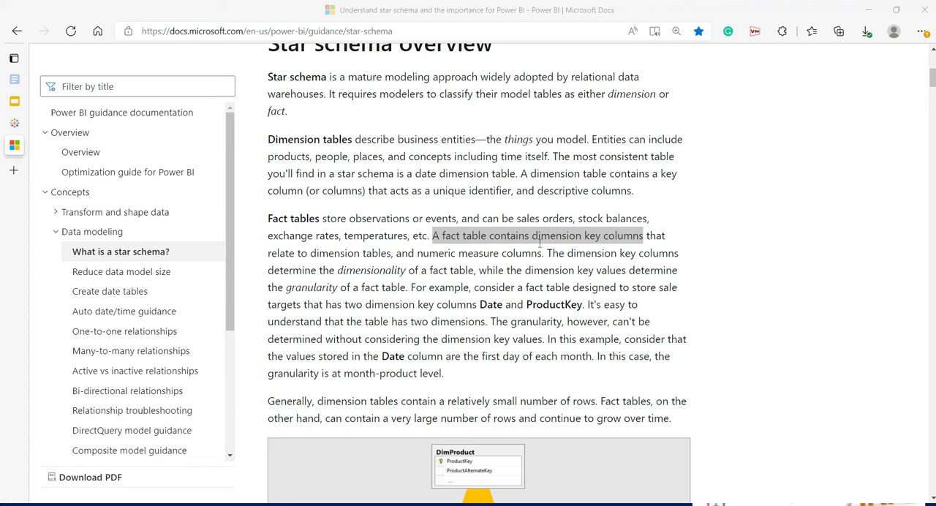
mouse_move(676, 252)
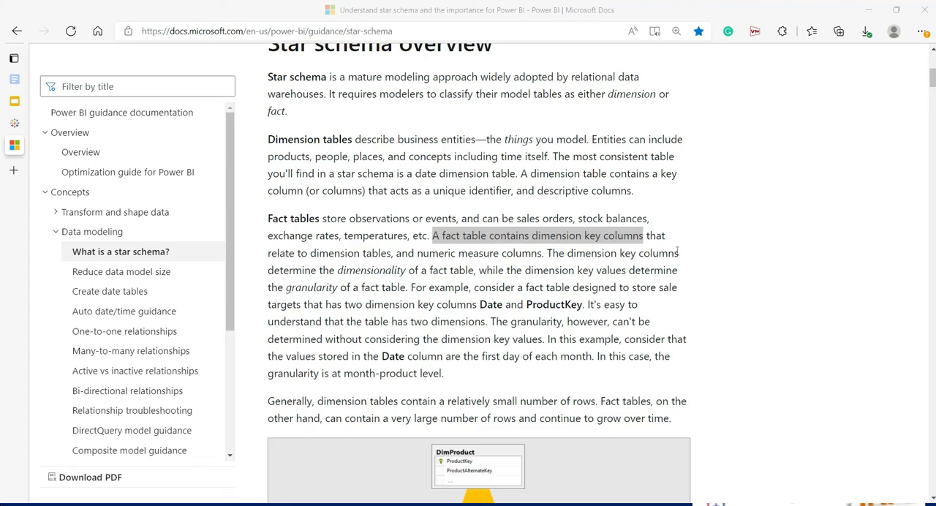
scroll(down, 3)
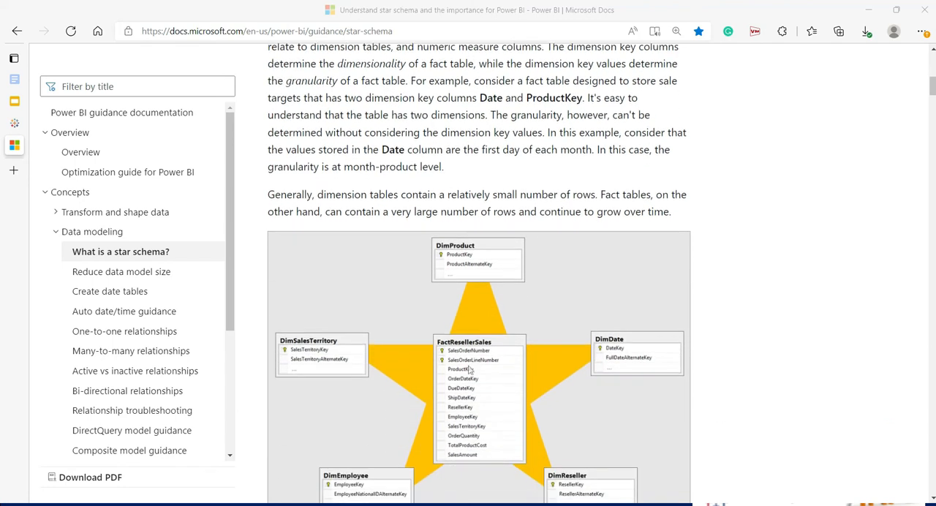
mouse_move(496, 402)
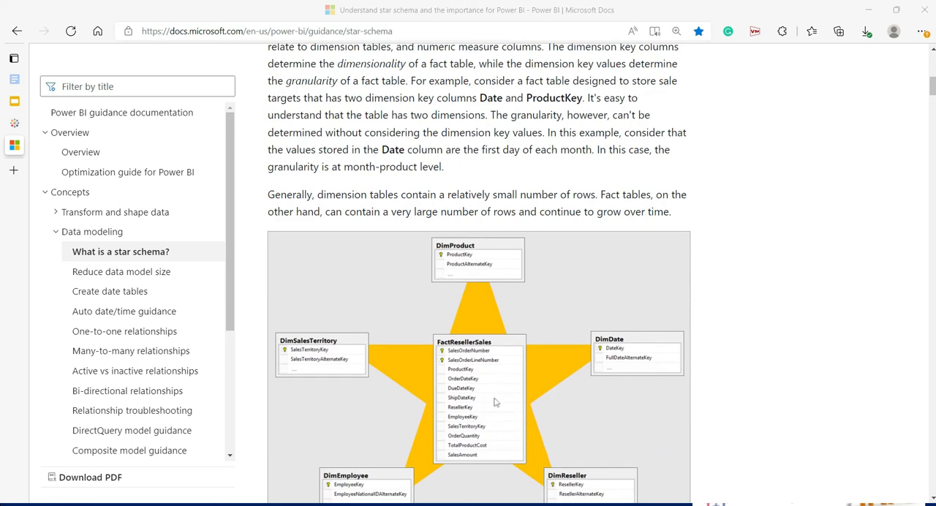
mouse_move(519, 108)
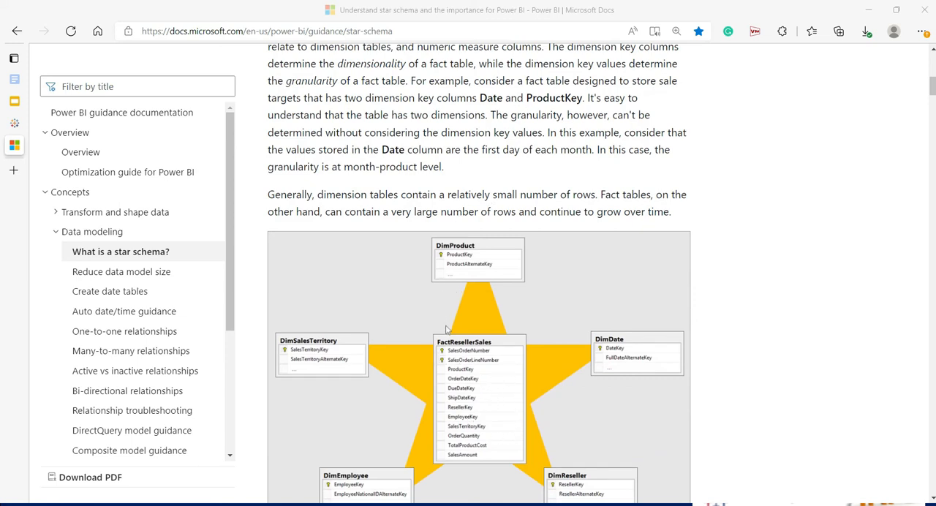
mouse_move(399, 305)
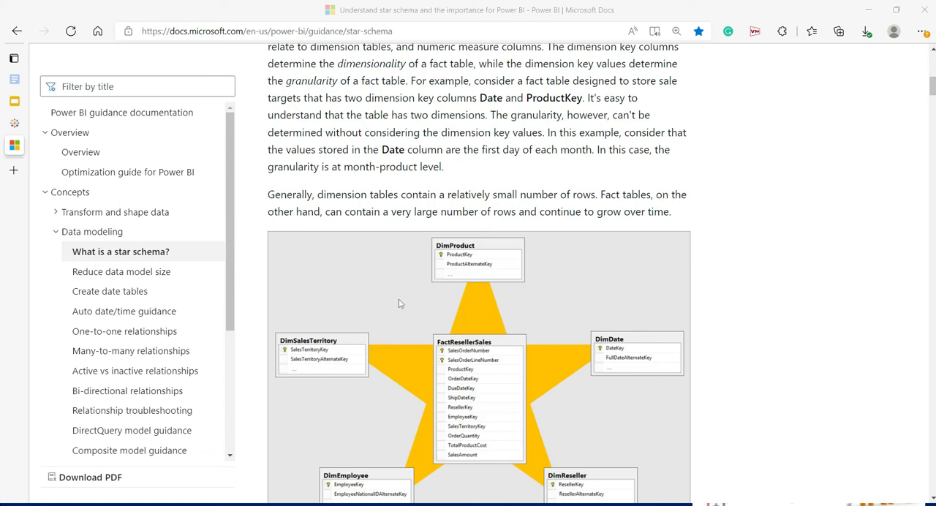
scroll(down, 3)
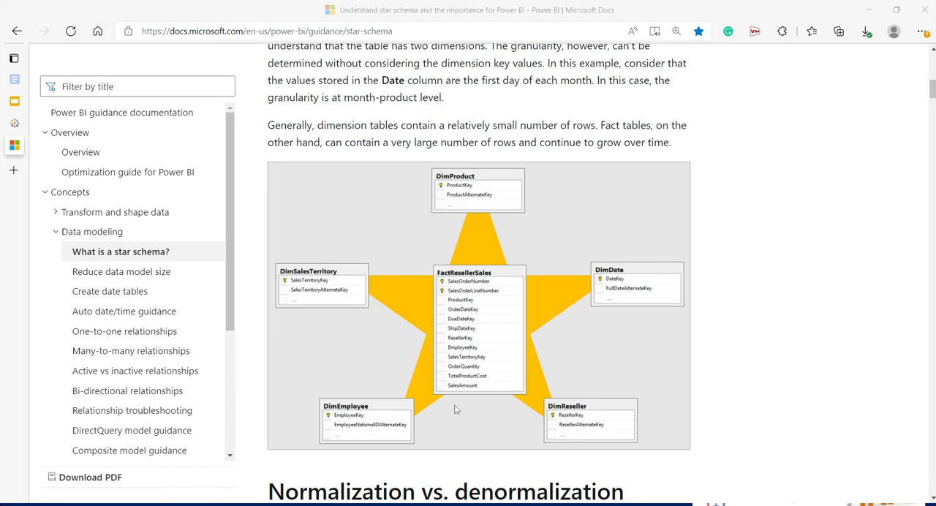
mouse_move(494, 334)
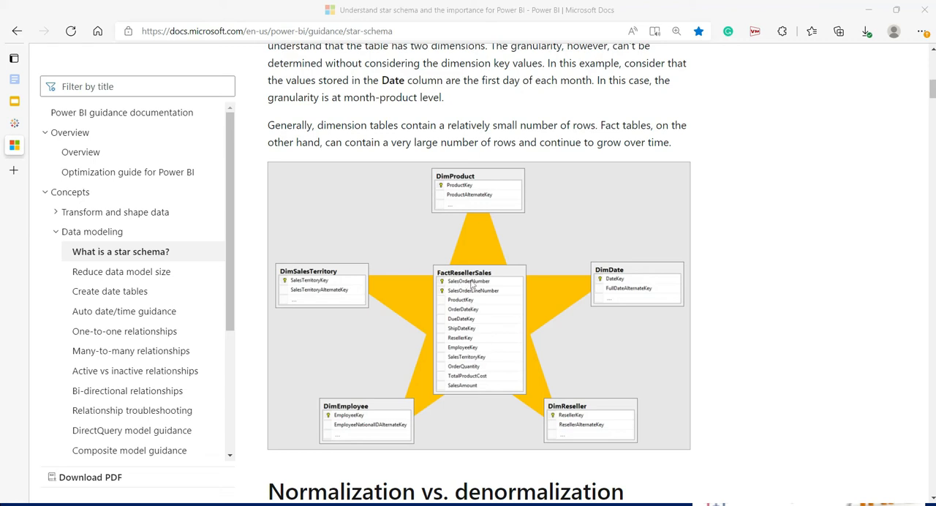
mouse_move(488, 285)
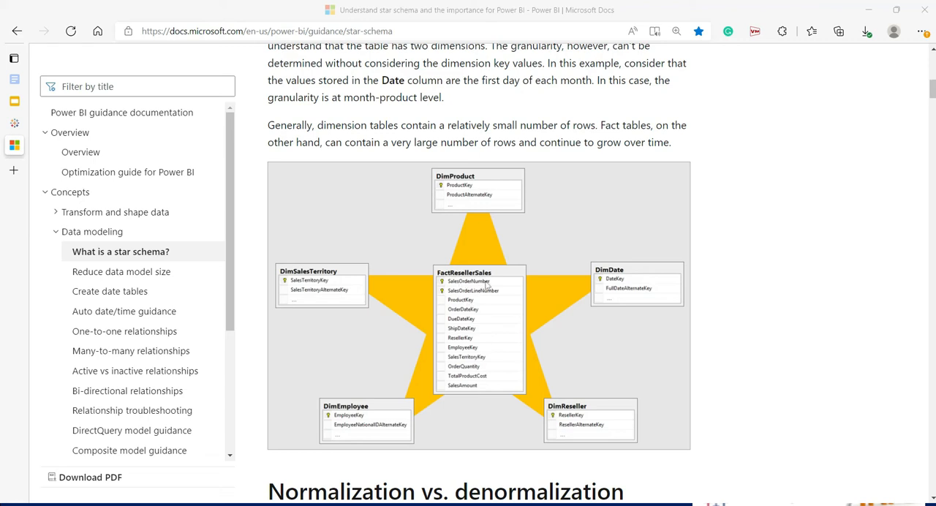
mouse_move(380, 234)
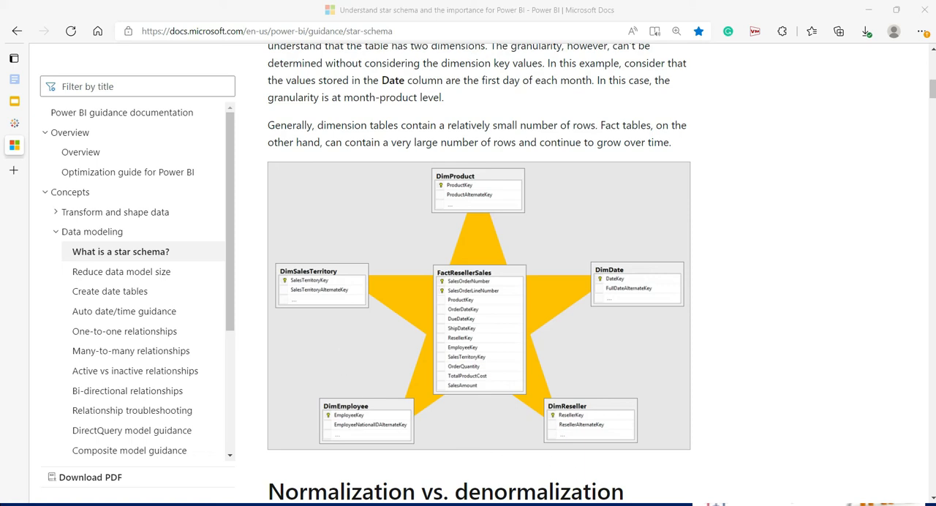
mouse_move(670, 367)
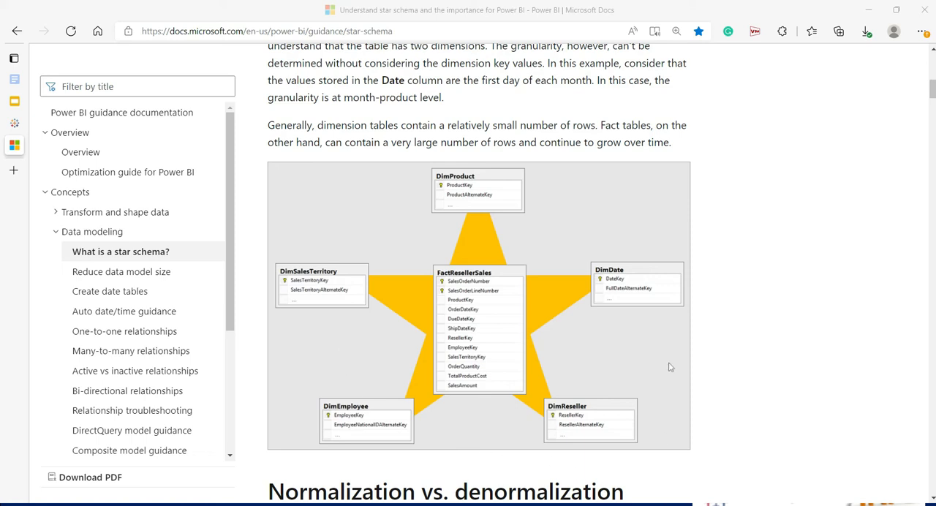
scroll(down, 3)
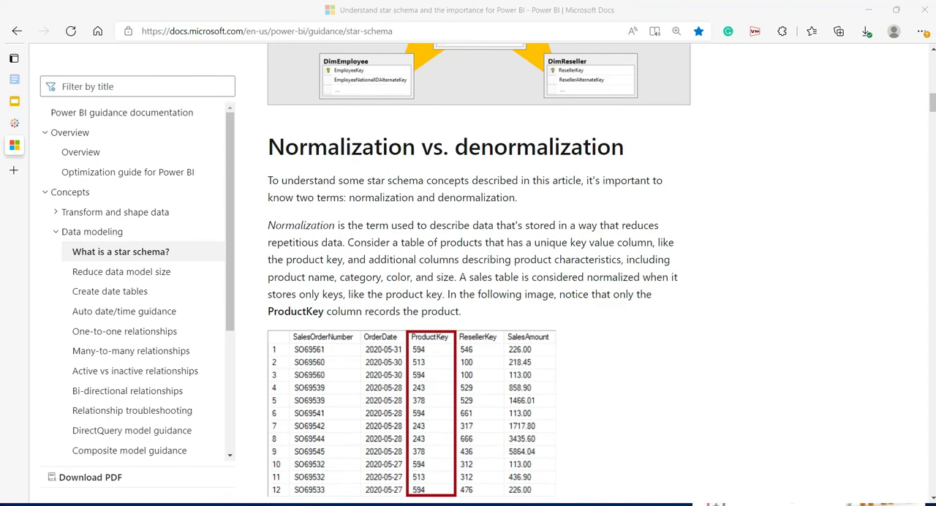
scroll(down, 3)
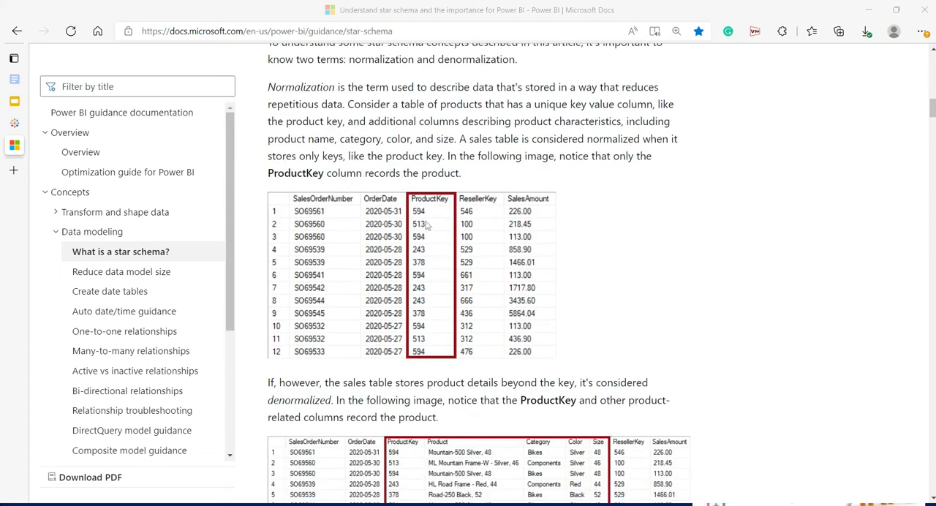
mouse_move(424, 260)
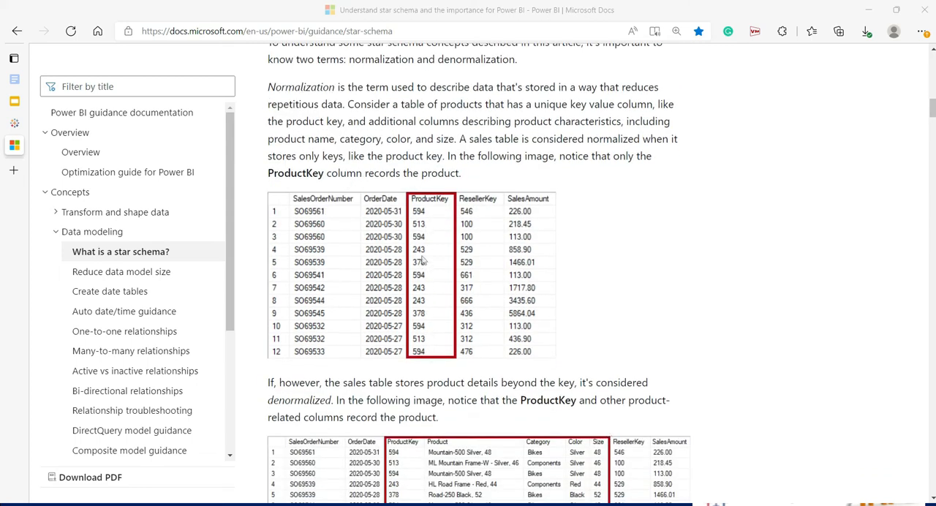
scroll(down, 3)
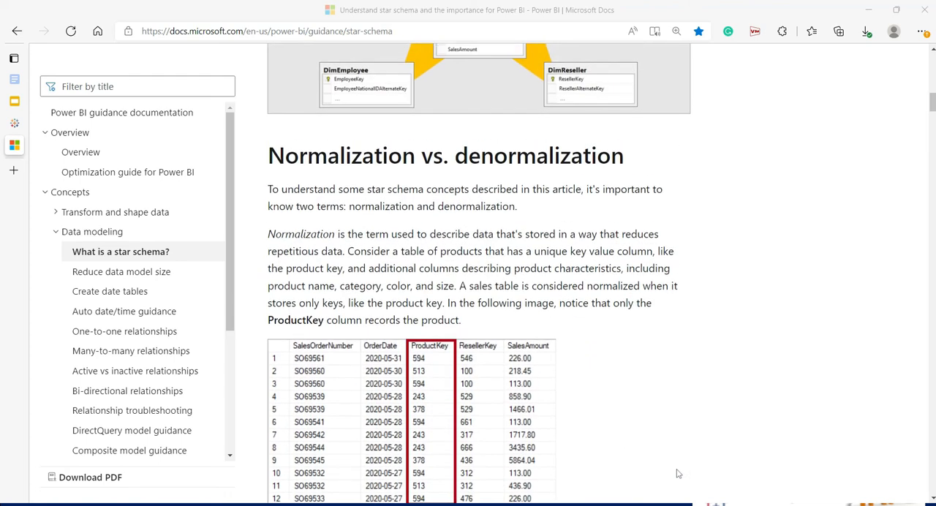
scroll(up, 3)
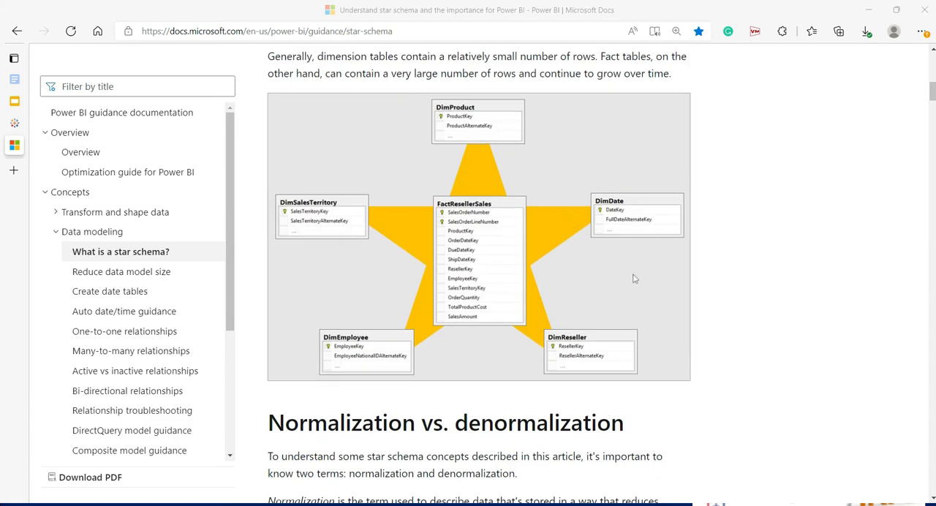
scroll(down, 3)
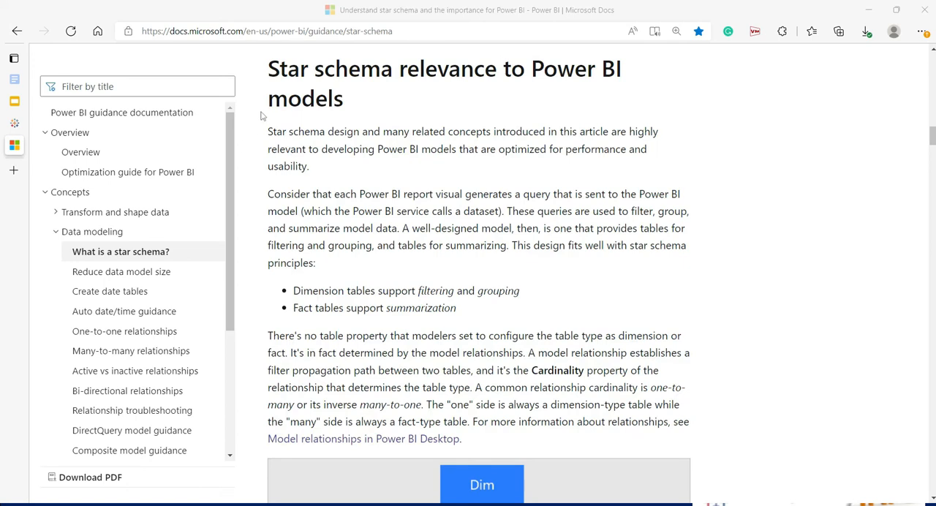
drag(268, 132, 418, 149)
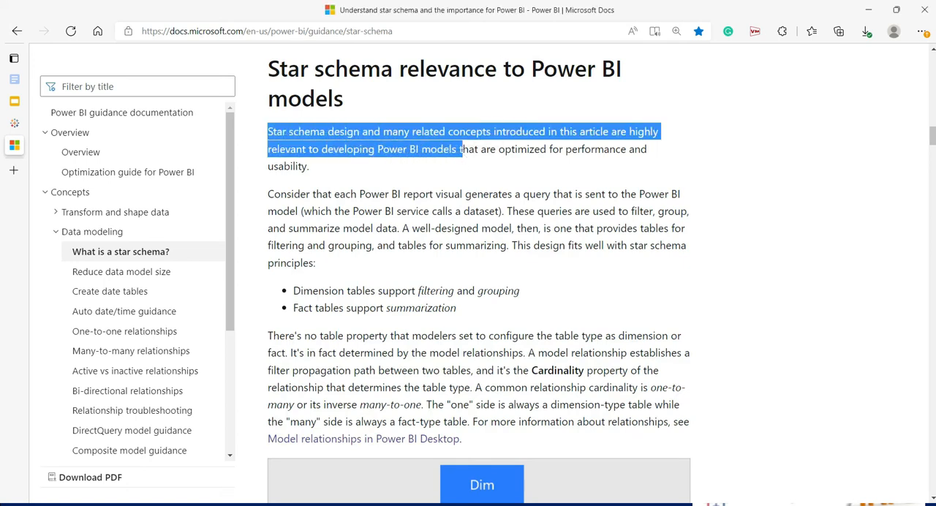
scroll(down, 3)
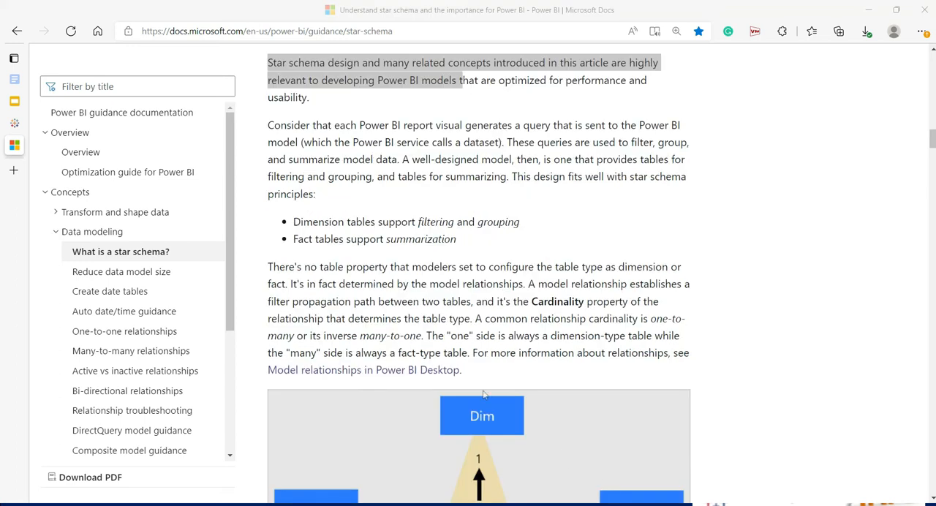
mouse_move(453, 232)
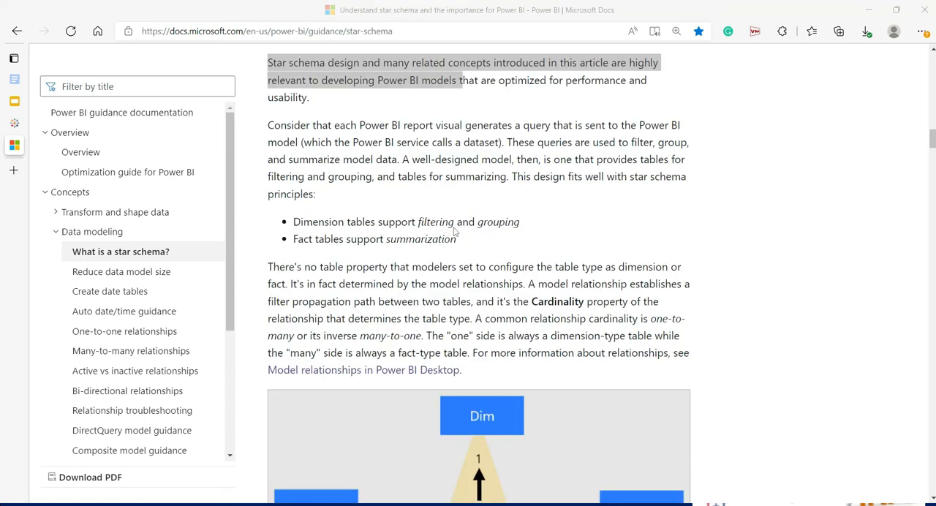
mouse_move(313, 252)
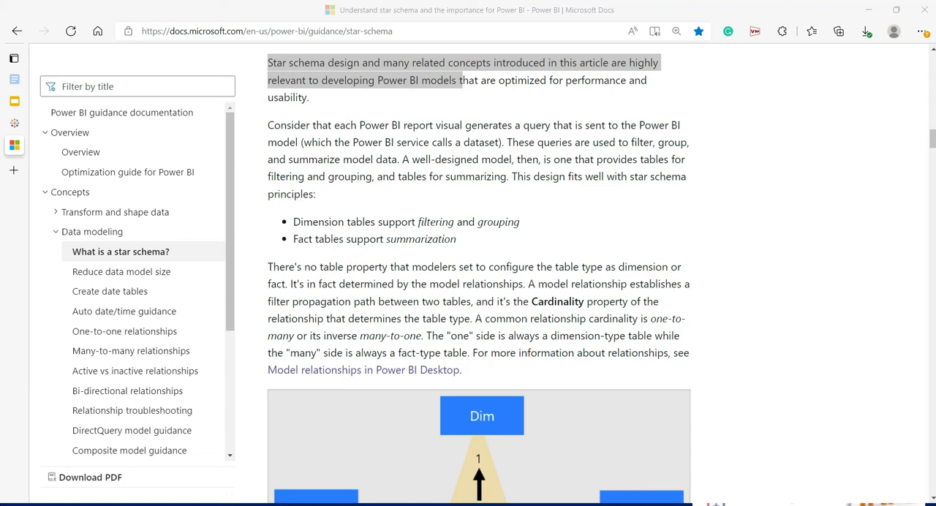
scroll(down, 3)
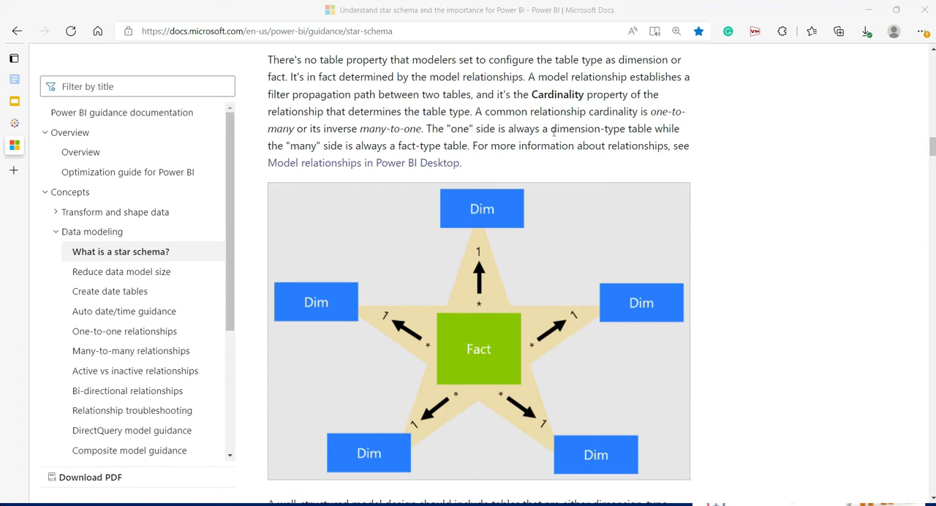
mouse_move(481, 226)
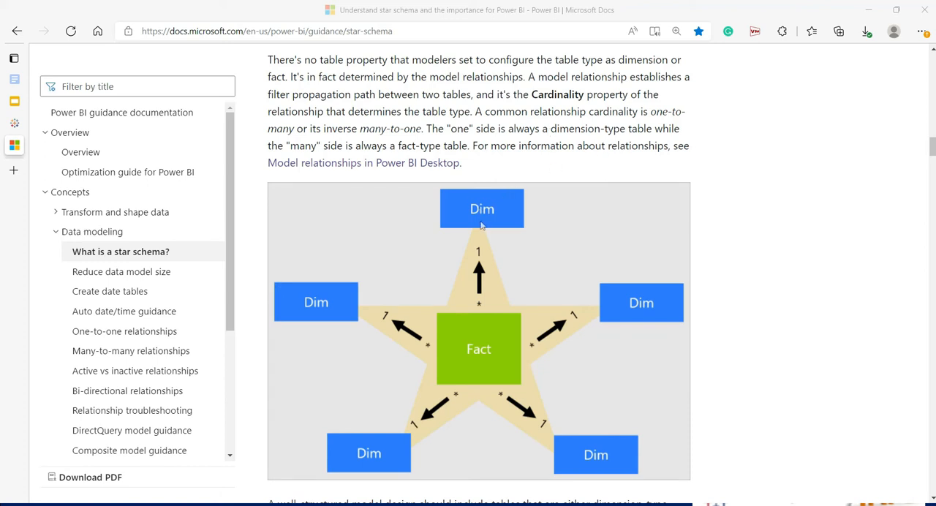
mouse_move(468, 315)
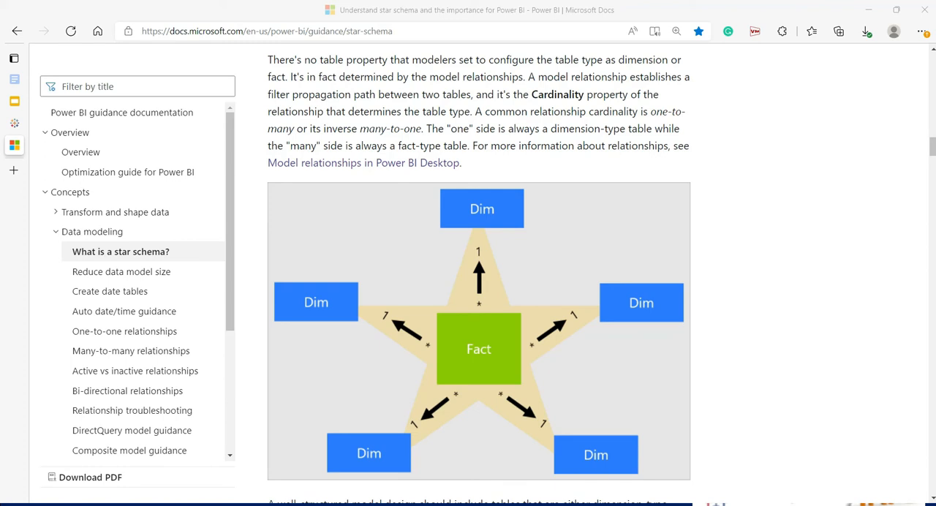
scroll(down, 3)
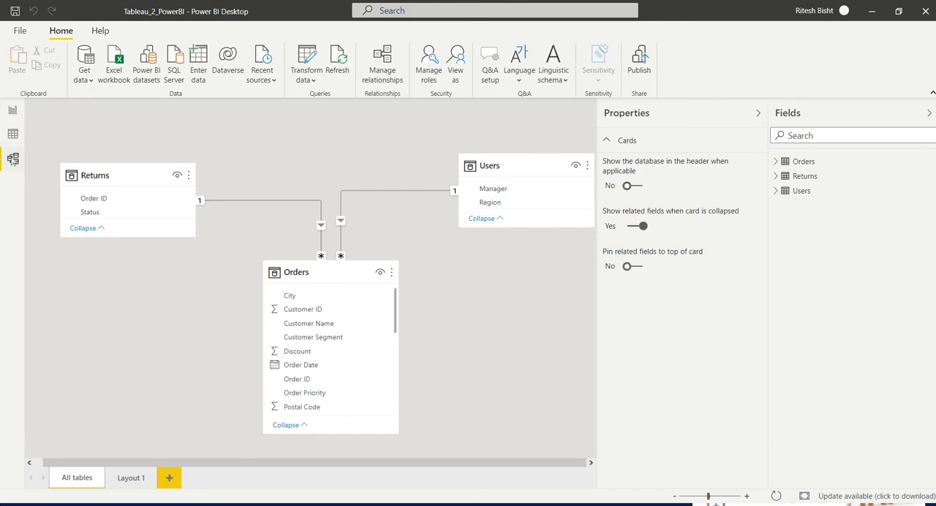
mouse_move(277, 199)
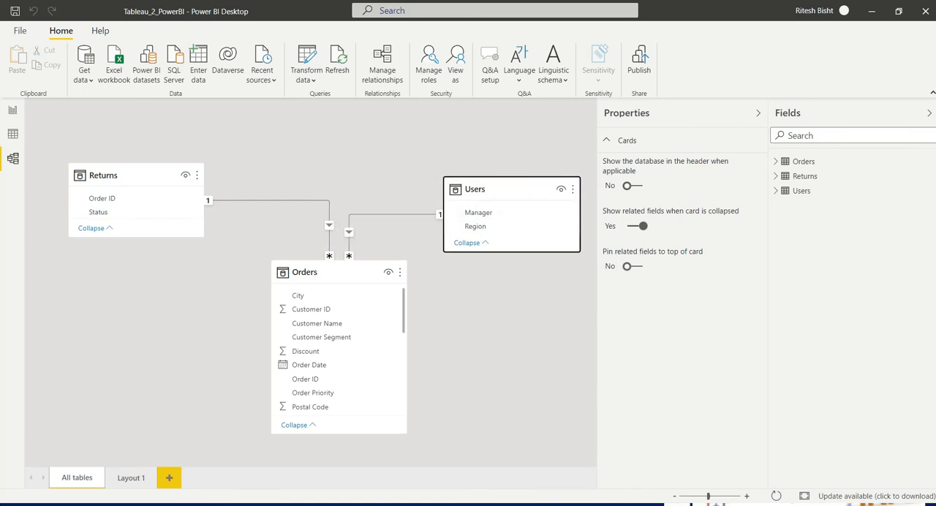
mouse_move(23, 117)
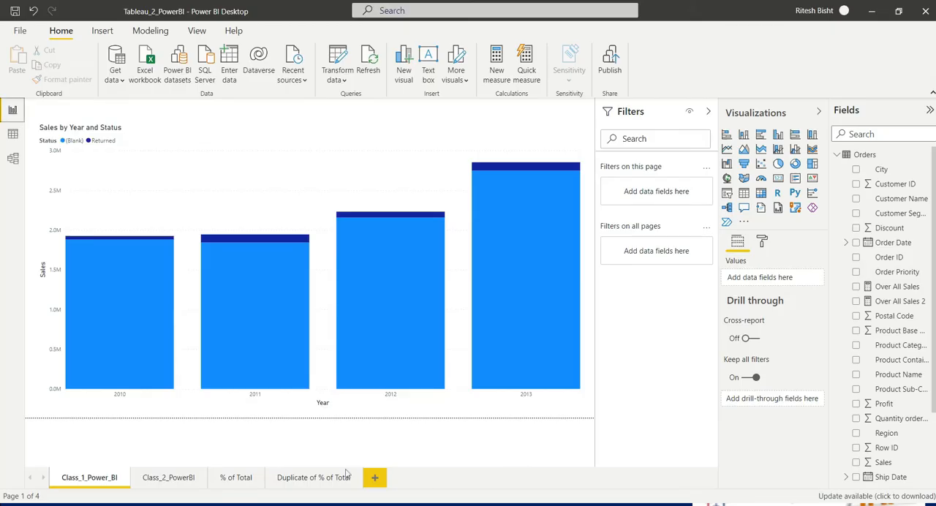
Step: On the Class_2_PowerBI page, delete the Profit and Customer ID table visual
click(169, 477)
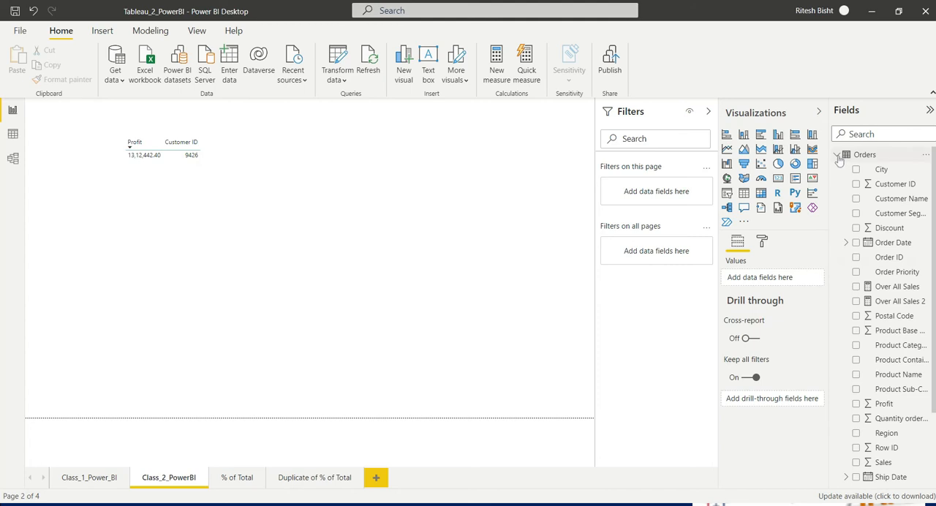
click(845, 155)
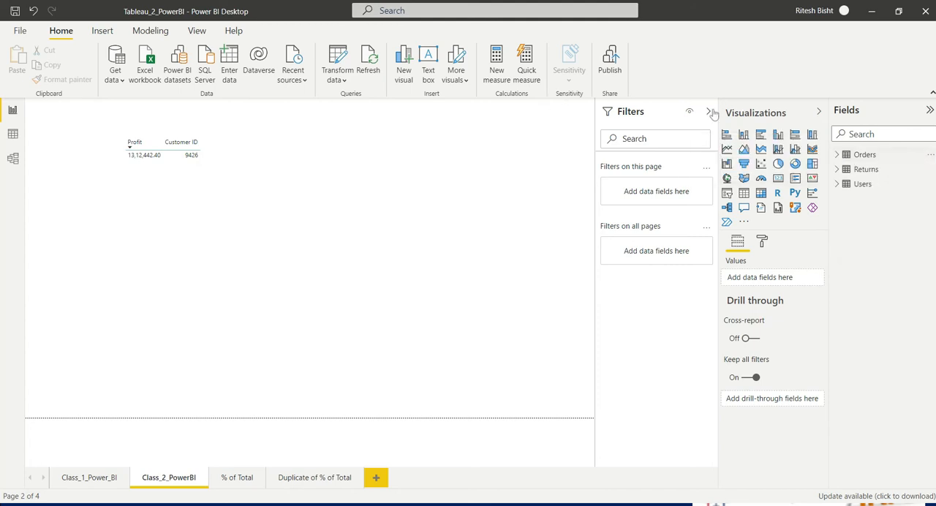
click(865, 155)
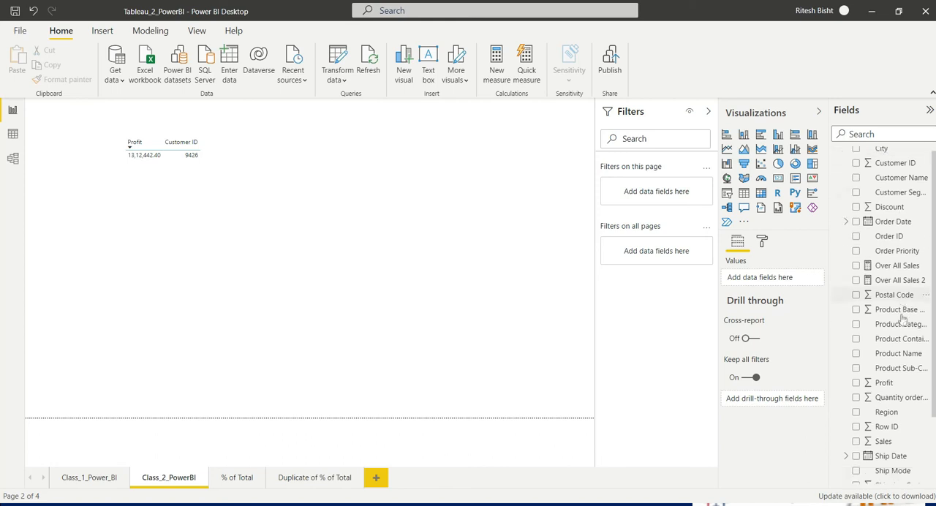
scroll(up, 3)
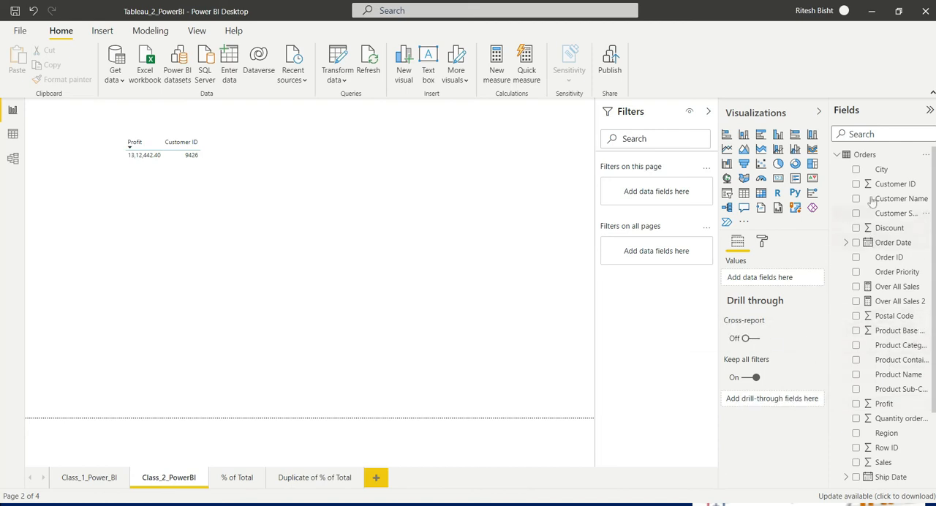
click(293, 256)
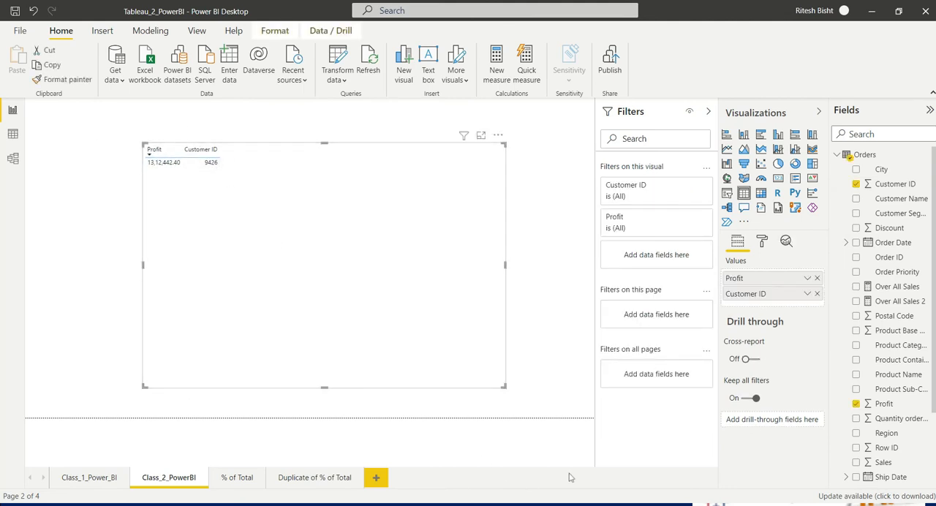
key(Delete)
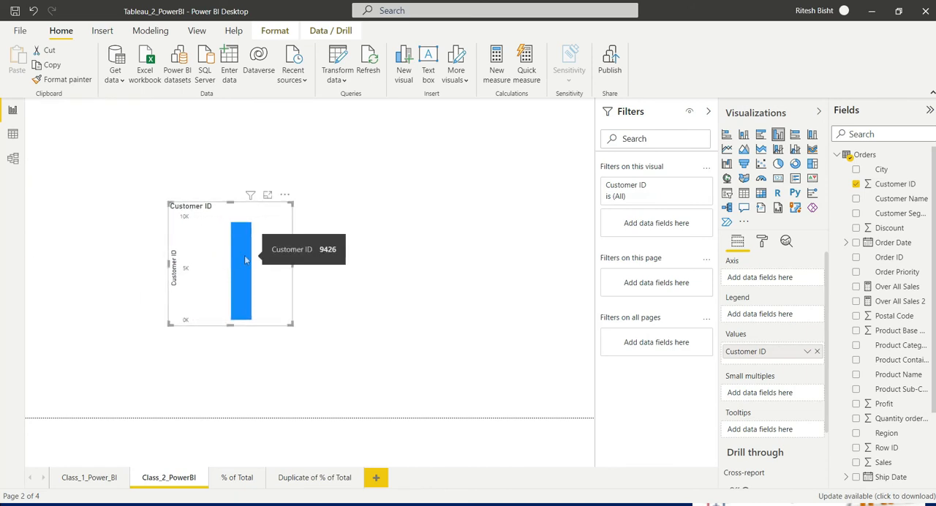
mouse_move(880, 325)
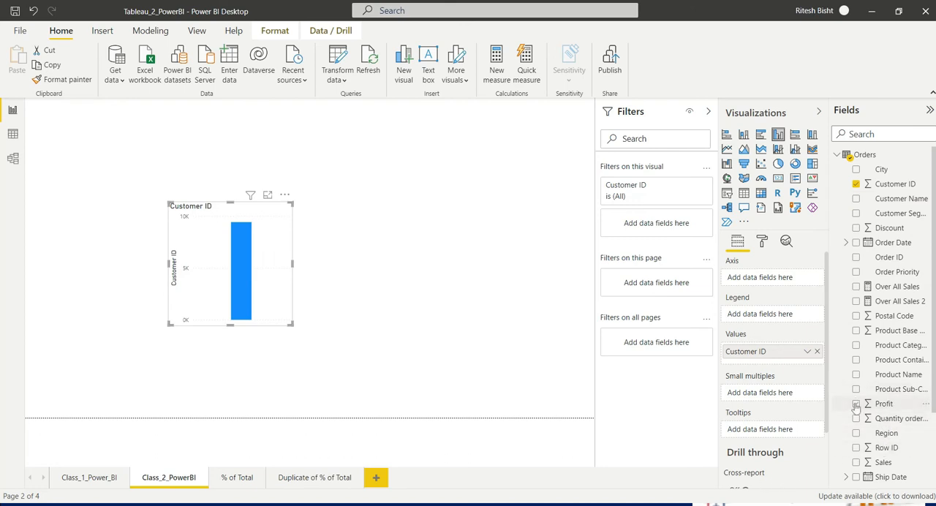
Step: Add Profit to the new Customer ID column chart
click(858, 404)
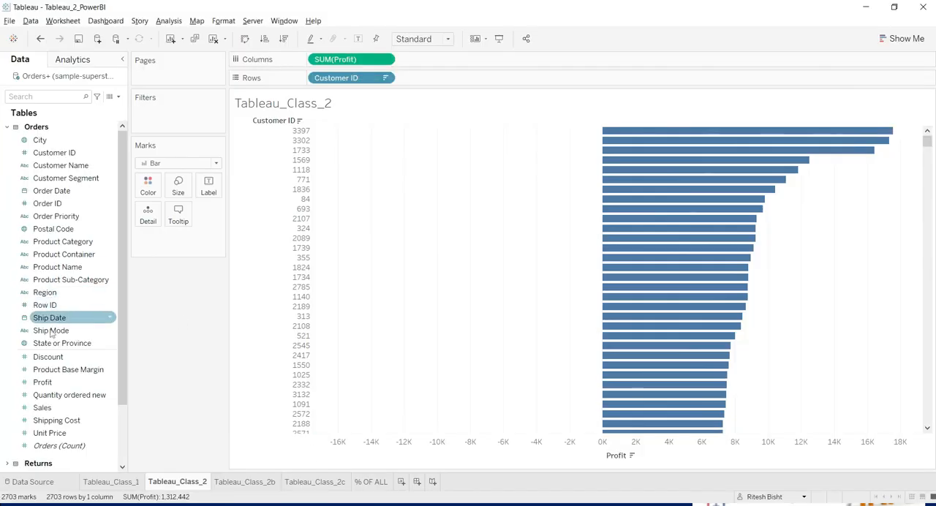
Step: View the Discount field's conversion options in Tableau, then return to the Power BI report
right_click(47, 357)
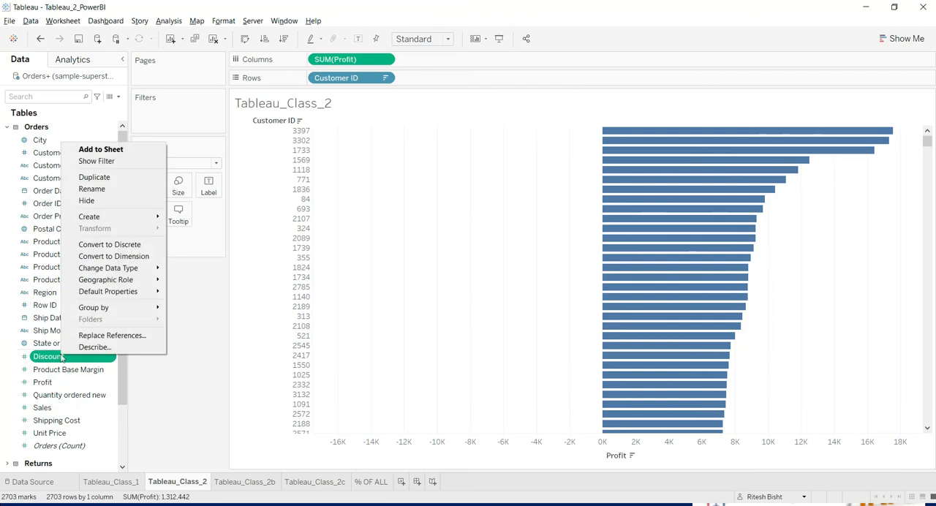
mouse_move(114, 256)
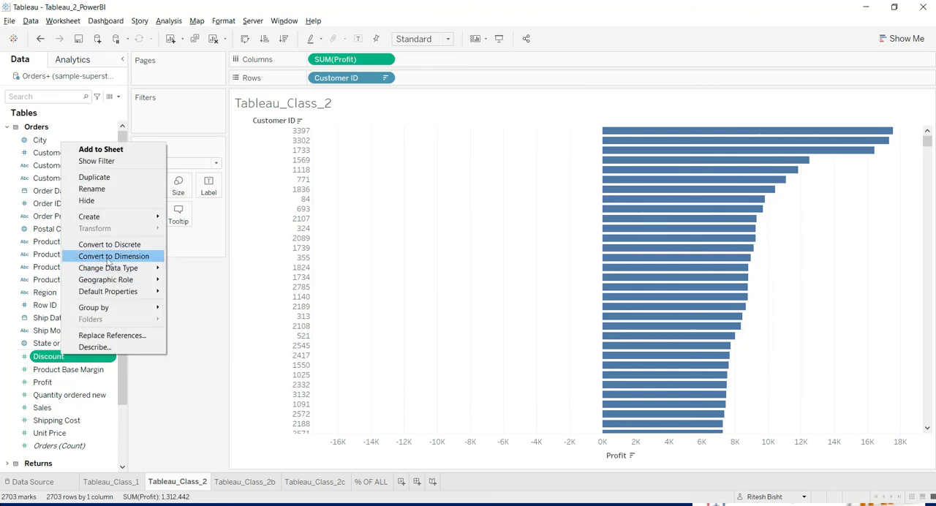
key(alt+tab)
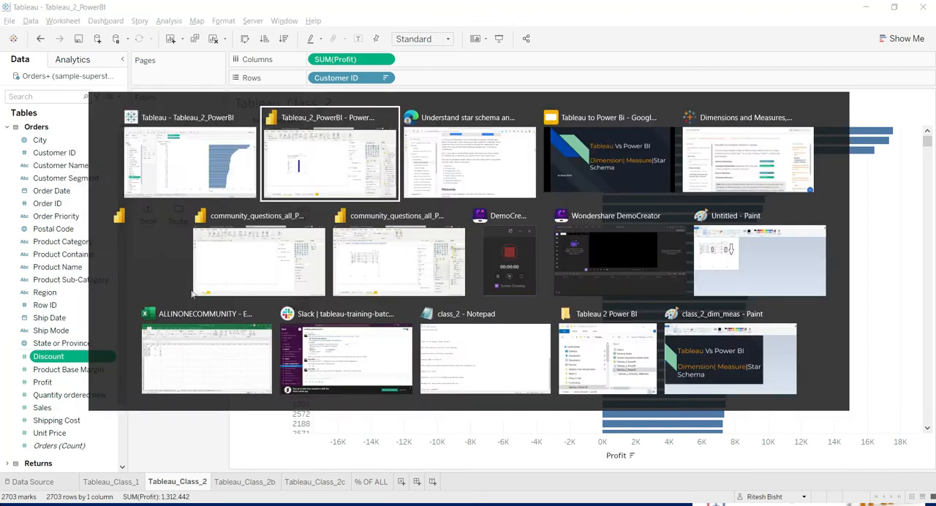
click(329, 154)
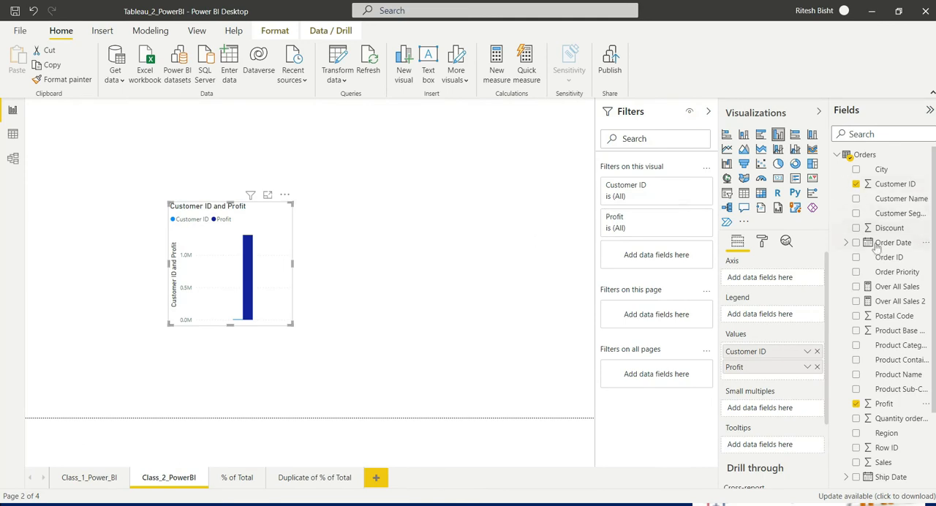
Step: Set the Customer ID column's summarization to Don't summarize
click(895, 185)
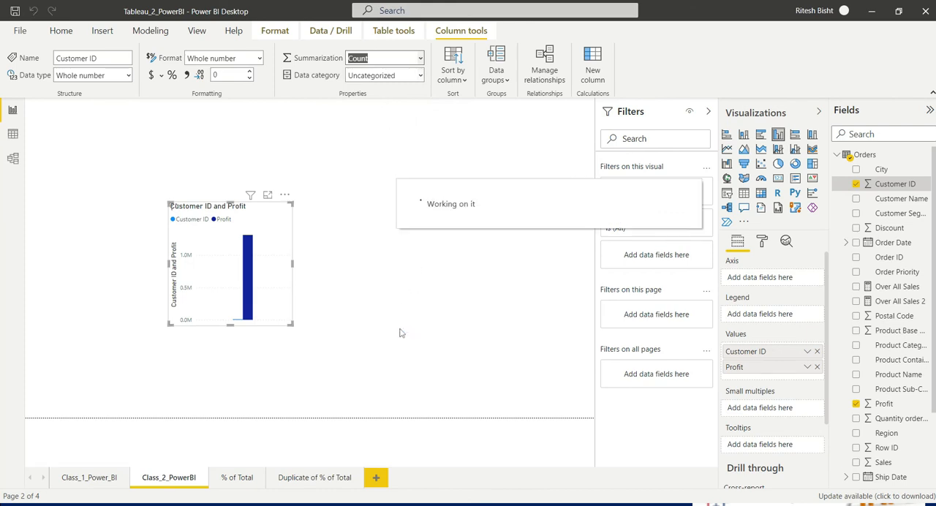
click(381, 59)
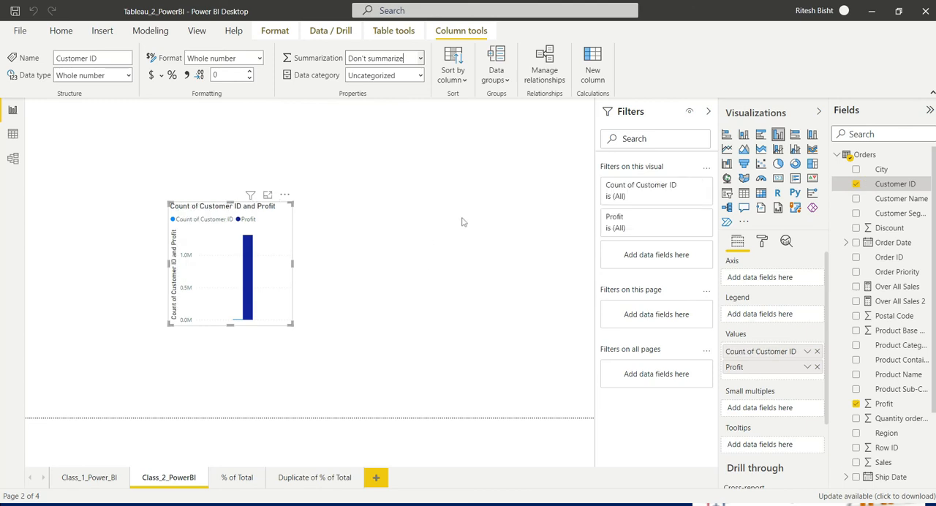
Step: Add a table of Customer ID and Profit, sorted by Profit highest first
click(462, 222)
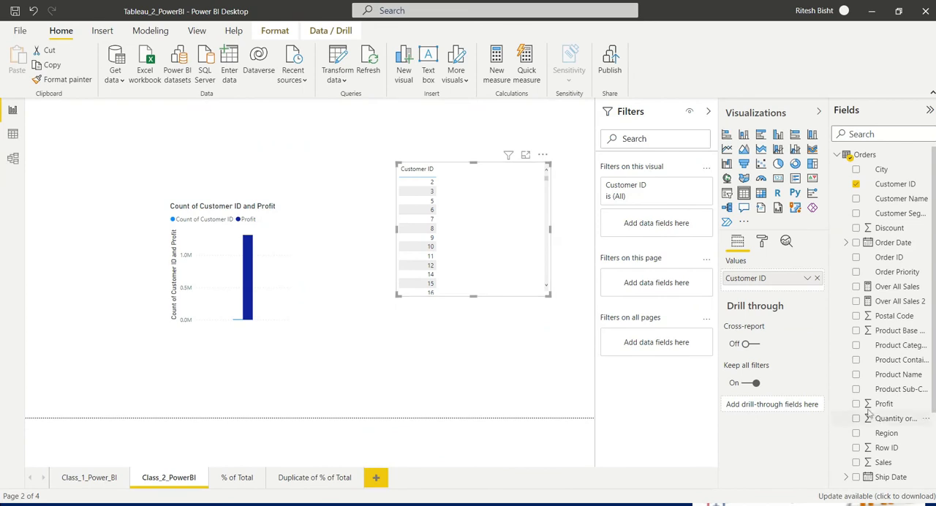
click(857, 404)
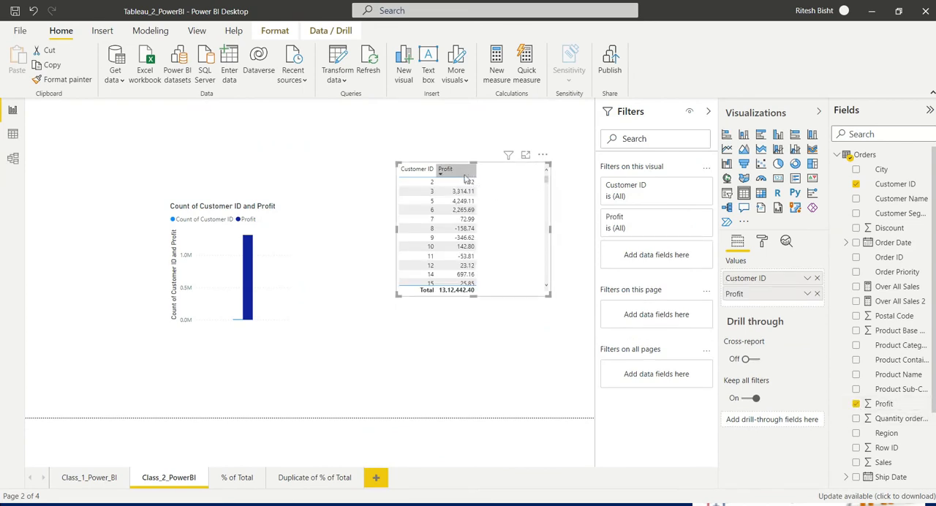
click(445, 169)
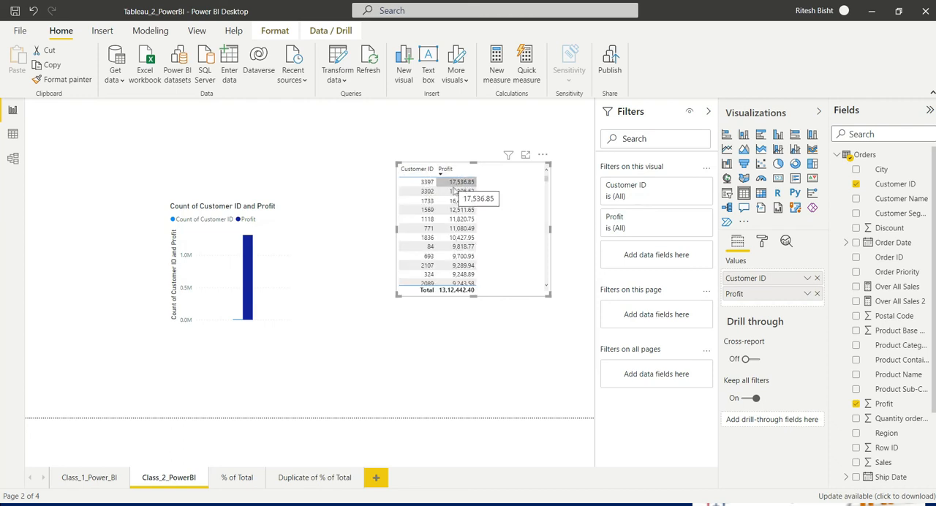
mouse_move(521, 275)
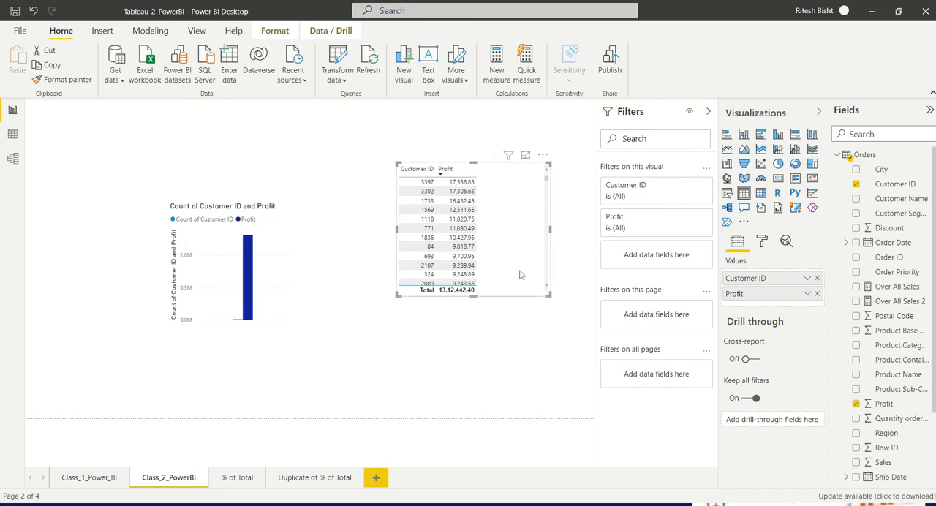
key(alt+tab)
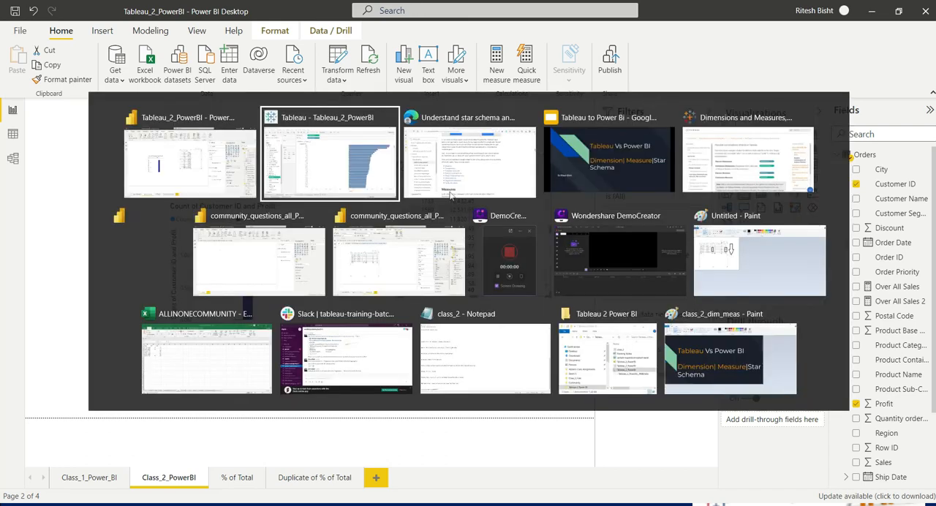
click(330, 154)
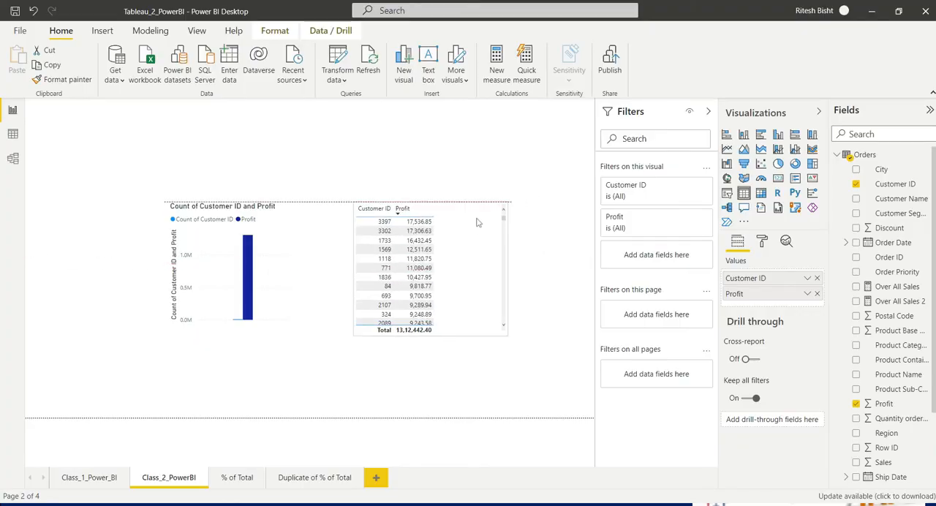
Step: Create a new visual from Postal Code with its summarization set to Don't summarize
click(430, 263)
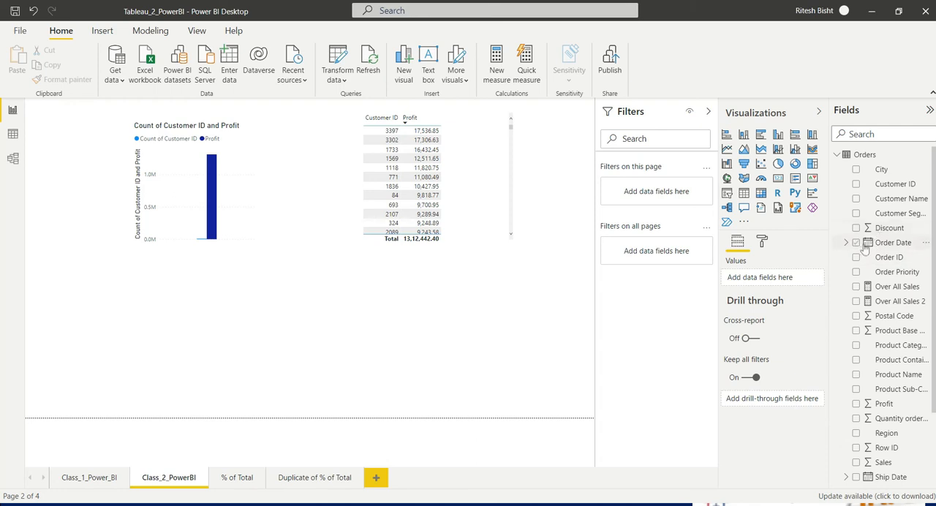
mouse_move(892, 243)
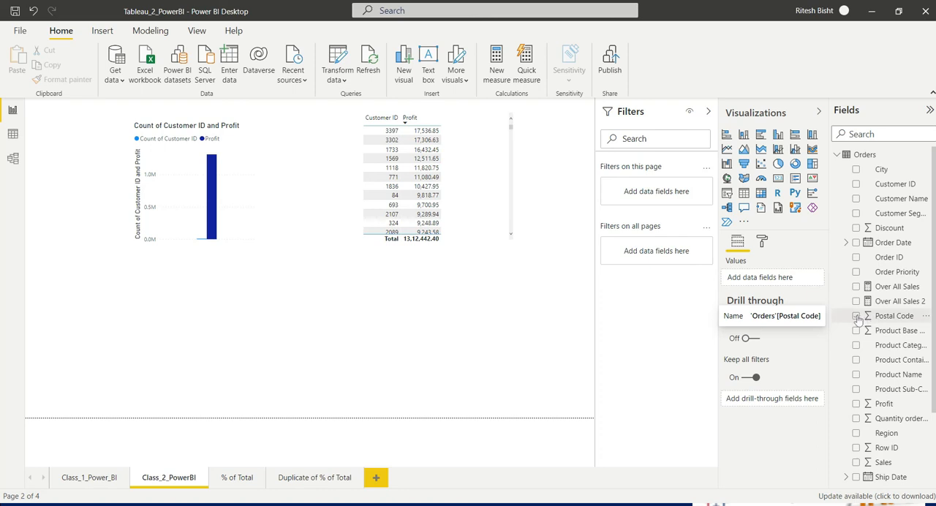
click(856, 314)
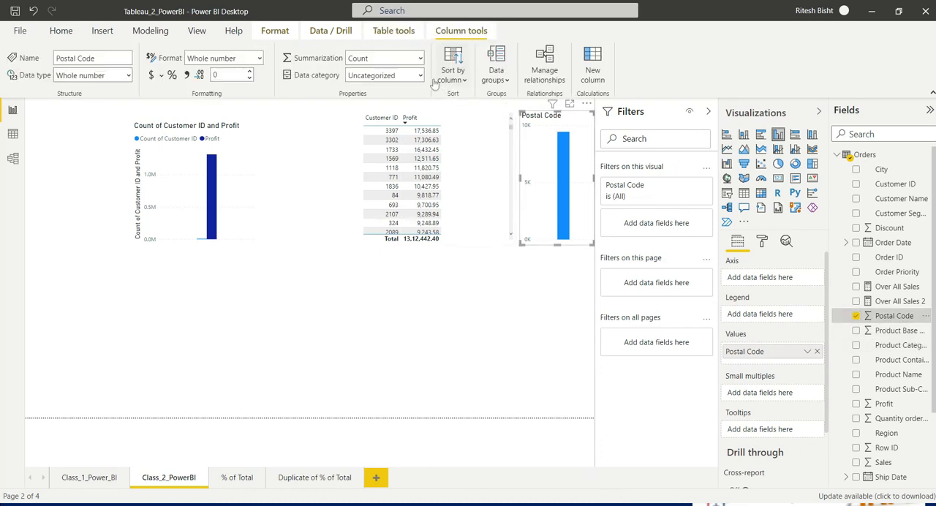
mouse_move(383, 58)
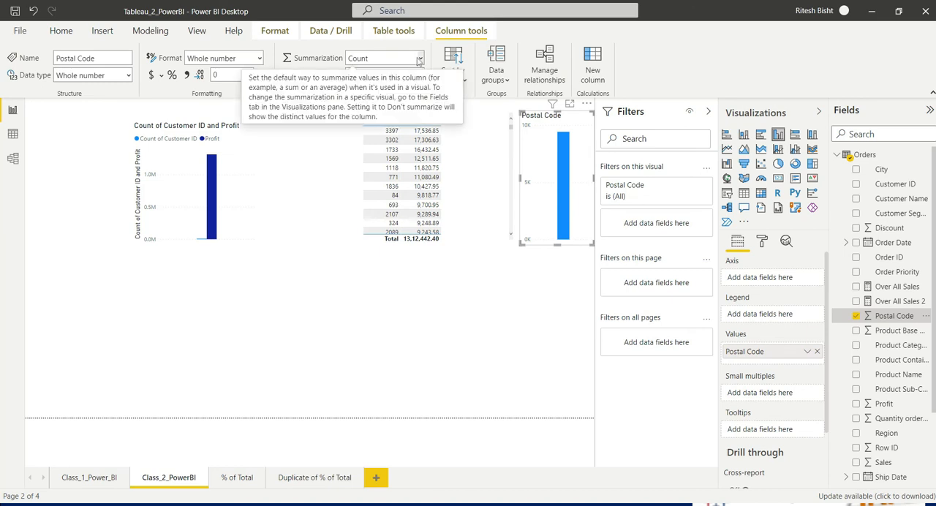
click(419, 58)
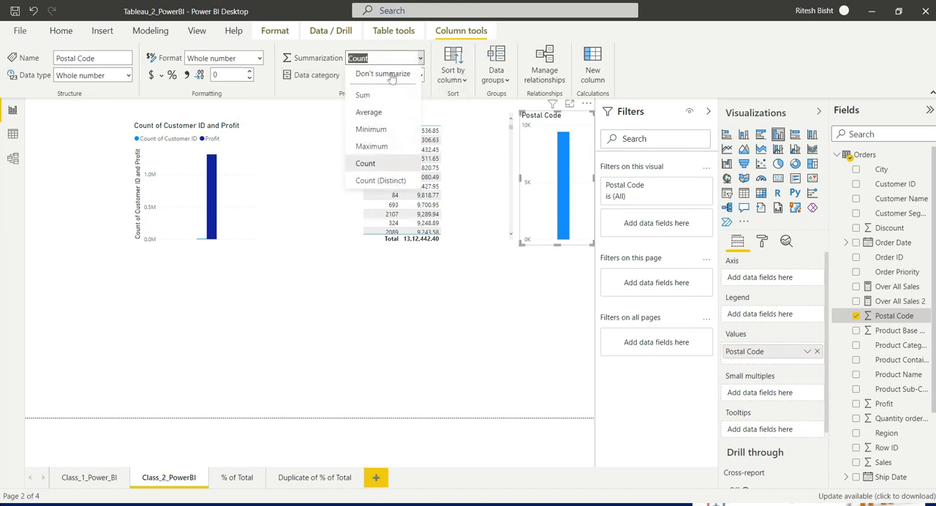
click(365, 164)
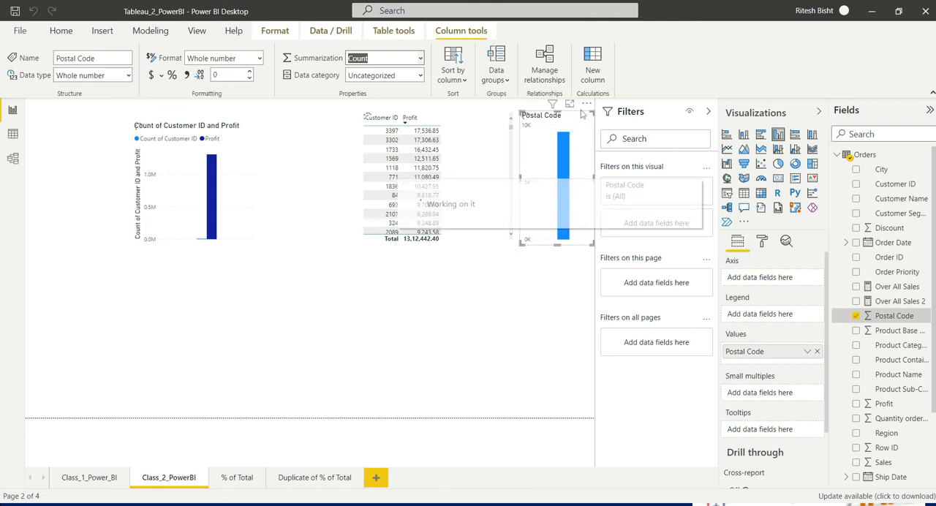
click(384, 59)
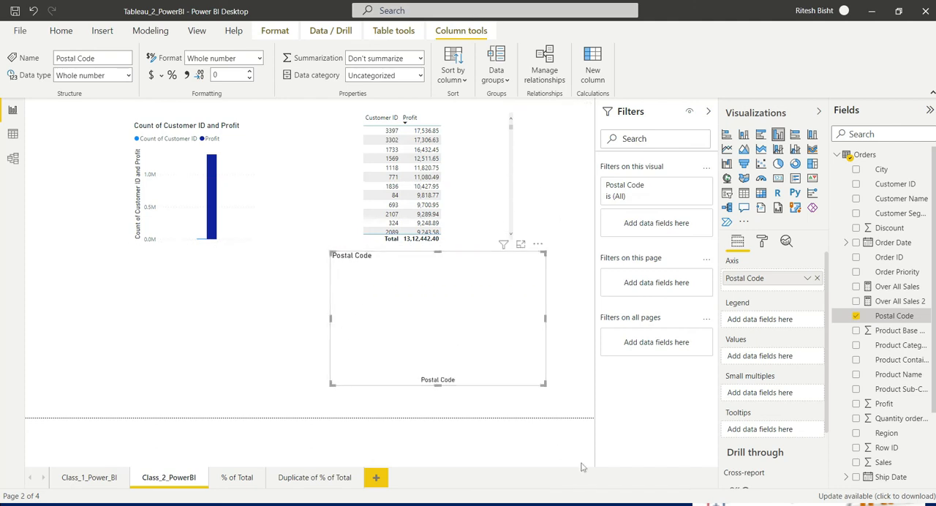
Step: Switch the Postal Code visual to a Map, add Profit and remove Postal Code from the legend
click(61, 29)
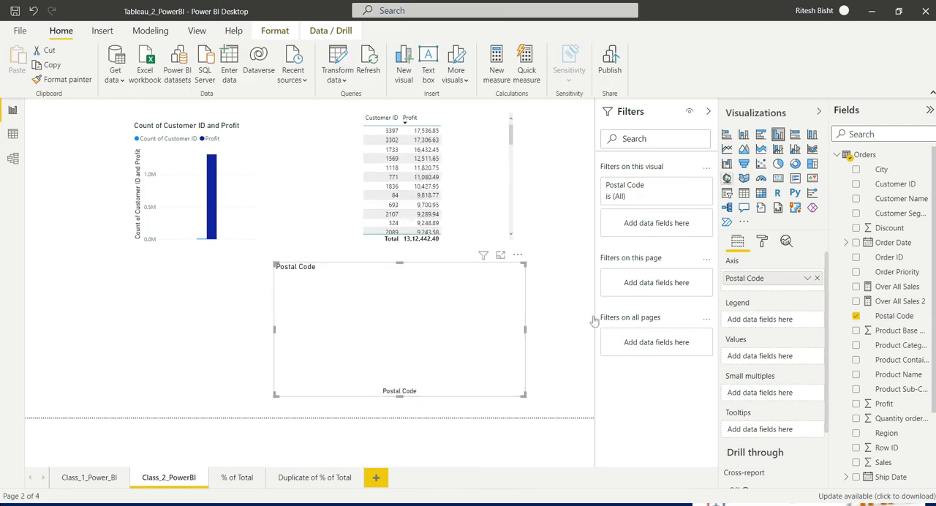
click(725, 177)
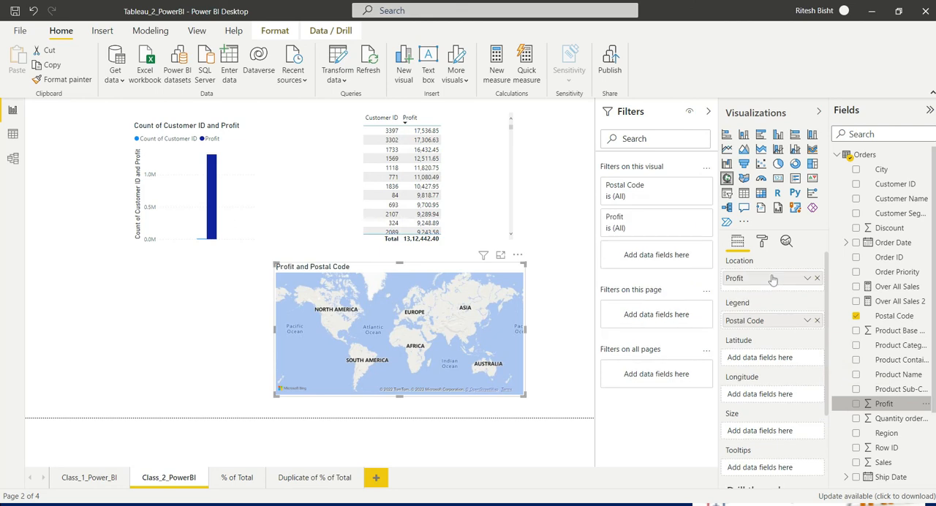
click(855, 404)
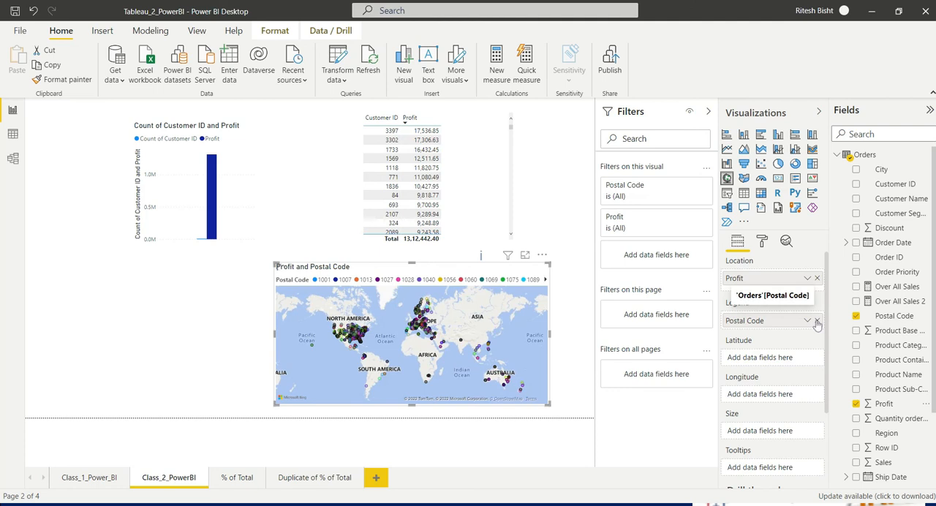
click(816, 321)
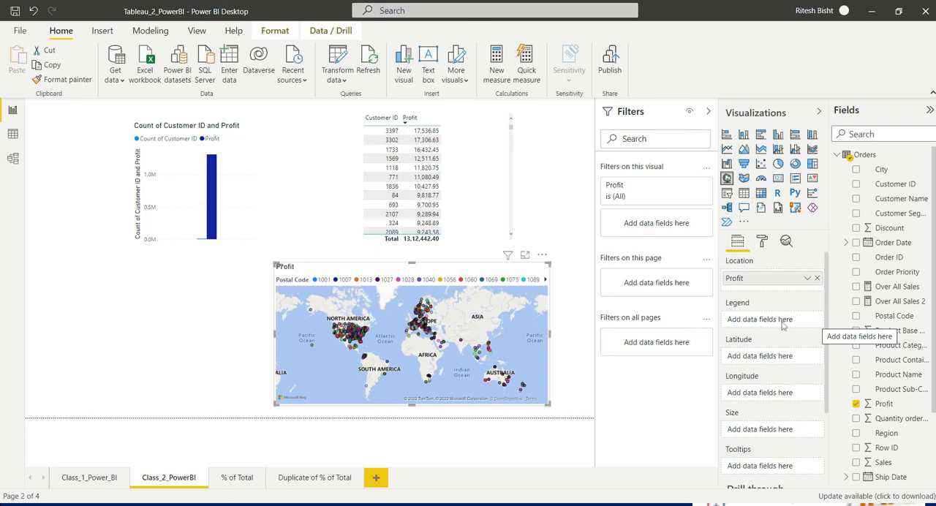
mouse_move(783, 327)
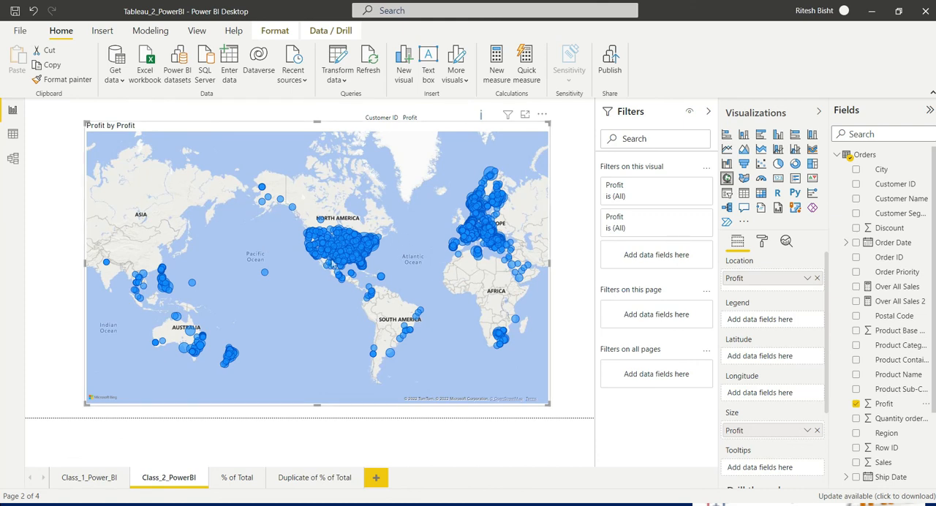
mouse_move(509, 407)
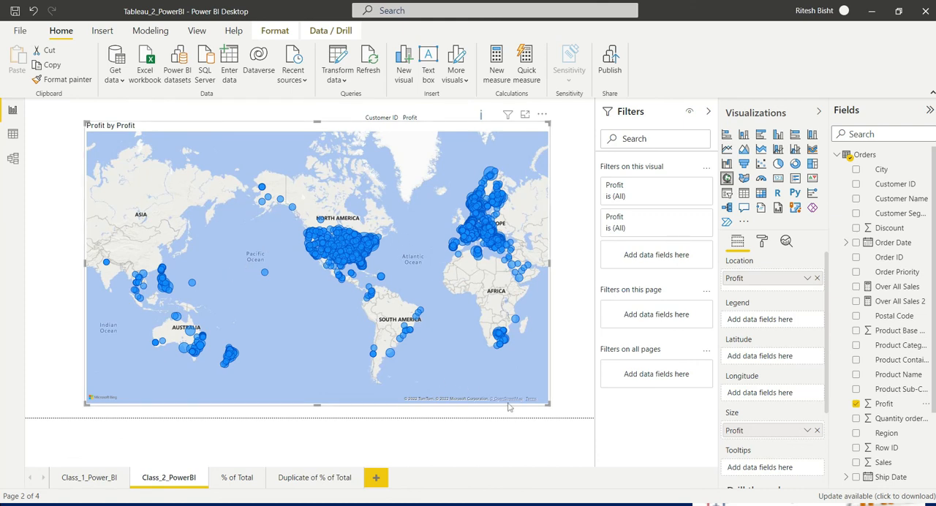
Step: Switch to the Tableau window showing the Tableau_Class_2c postal-code profit map
key(alt+tab)
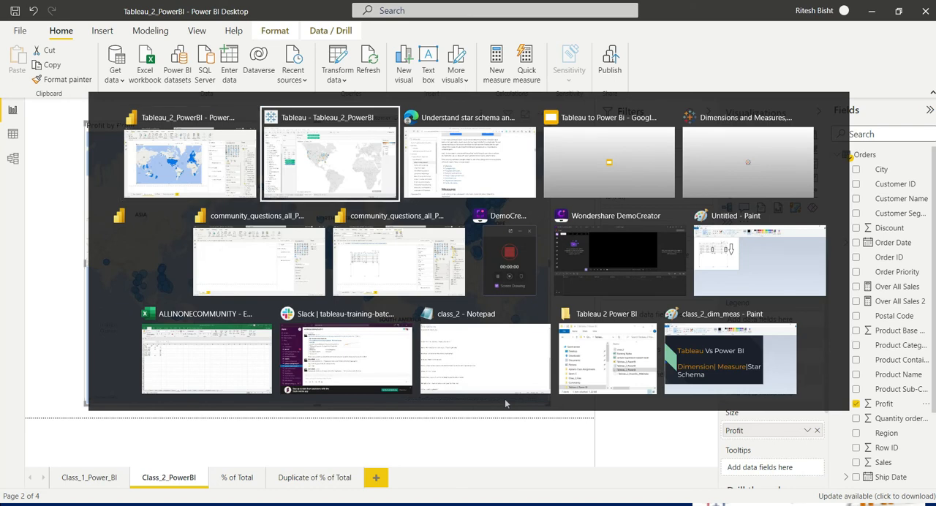
click(331, 154)
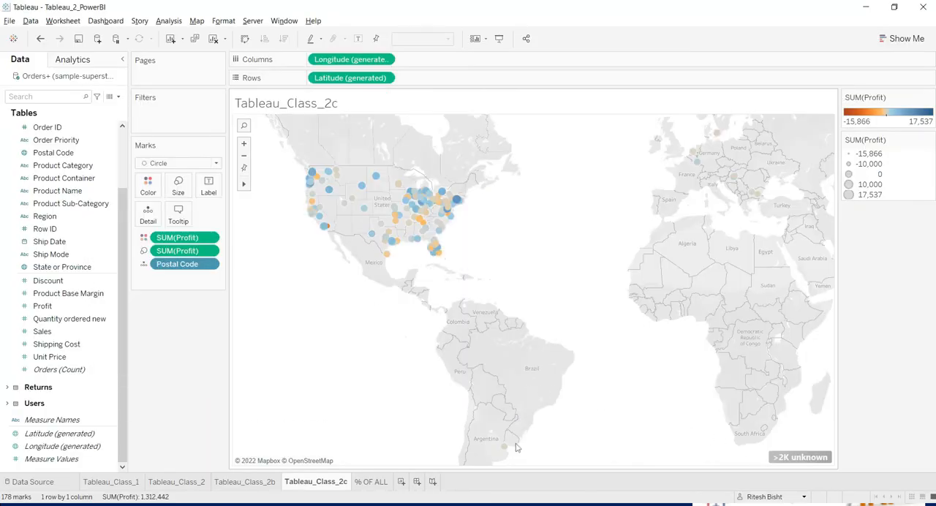